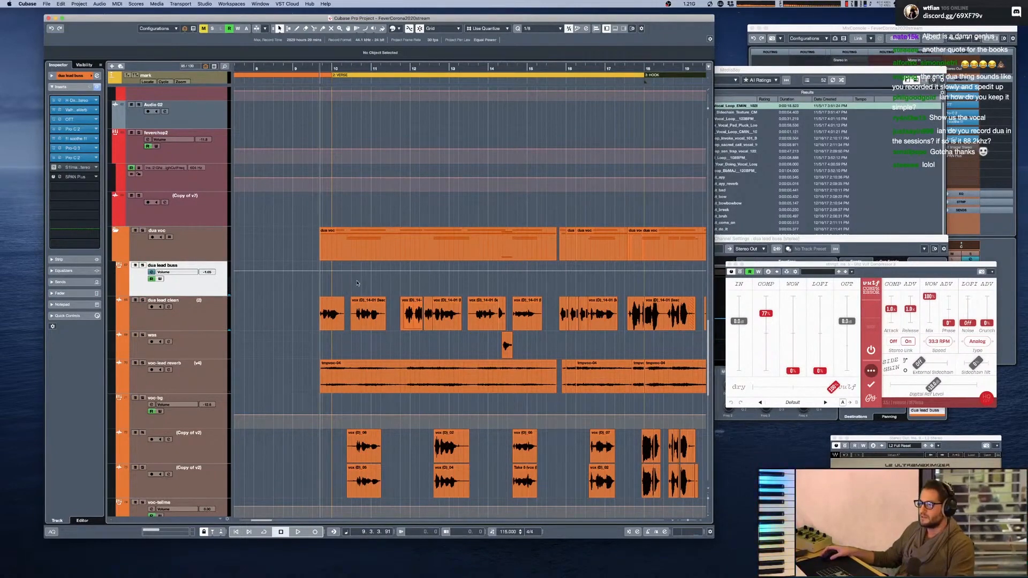
Open the dua lead buss LA-3A leveler and Pro-DS de-esser insert windows
left_click(368, 313)
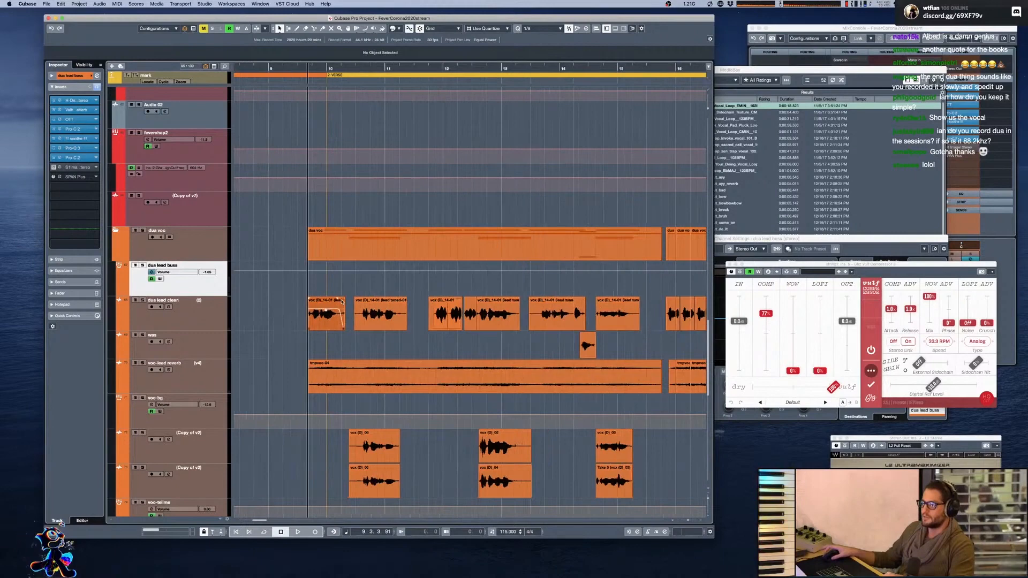
left_click(380, 312)
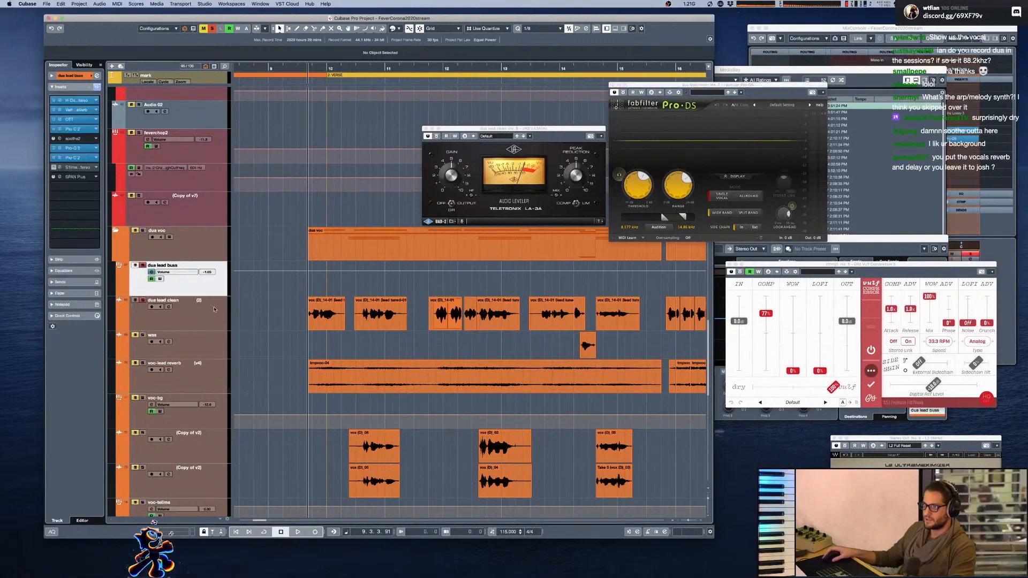
Select dua lead clean, zoom in on its tuned takes, and play their crossfade
left_click(170, 305)
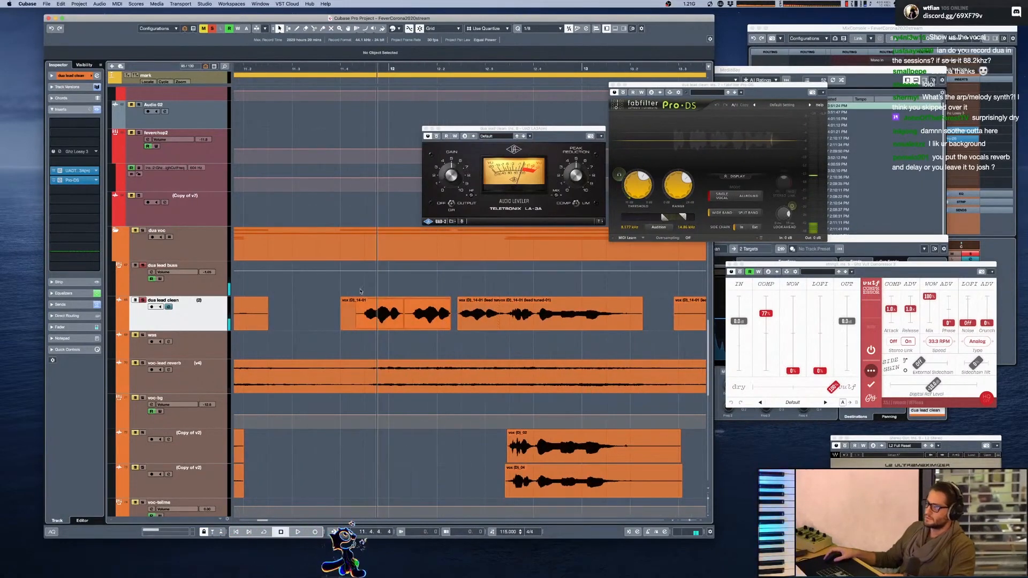
left_click(298, 532)
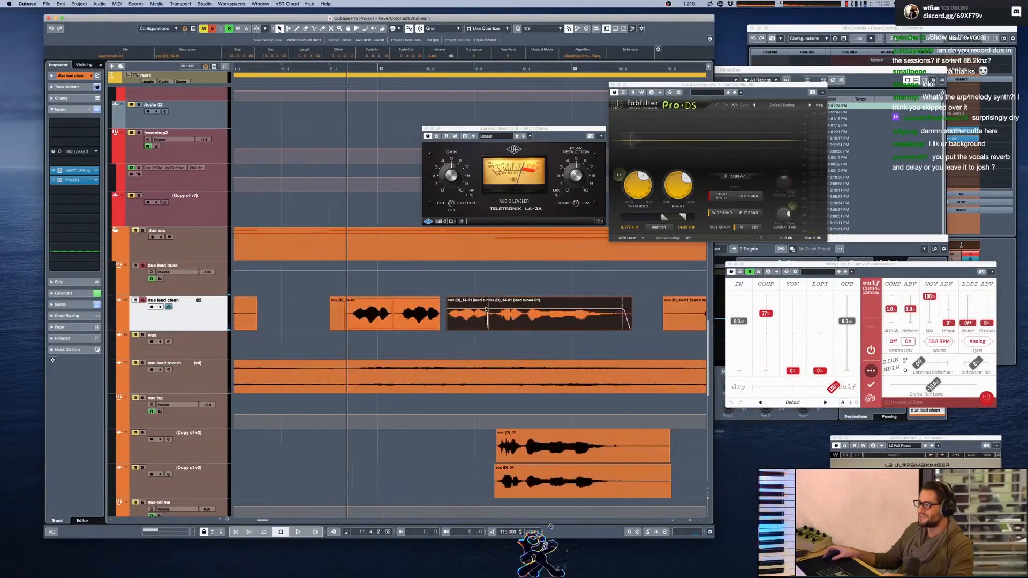
left_click(297, 532)
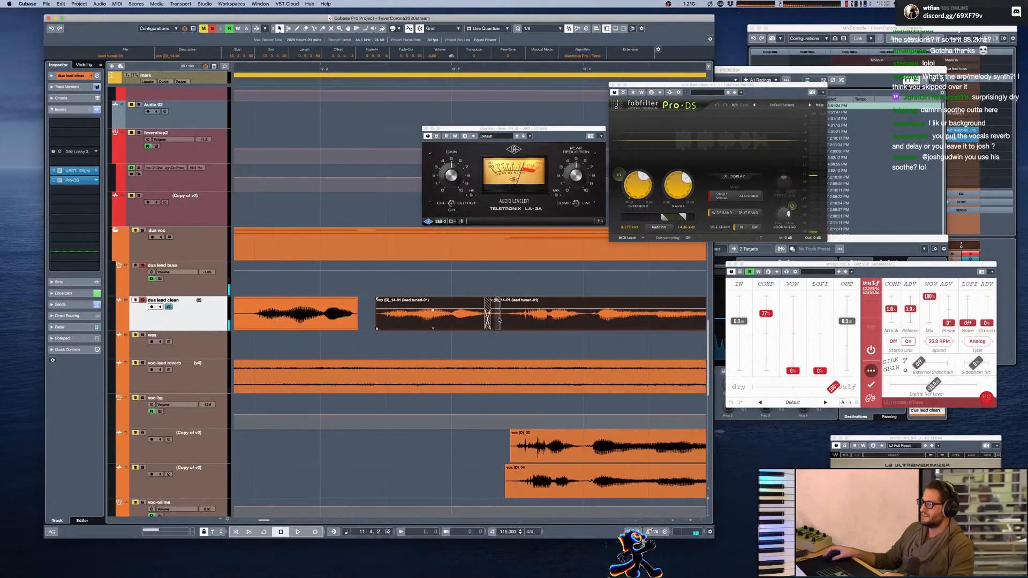
left_click(298, 531)
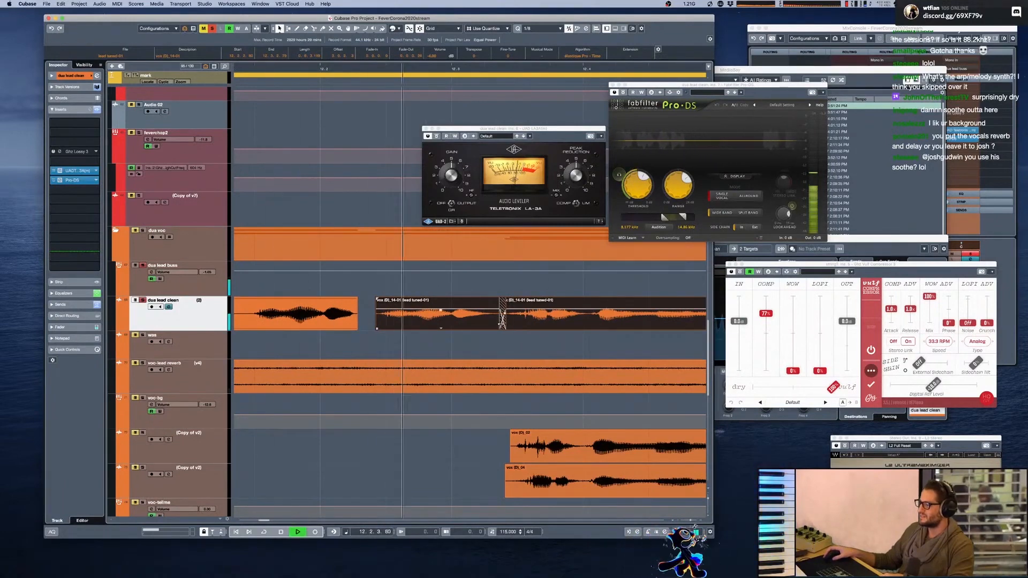
Select voc lead reverb and open its S1 Stereo Imager insert window
left_click(297, 531)
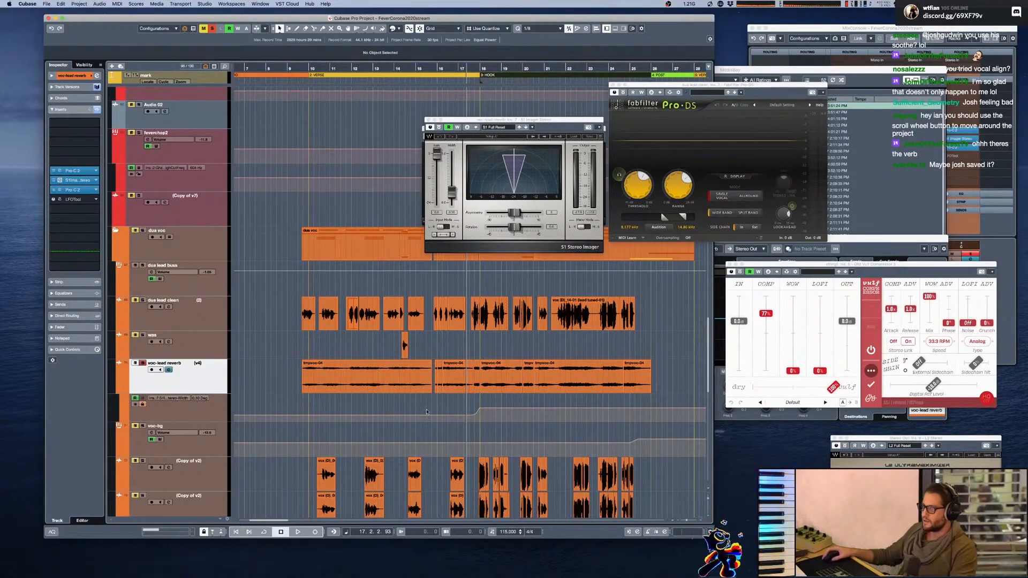
left_click(298, 532)
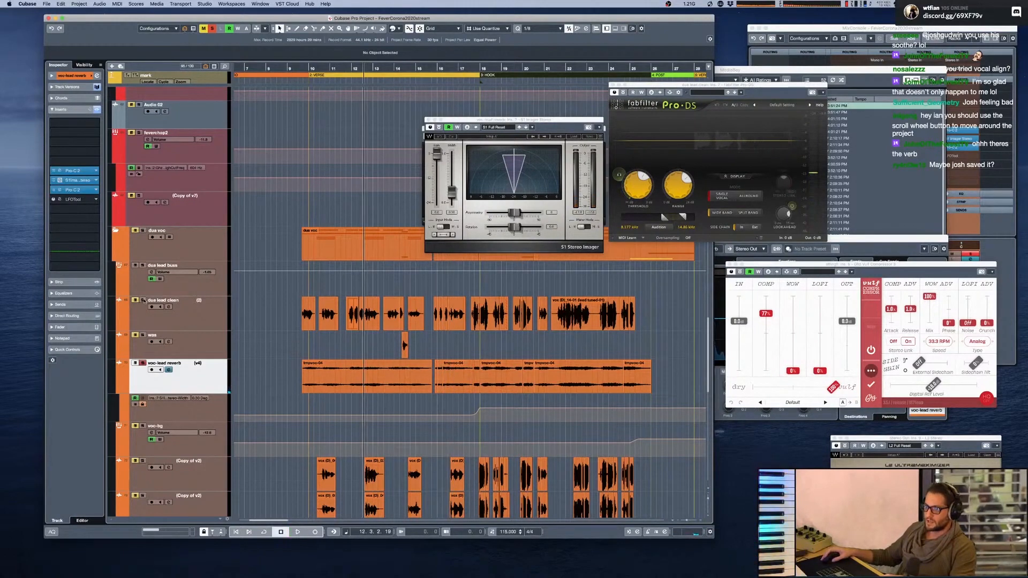
Refocus the dua lead clean track and scroll the project to the verse
left_click(298, 532)
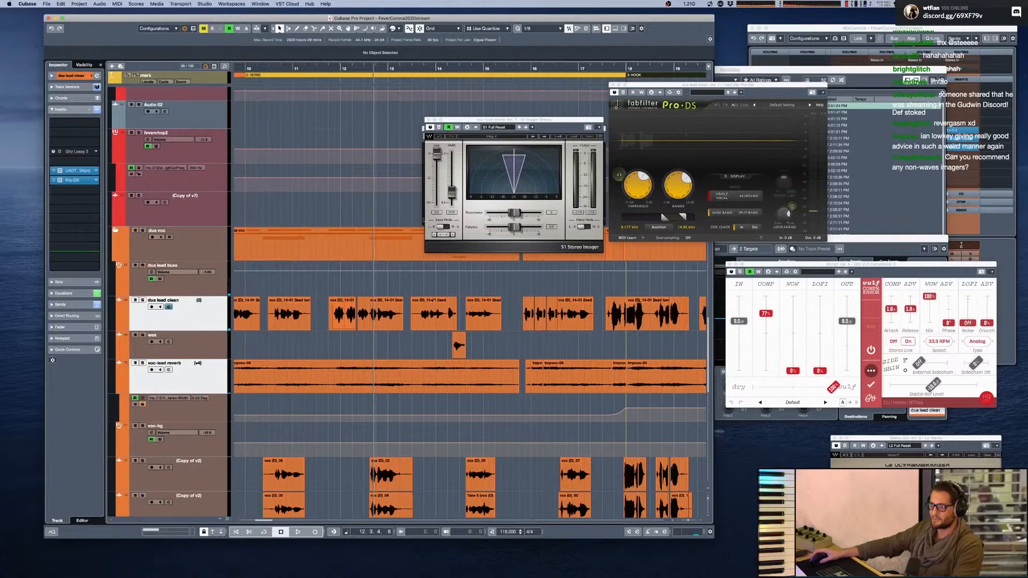
Play the verse vocals, then select voc-bg and open its LA-3A leveler
left_click(298, 532)
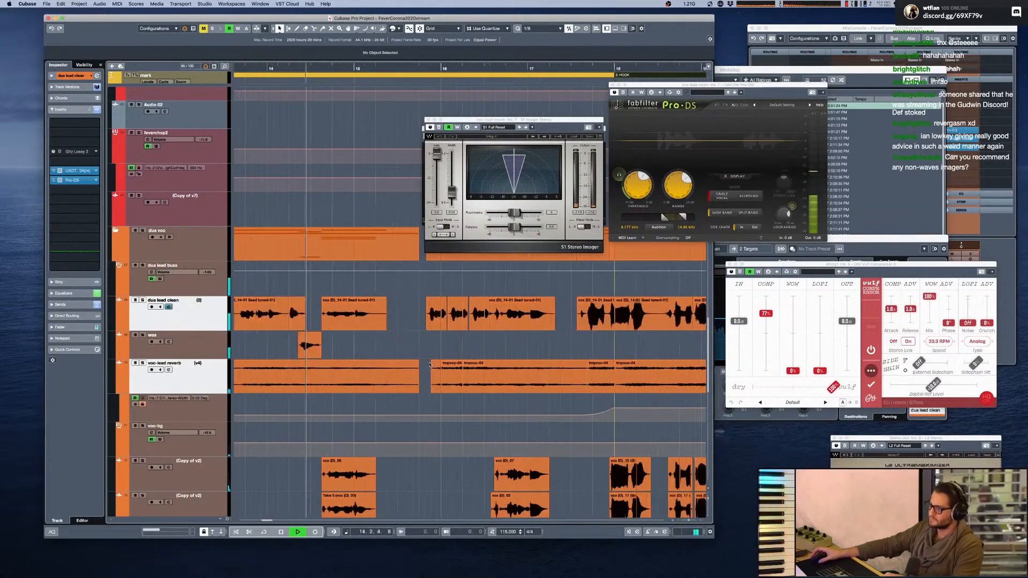
scroll("right", 3)
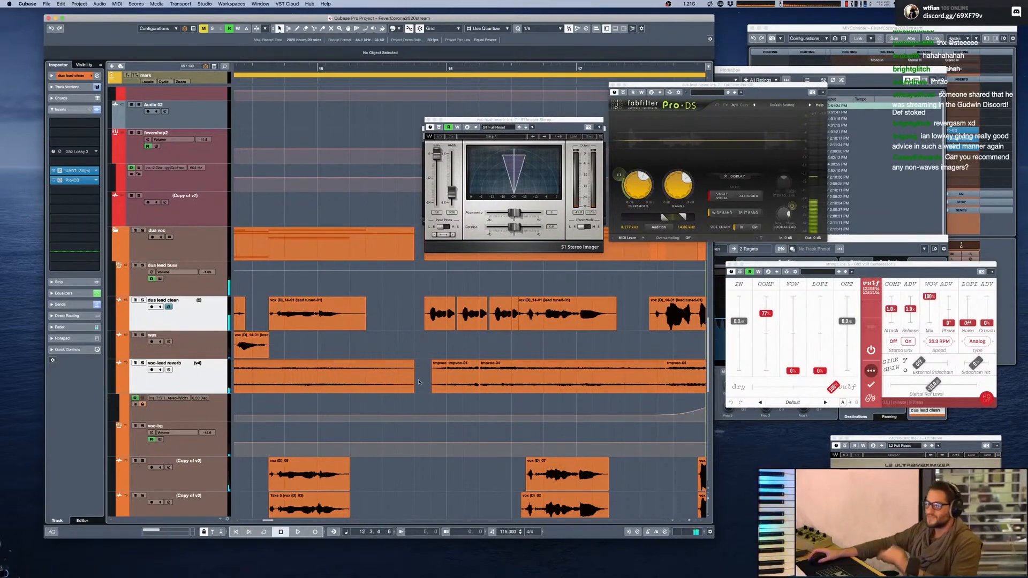
left_click(321, 376)
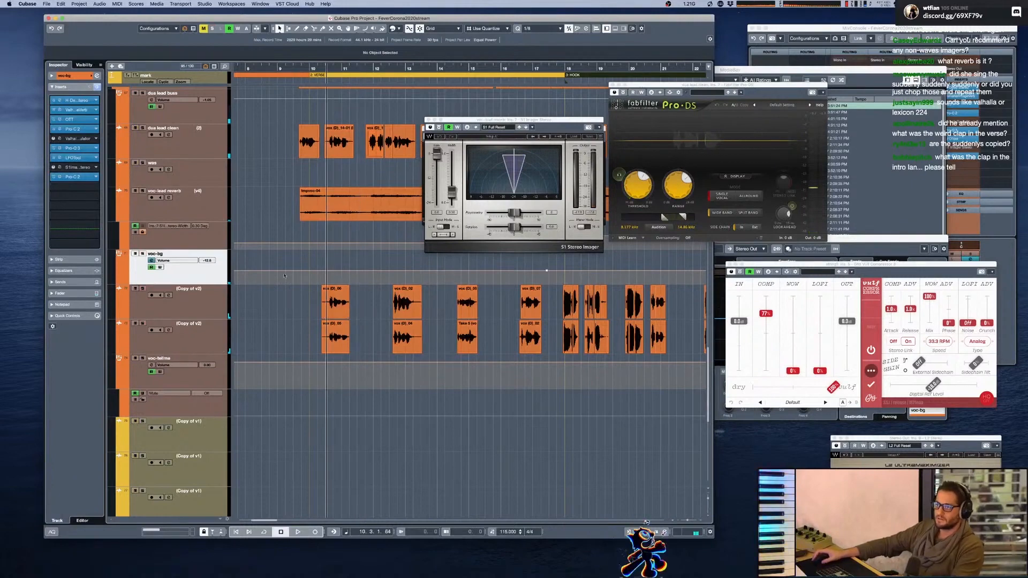
left_click(298, 532)
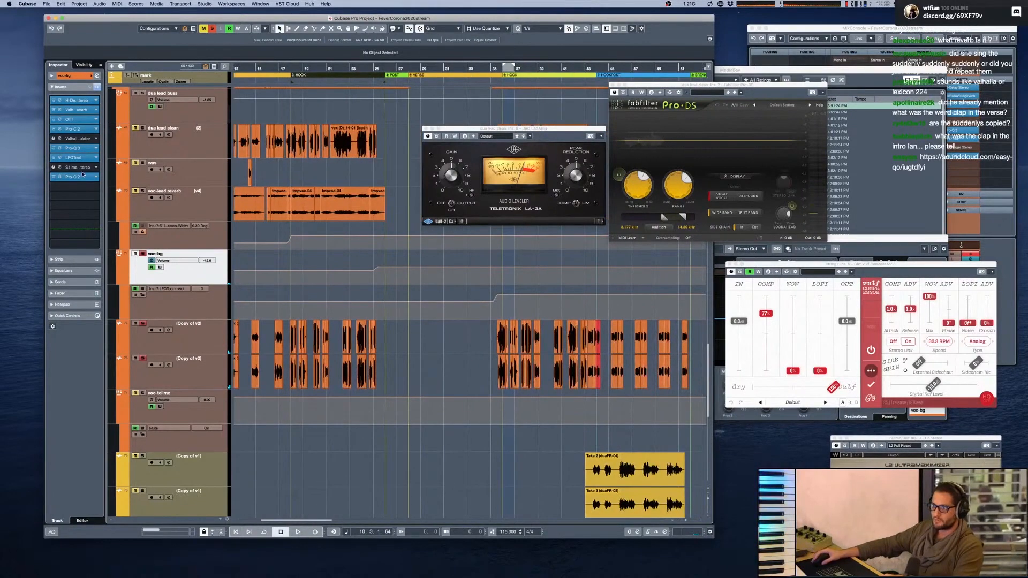
Open voc-bg's LFOTool, Pro-Q 3, H-Delay and both Pro-C 2 inserts
left_click(298, 532)
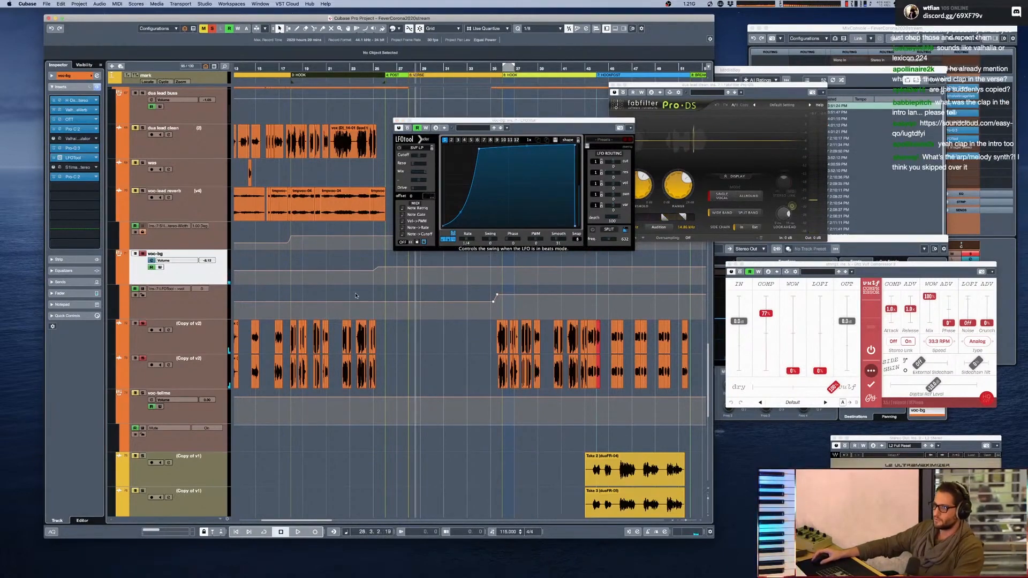
left_click(297, 532)
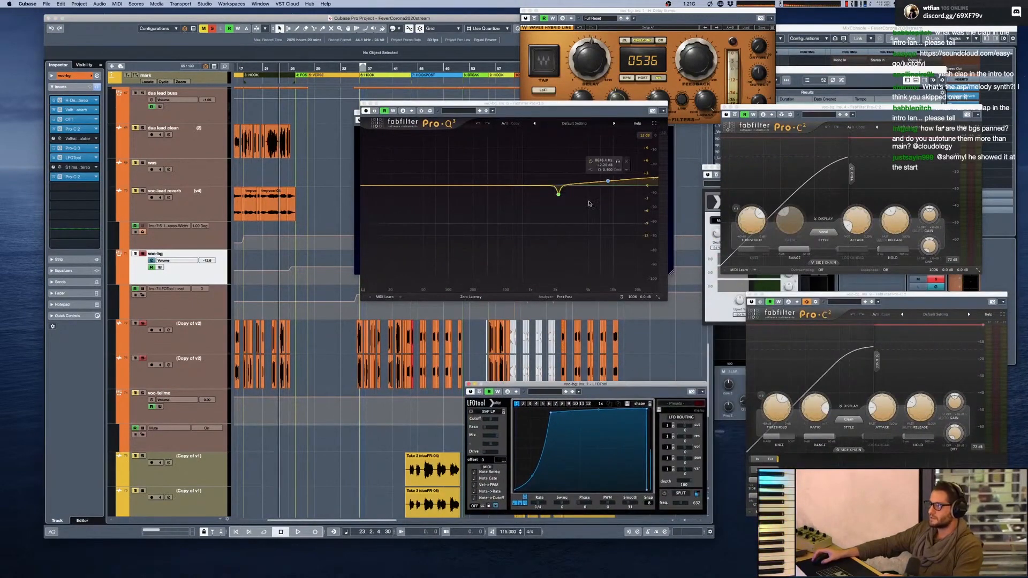
Play the backing vocals while watching the Pro-Q 3 analyzer, then close Pro-Q 3
left_click(297, 532)
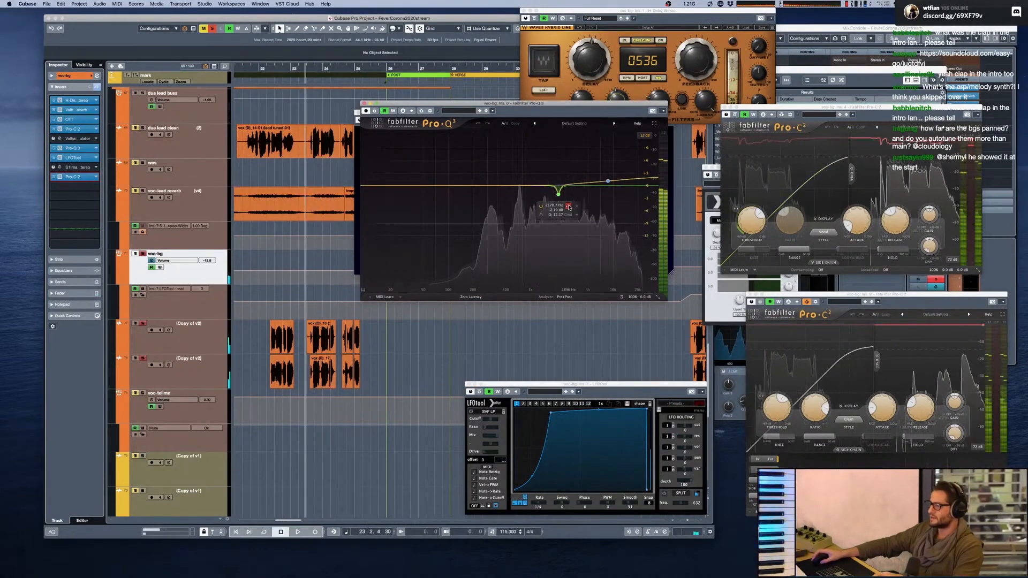
left_click(297, 532)
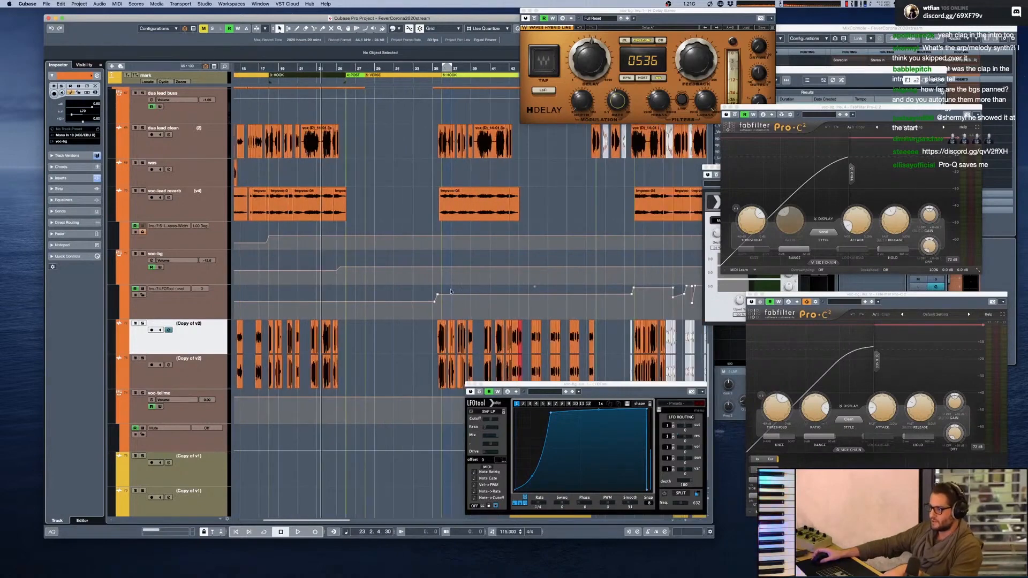
Show the Copy of v2 insert chain and open its Pro-DS de-esser
left_click(297, 531)
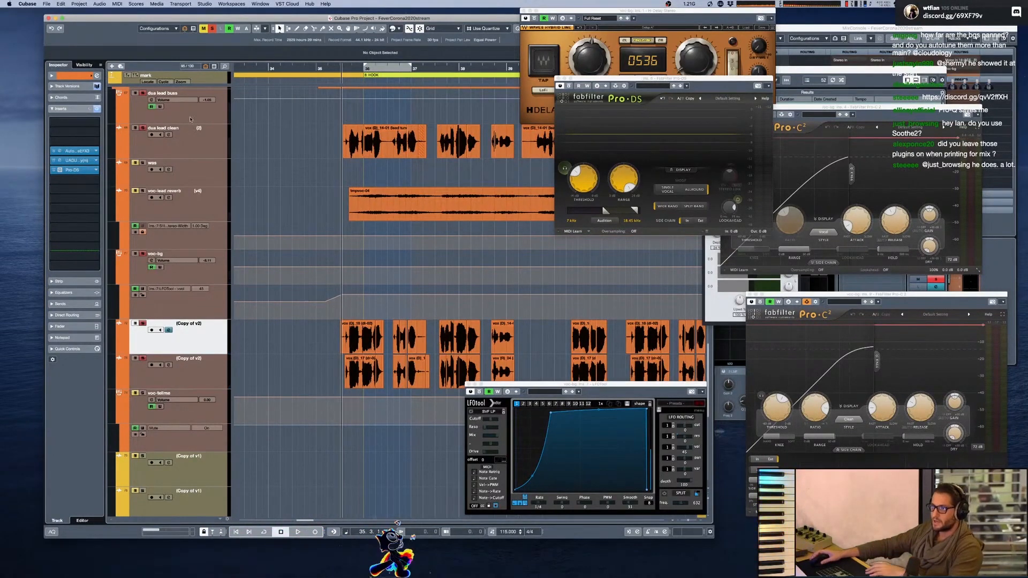
Select dua lead clean, open its LA-2A and Pro-DS windows, and play the verse
left_click(298, 532)
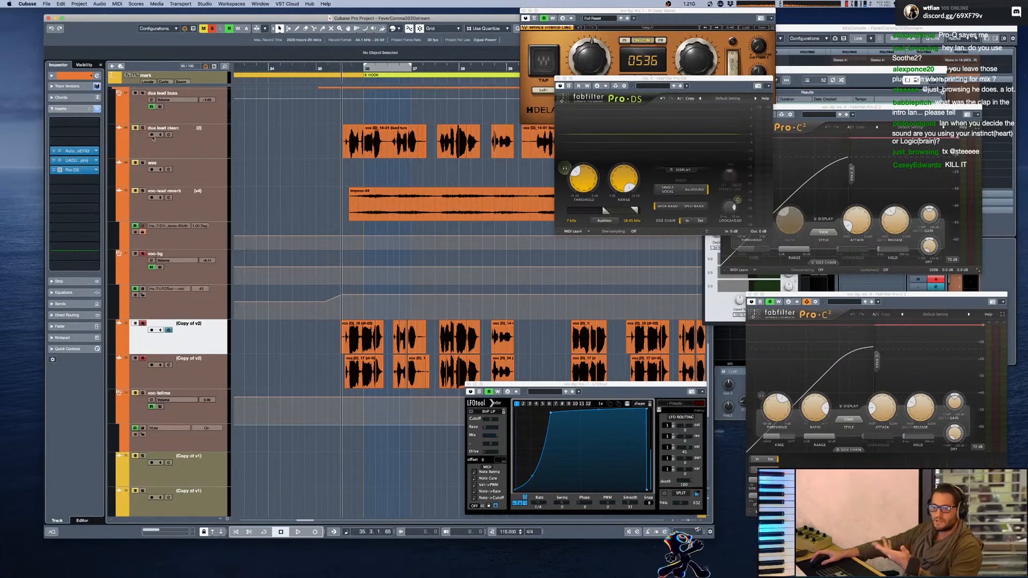
left_click(298, 532)
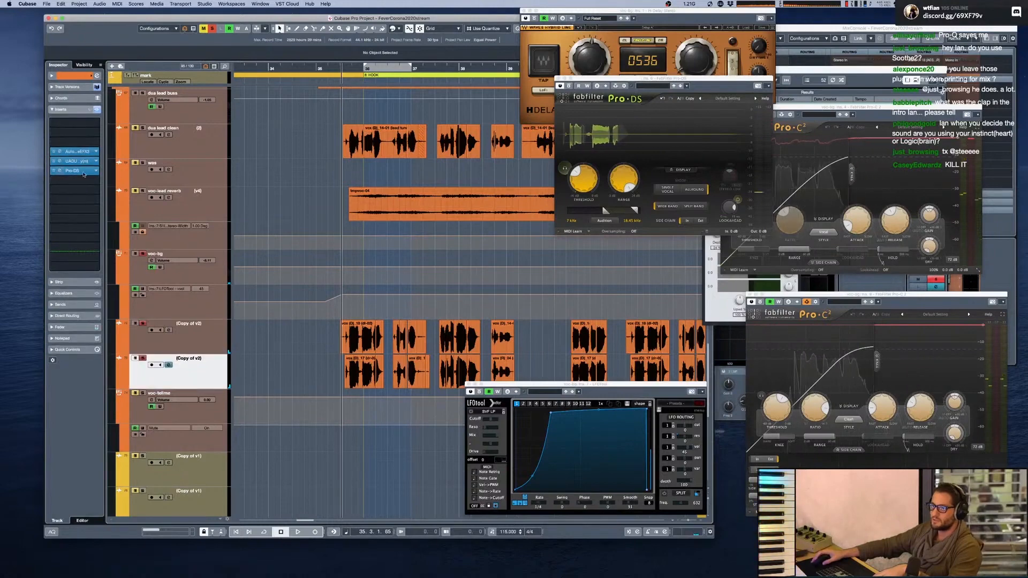
left_click(297, 532)
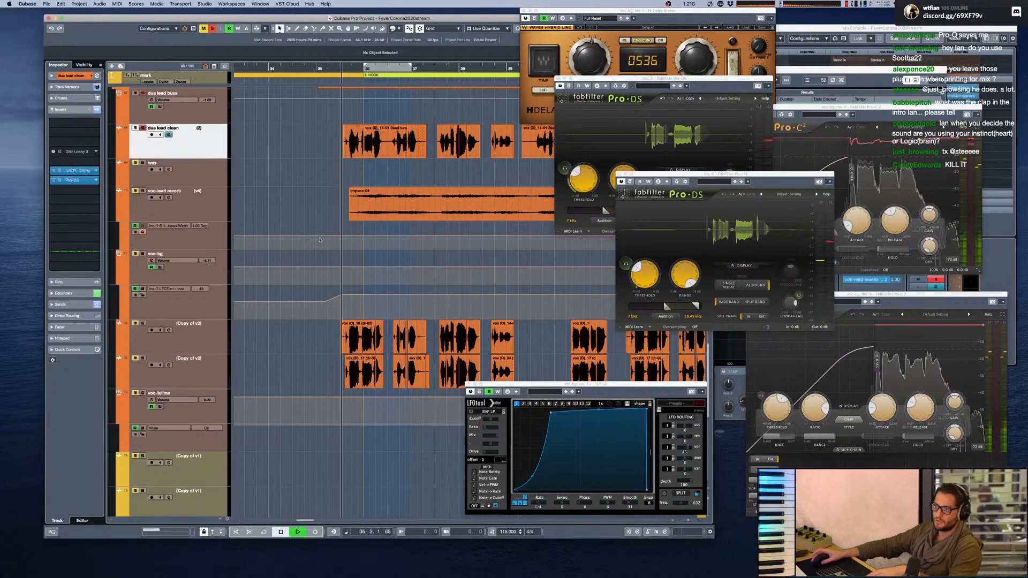
left_click(190, 335)
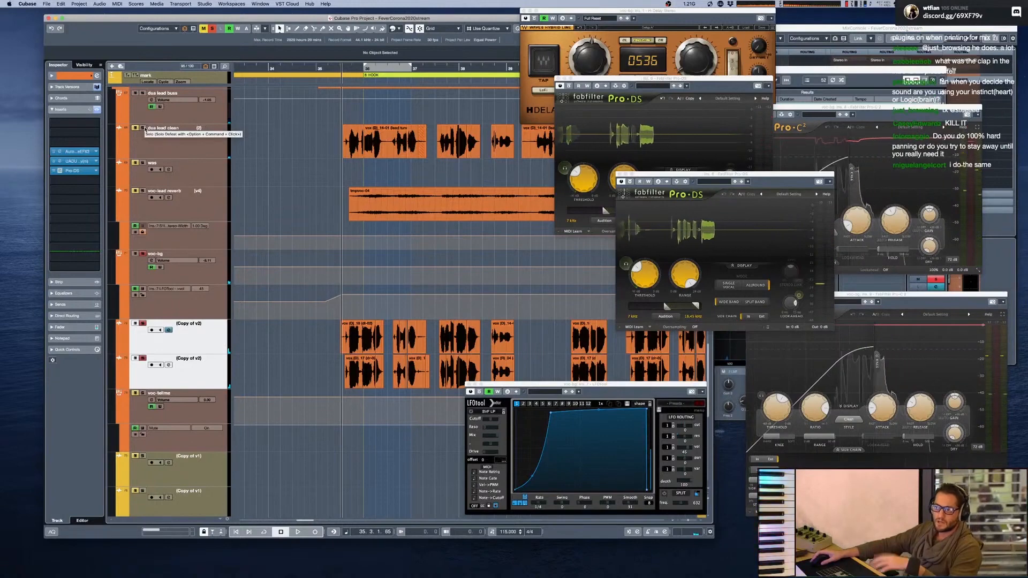
left_click(297, 532)
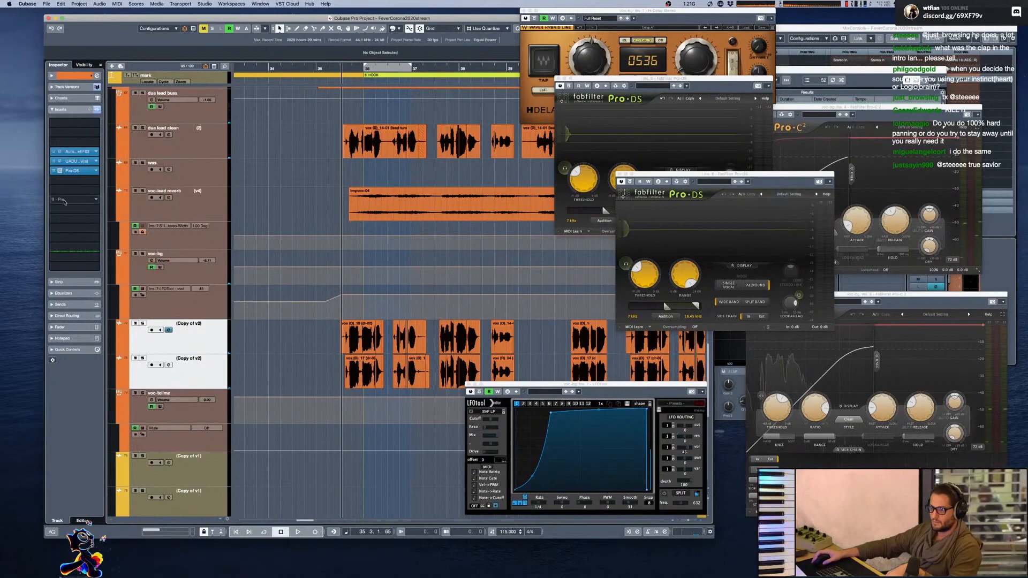
left_click(297, 531)
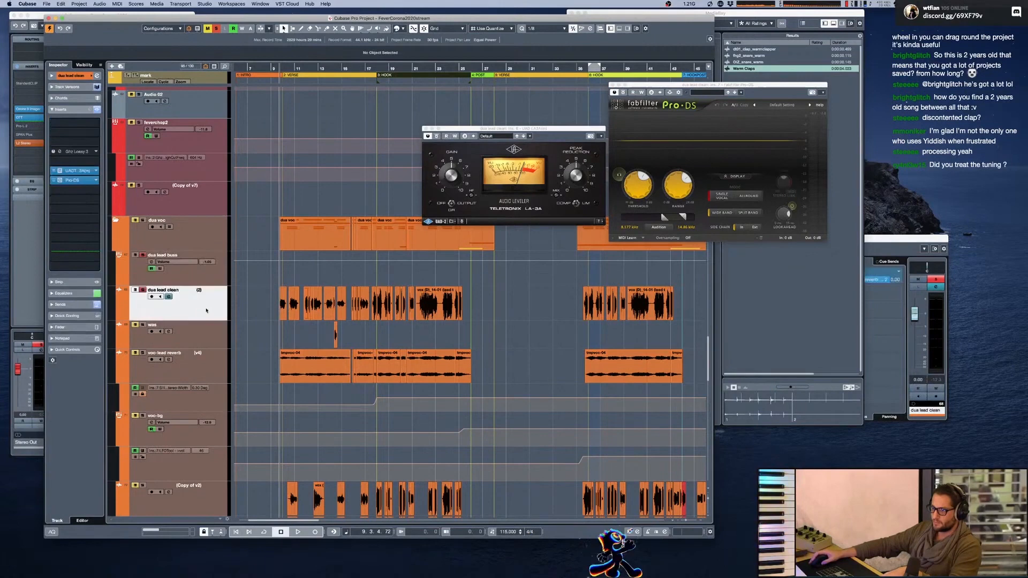
left_click(297, 532)
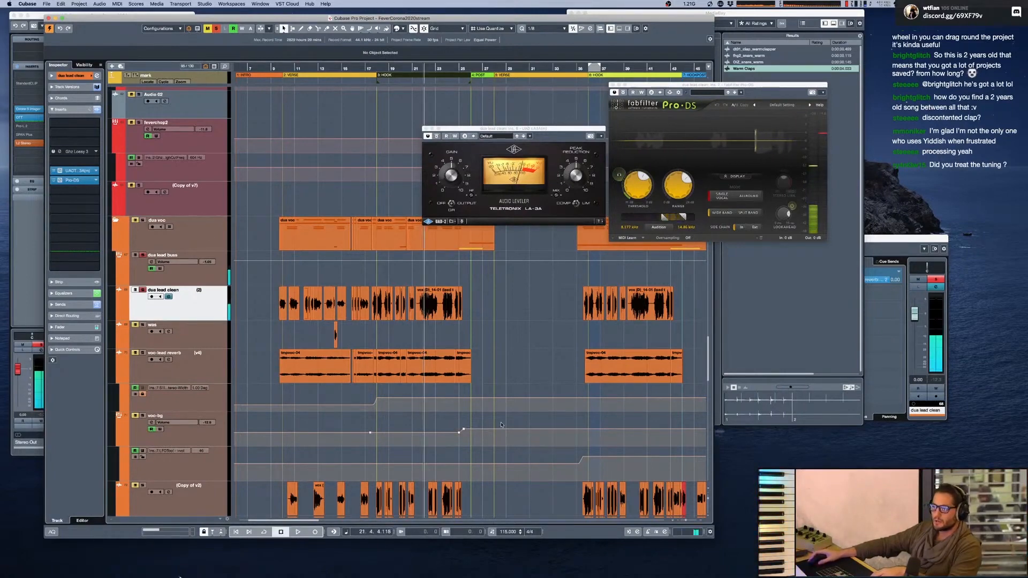
left_click(298, 532)
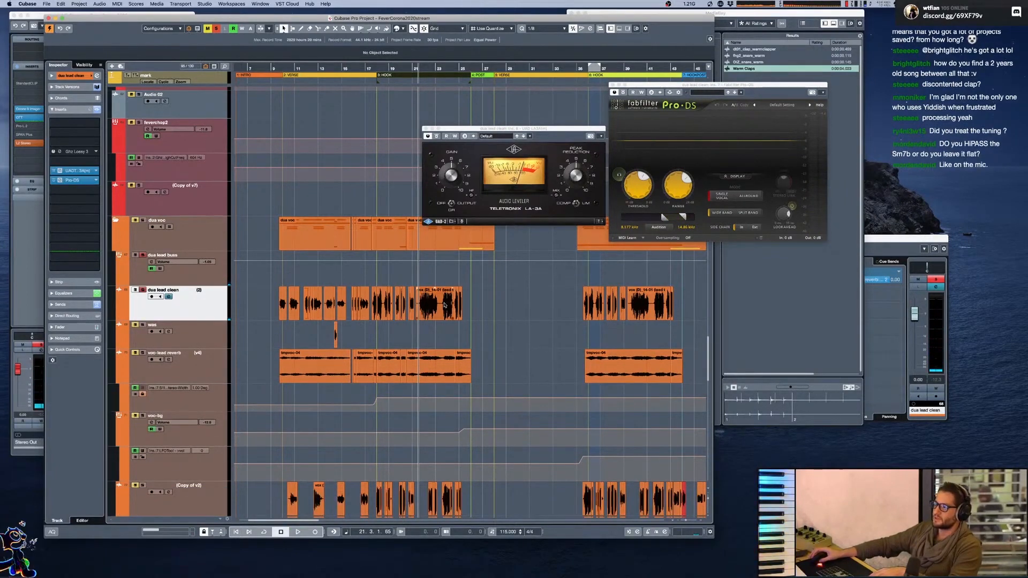
left_click(298, 532)
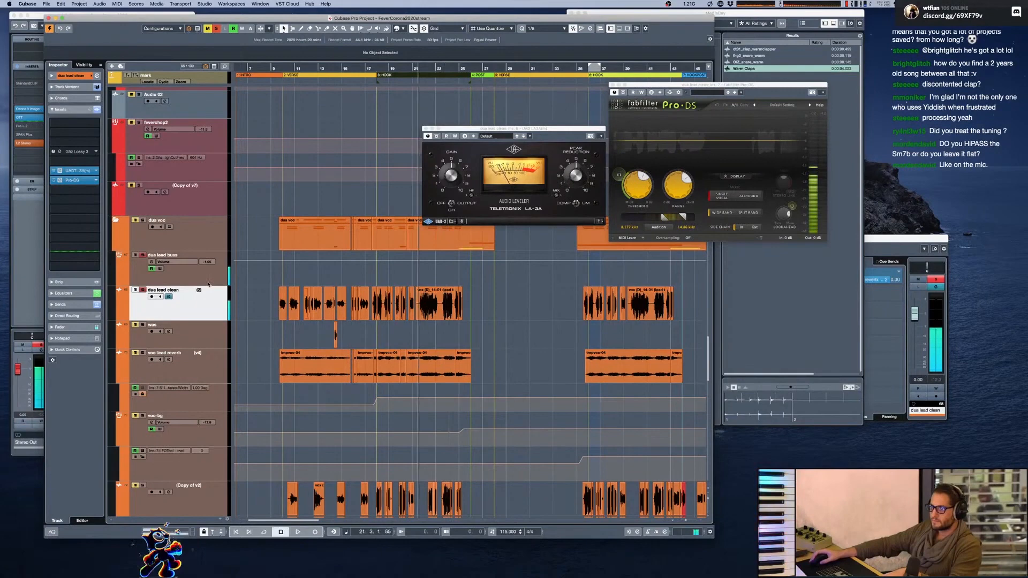
Select dua lead buss, show its automation lane, and close the leveler and de-esser
left_click(163, 255)
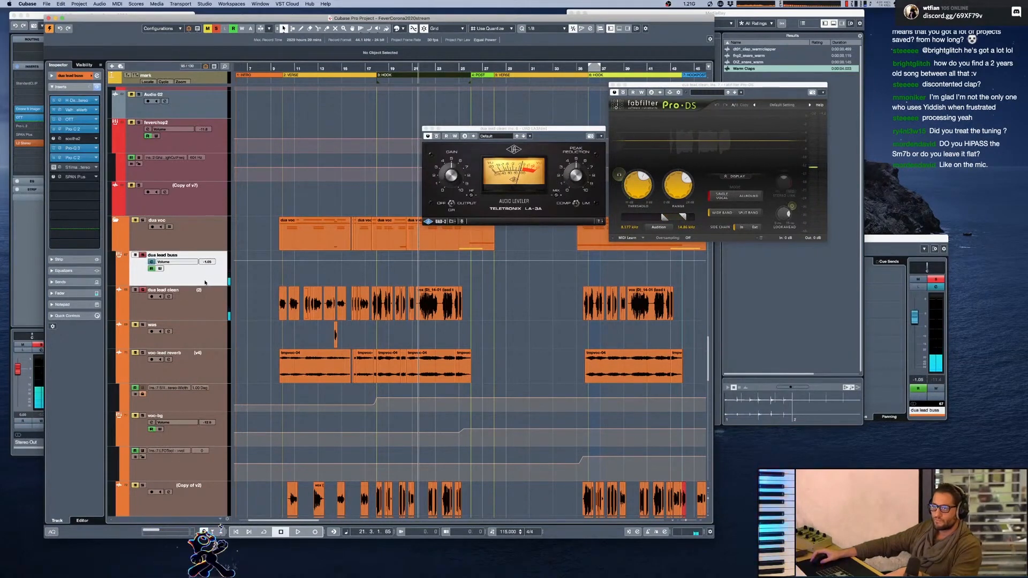
mouse_move(73, 99)
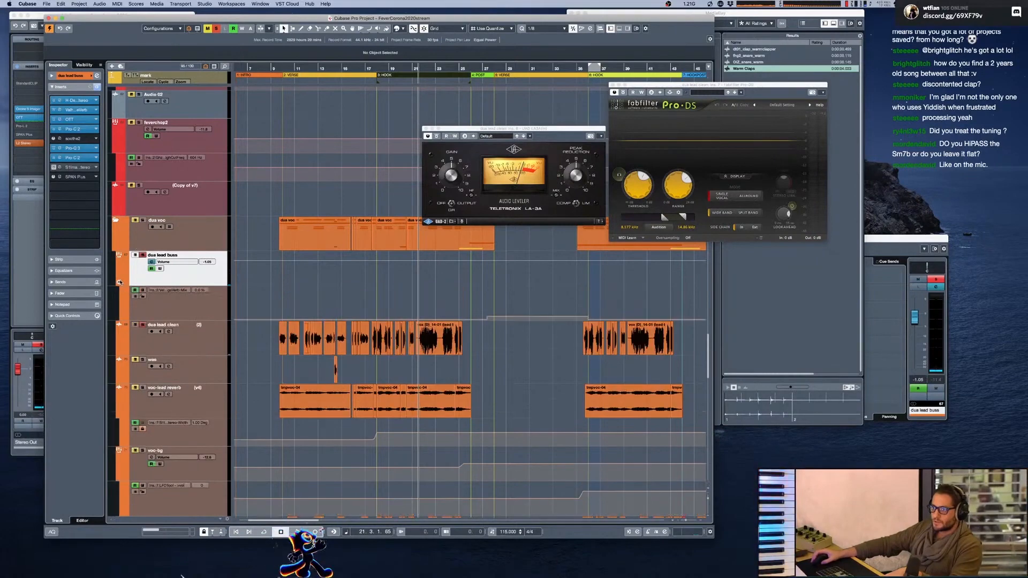
left_click(120, 283)
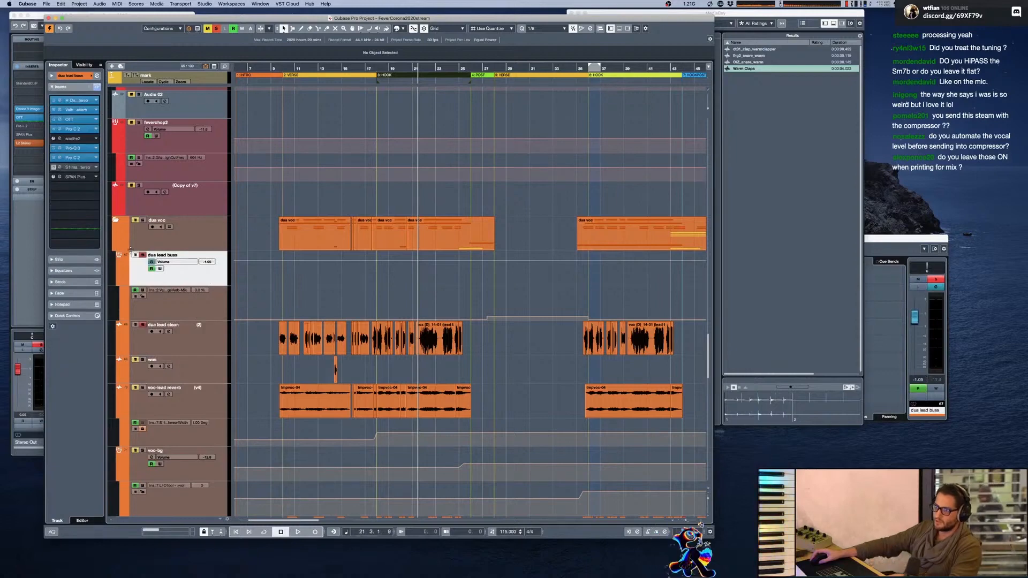
Open H-Delay and ValhallaVintageVerb on the dua lead buss, then select the voc-lead reverb track
scroll("down", 3)
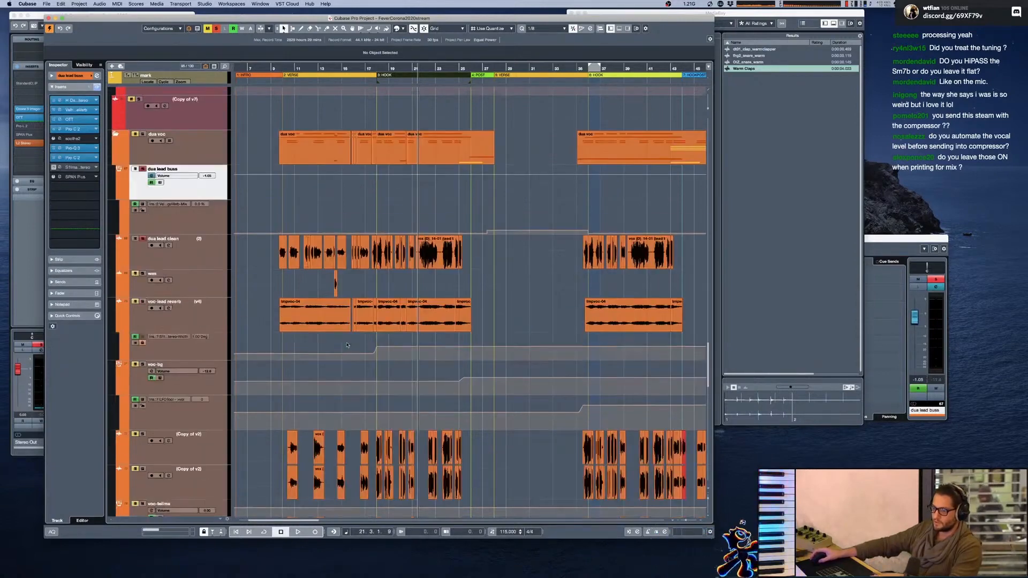
scroll("up", 3)
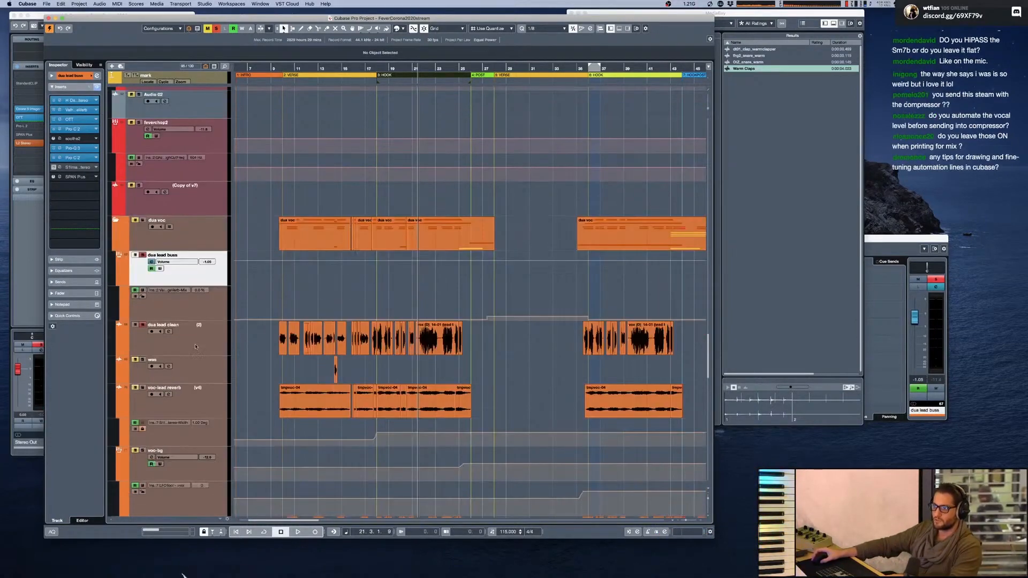
left_click(73, 100)
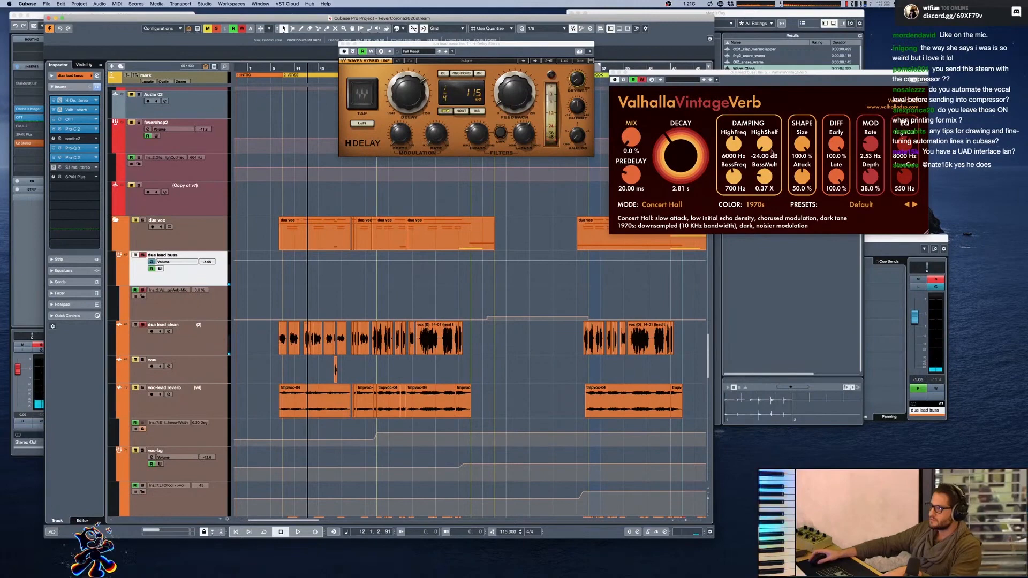
left_click(297, 531)
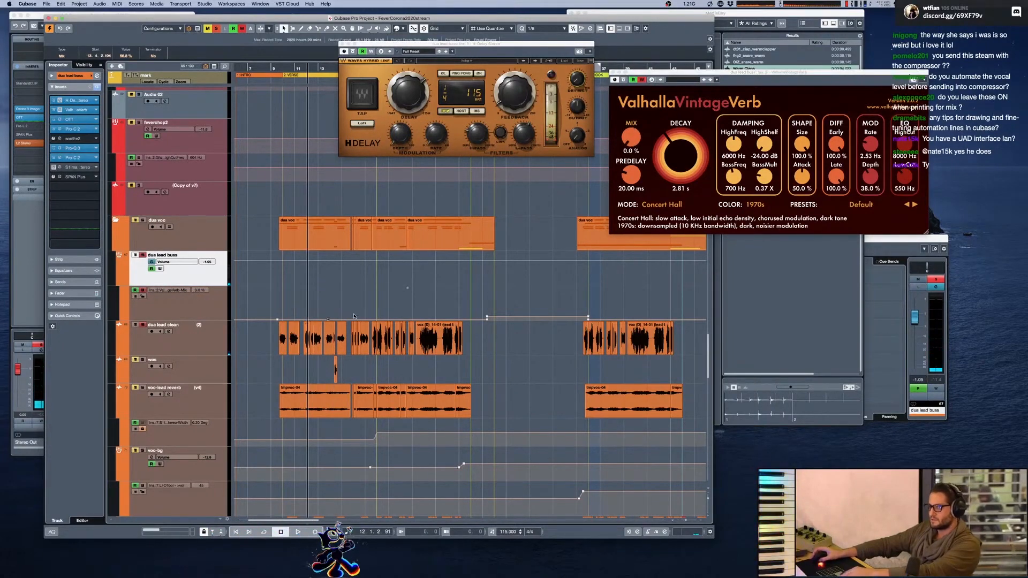
left_click(164, 387)
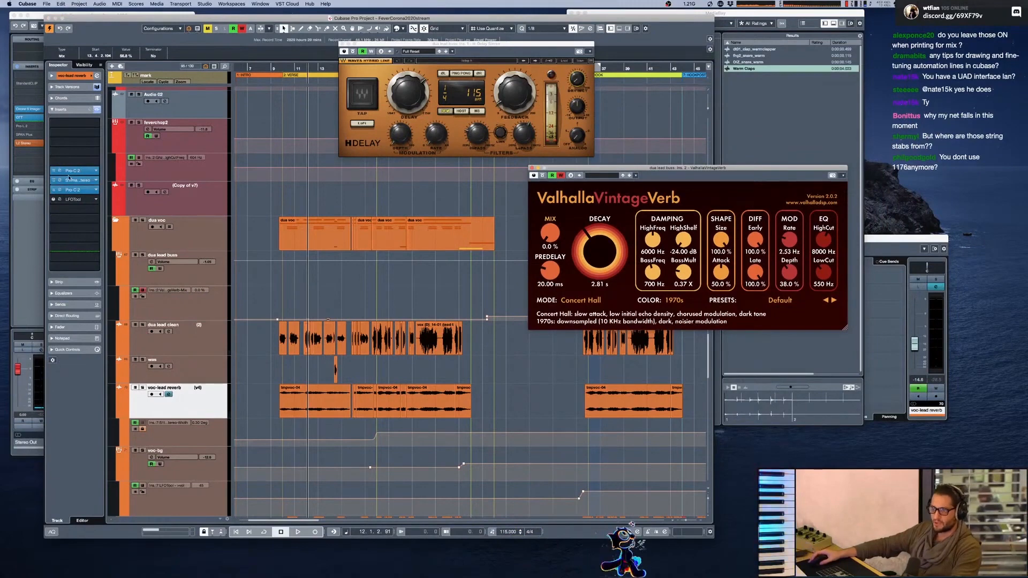
mouse_move(669, 544)
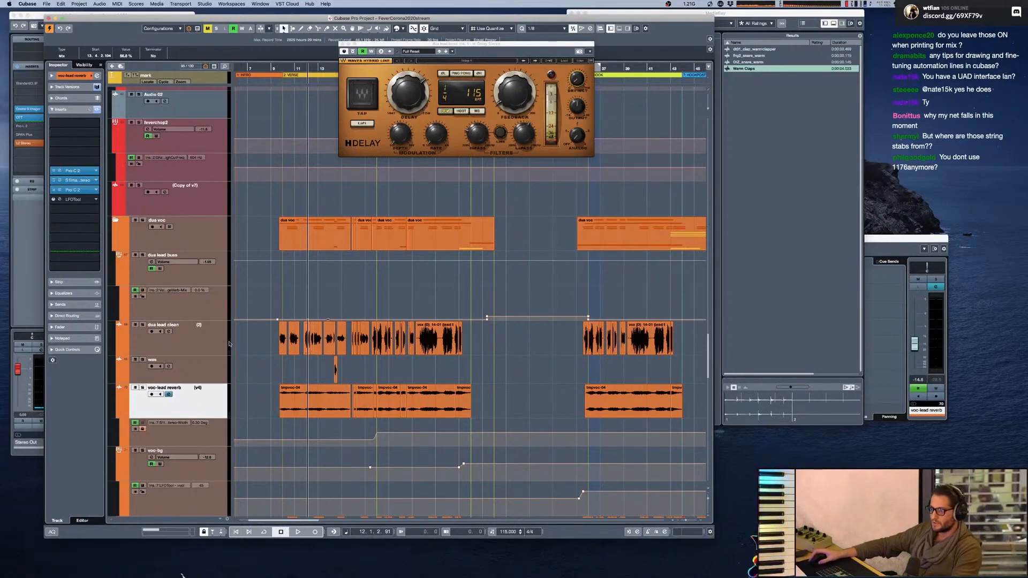
Reselect dua lead buss and open its Xfer OTT compressor in place of ValhallaVintageVerb
left_click(164, 254)
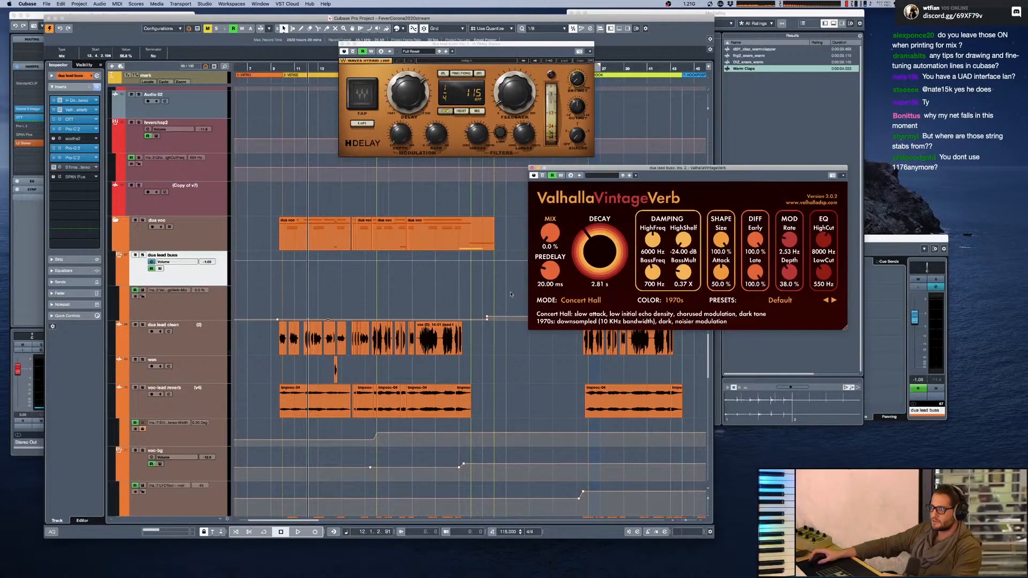
mouse_move(481, 303)
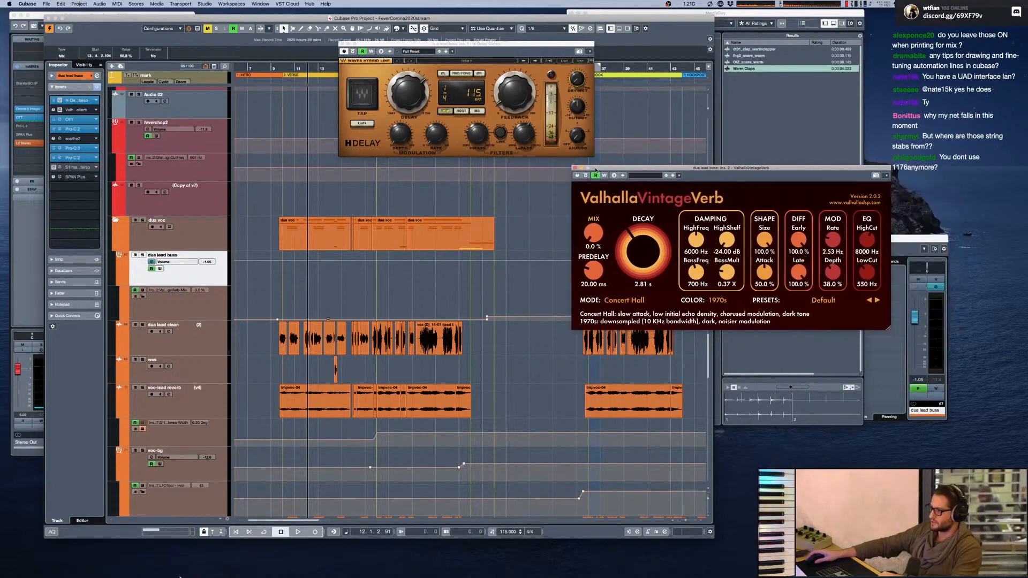
left_click(577, 168)
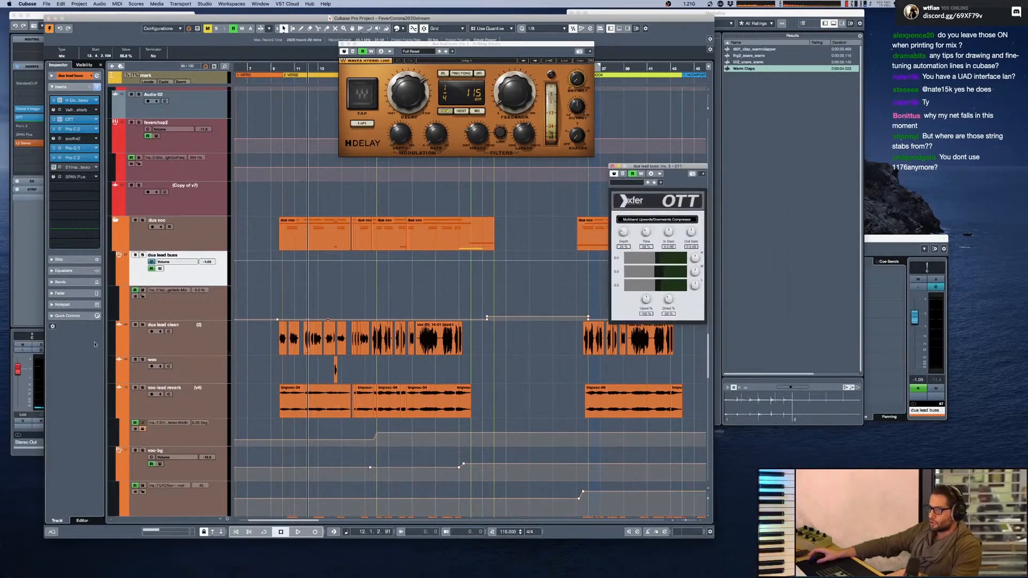
Open the bus's Pro-C 2 and Pro-Q 3 windows and start vocal playback
left_click(298, 532)
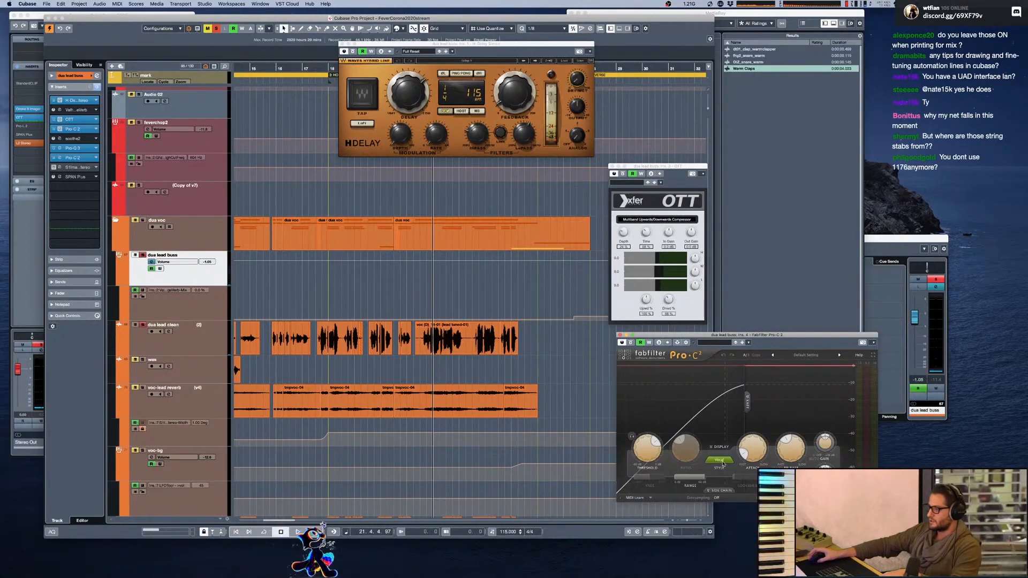
left_click(297, 532)
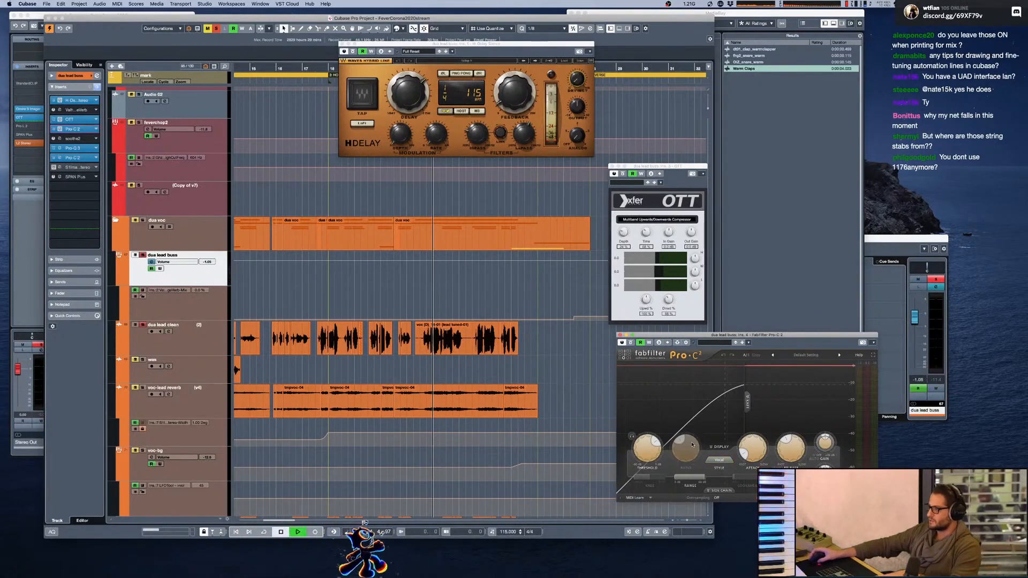
left_click(298, 532)
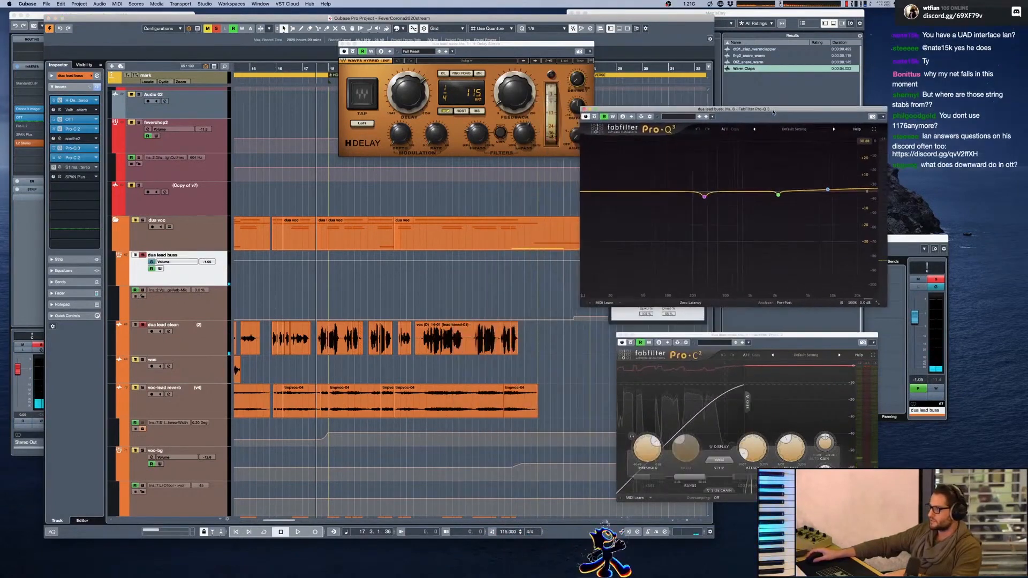
Play the vocals, jump back to an earlier bar, stop, and open the second Pro-C 2
left_click(297, 531)
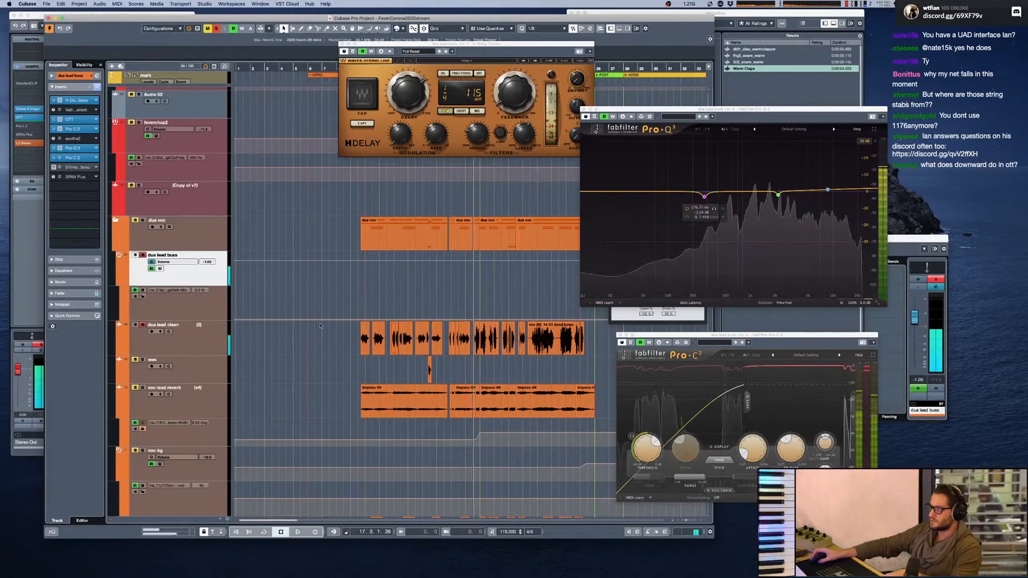
left_click(298, 532)
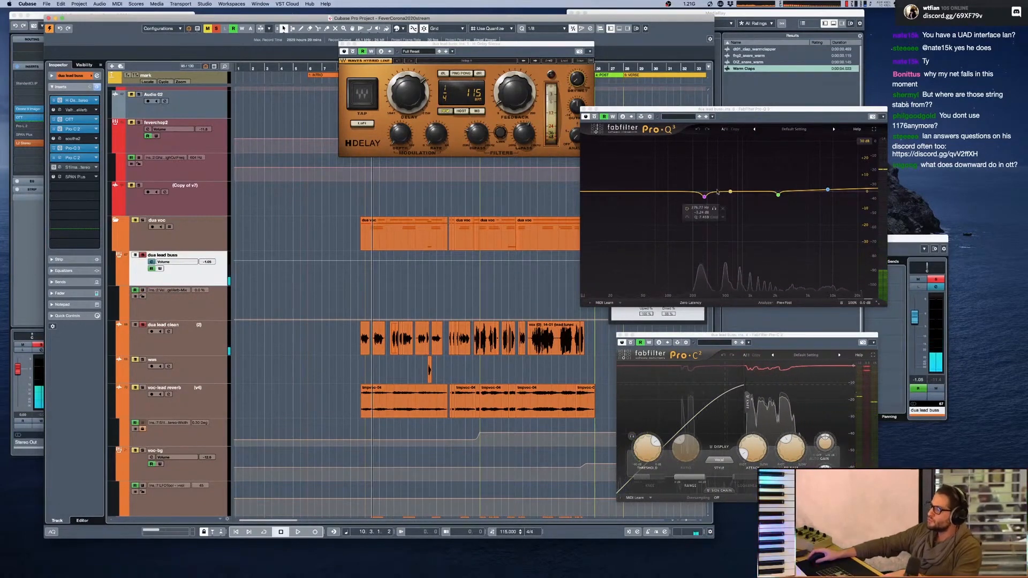
left_click(298, 532)
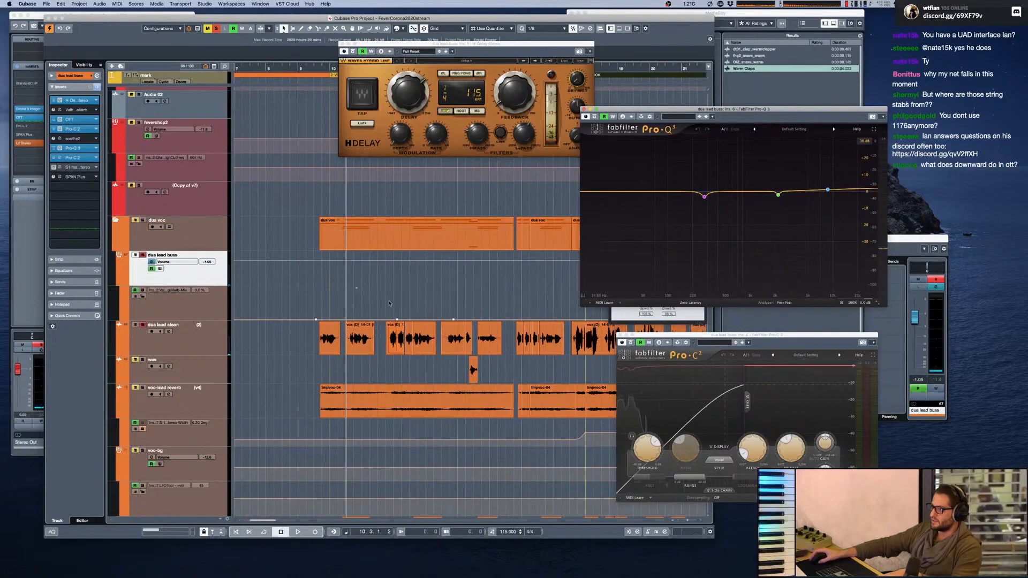
left_click(297, 532)
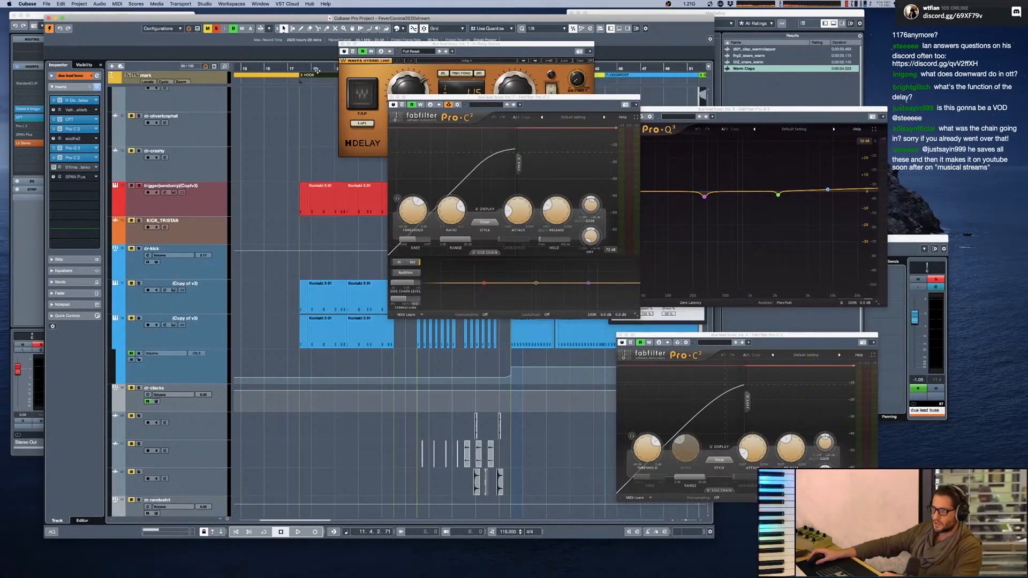
Play and stop the drum section, select the trigger track, and reveal string1 and string2
left_click(297, 531)
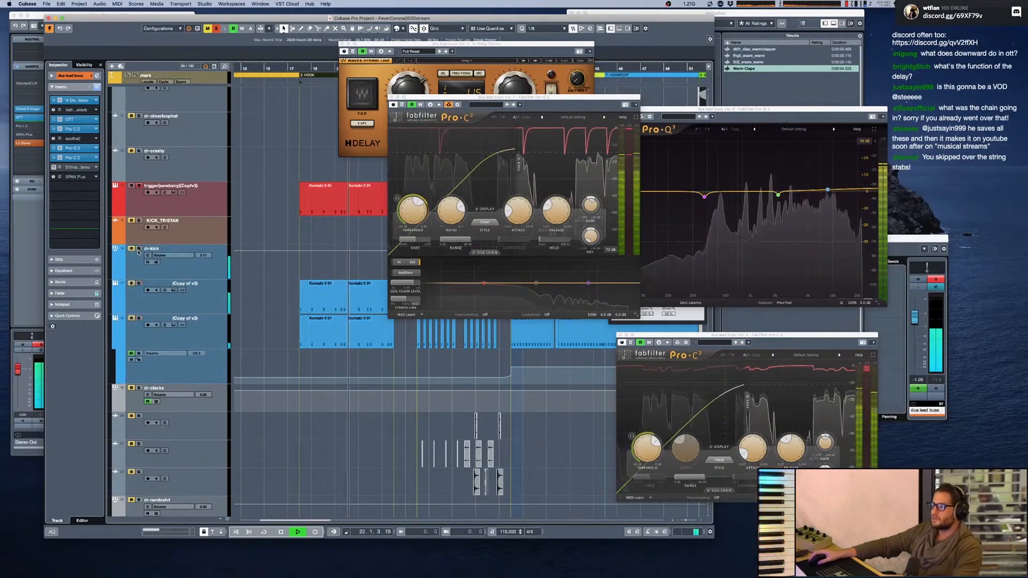
left_click(281, 531)
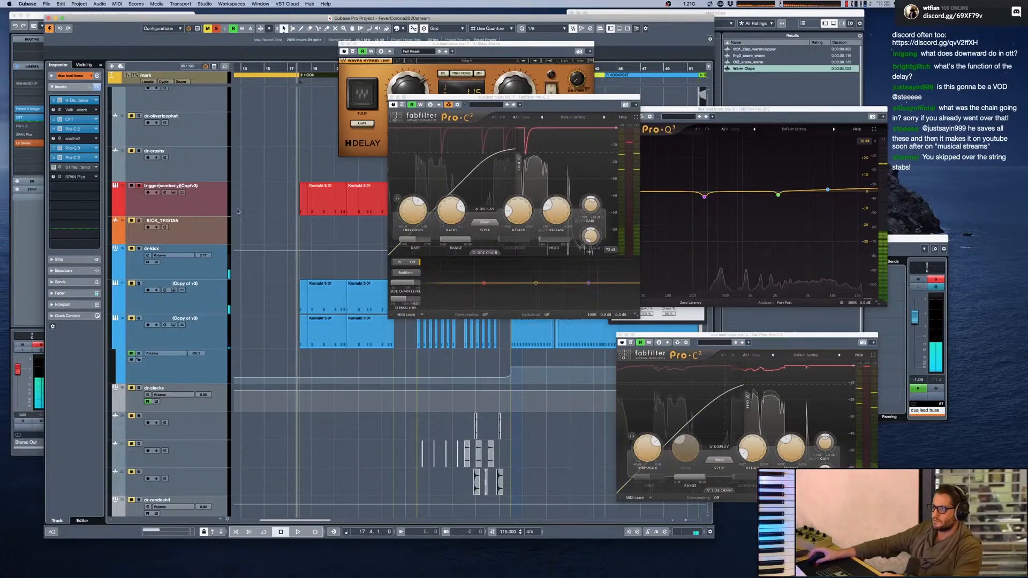
left_click(169, 184)
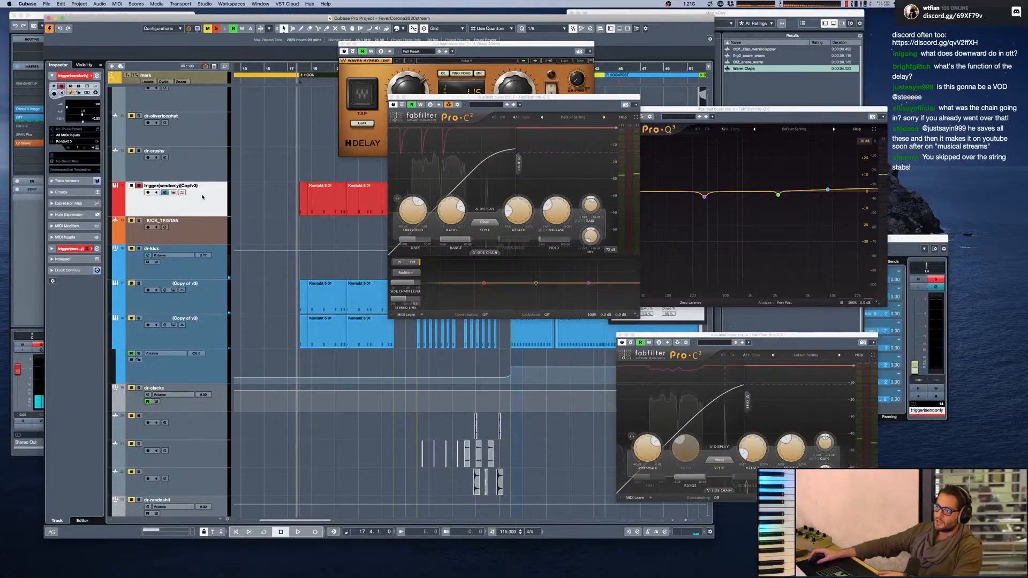
left_click(297, 531)
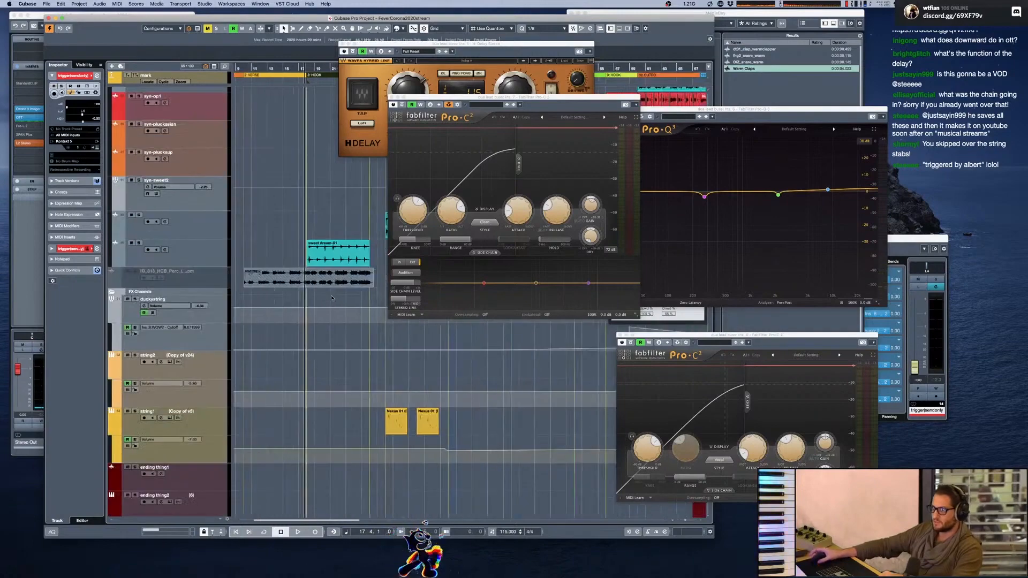
scroll("down", 3)
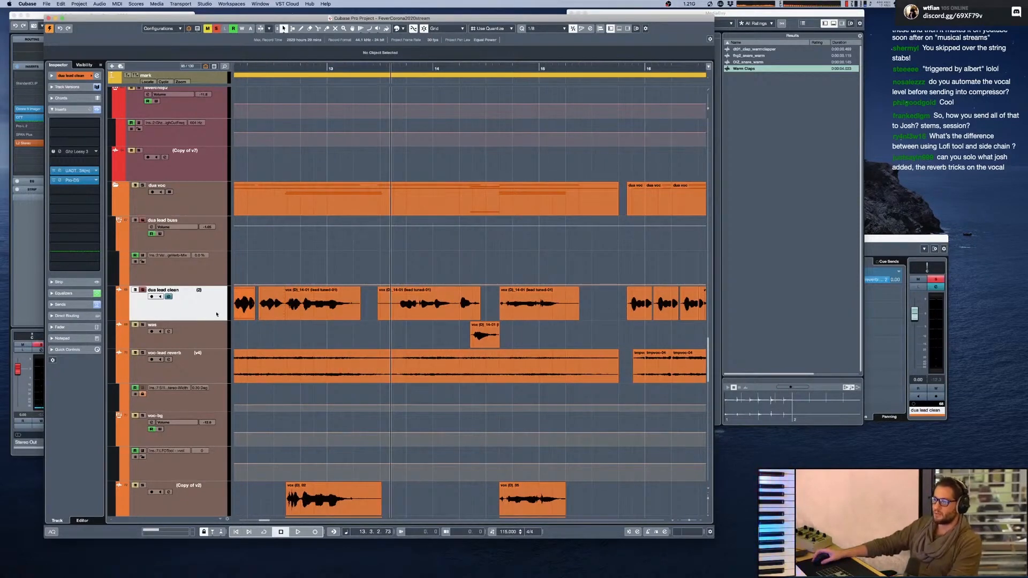
Play dua lead clean through the LA-3A, check its clip fades, and open Lossy
left_click(427, 303)
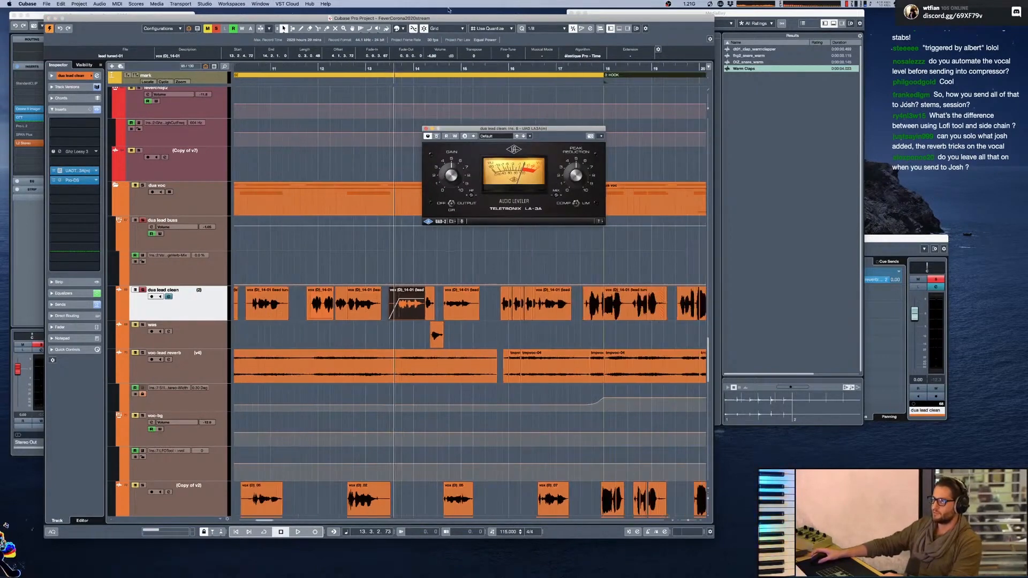
left_click(298, 532)
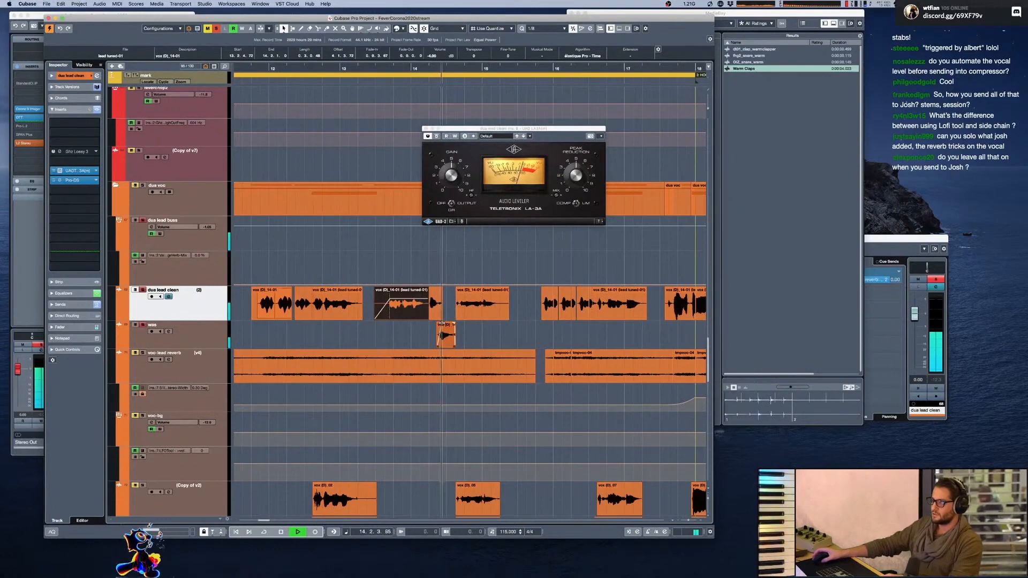
left_click(177, 327)
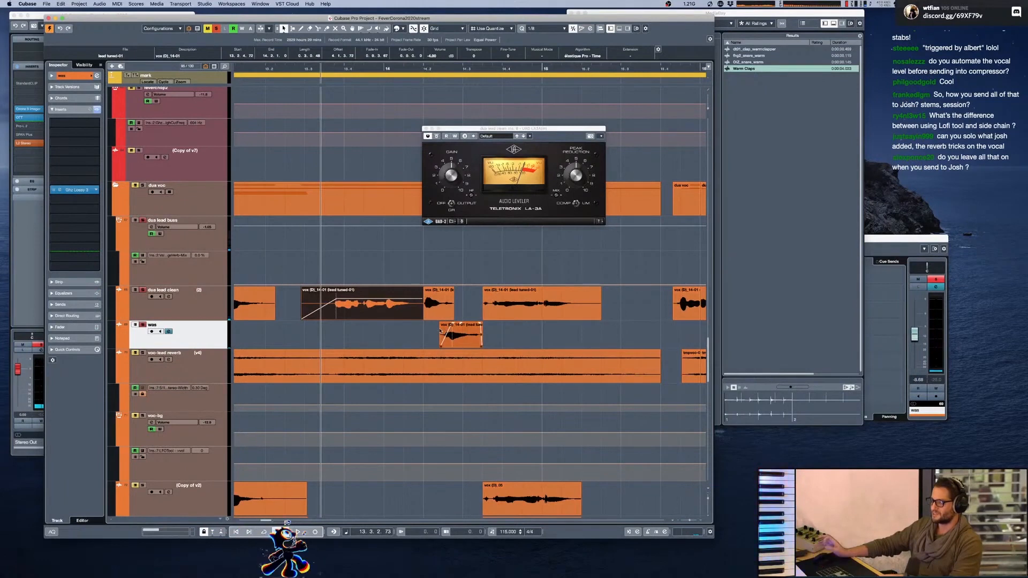
left_click(299, 532)
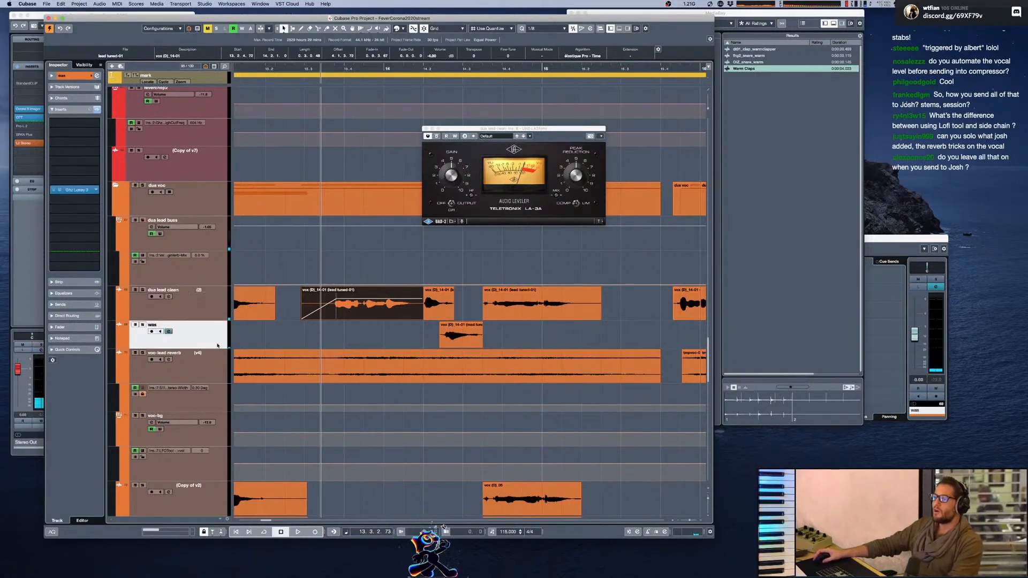
left_click(163, 303)
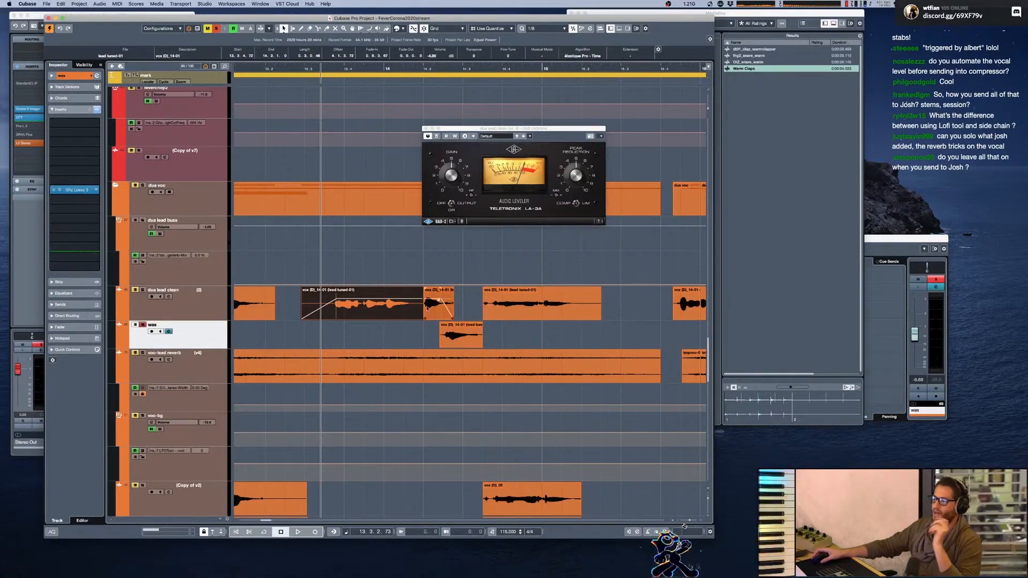
left_click(361, 303)
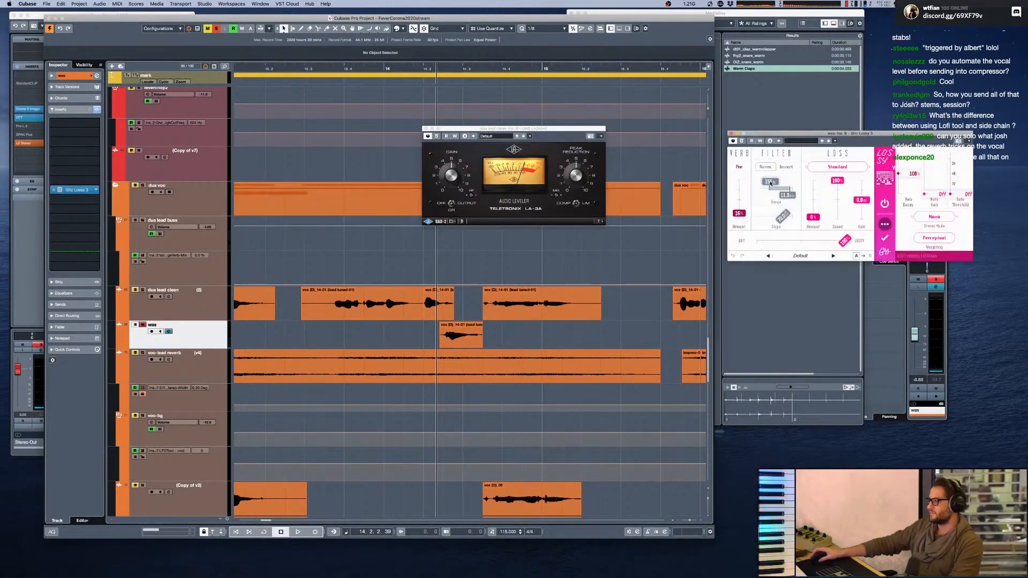
Change the Lossy filter range and a related value field to new settings
left_click(297, 532)
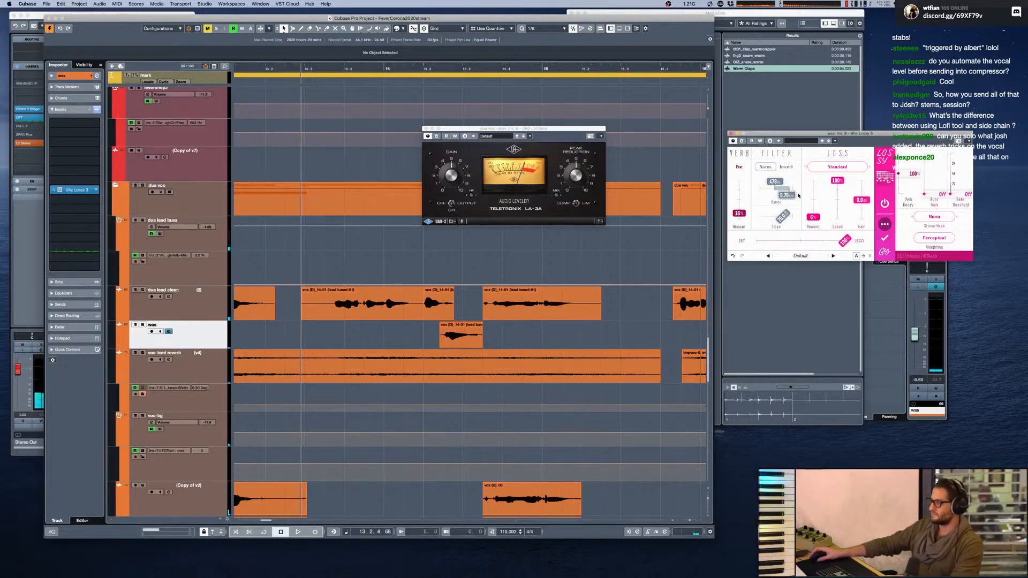
left_click(297, 531)
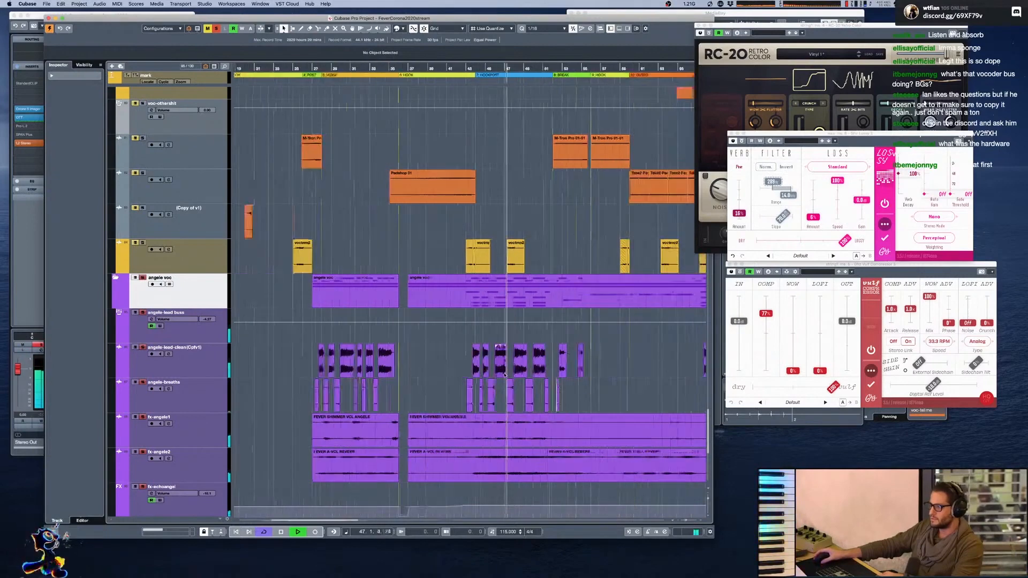
Scroll down to the angele folder and select the angele-HARMO STEM and fx-angele2 tracks
scroll("down", 3)
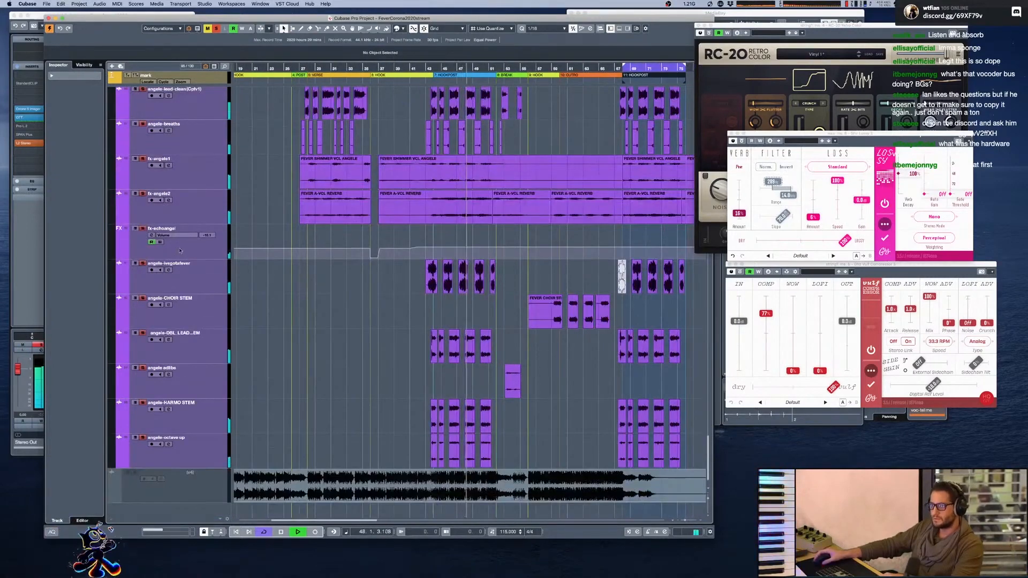
scroll("right", 3)
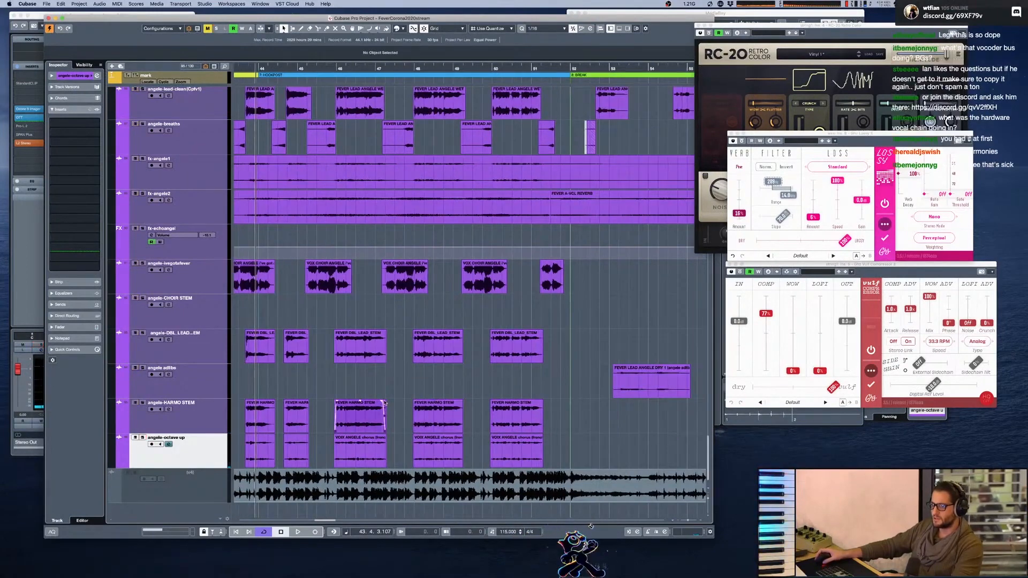
scroll("right", 3)
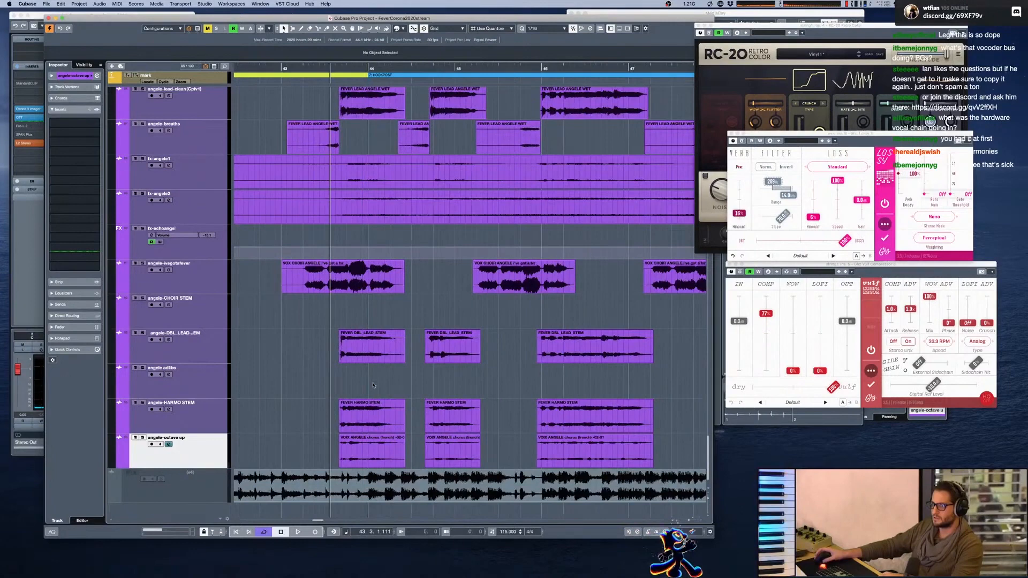
left_click(298, 532)
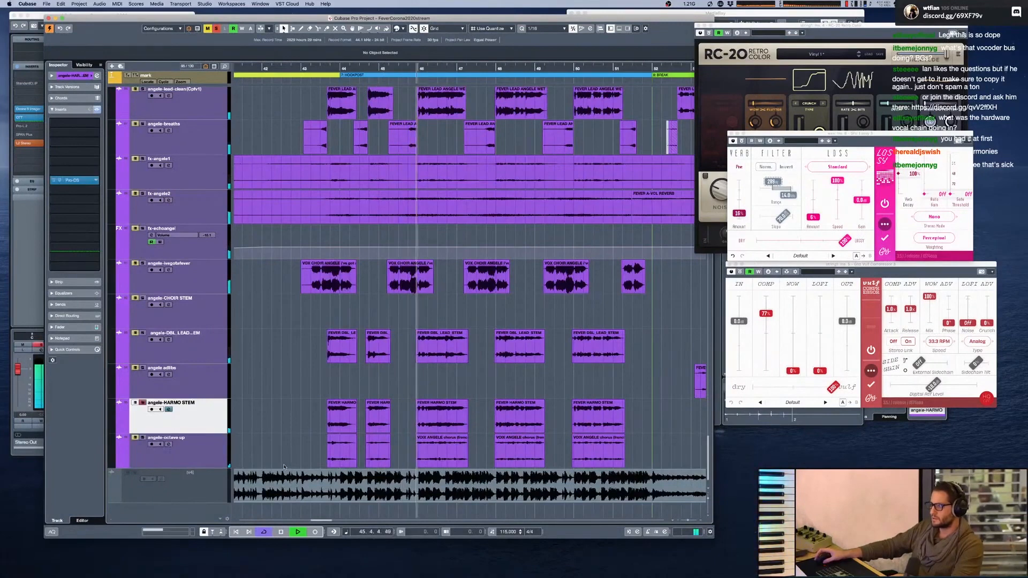
left_click(165, 438)
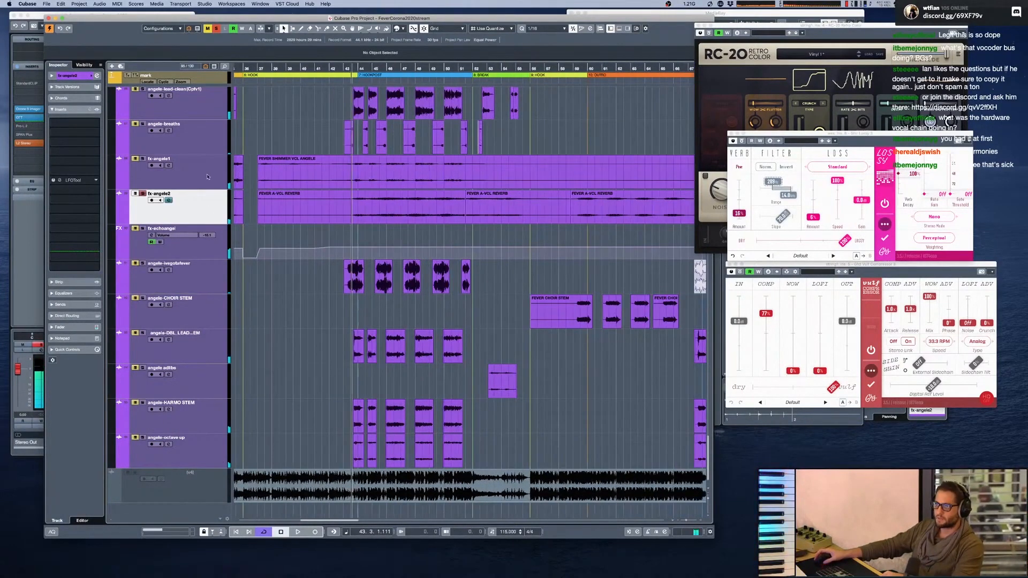
left_click(297, 532)
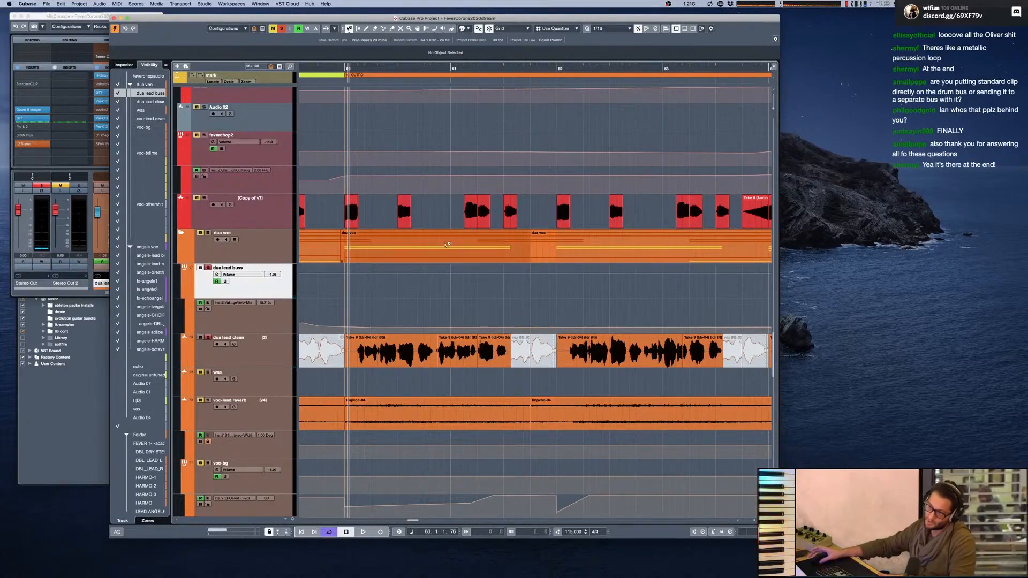
Scroll to the yellow backing-vocal takes, select both Take 2 tracks, and zoom in
left_click(363, 531)
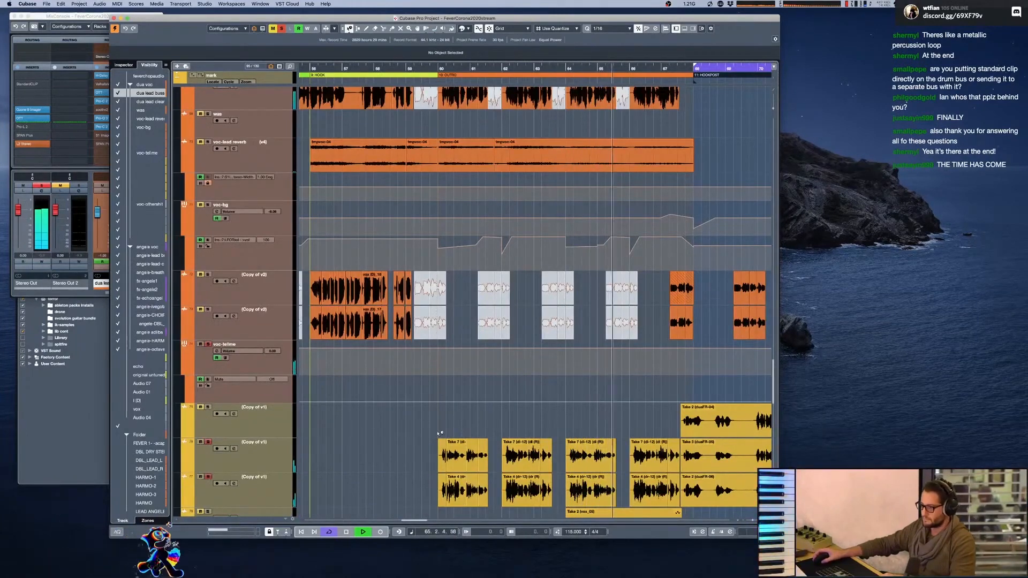
scroll("down", 3)
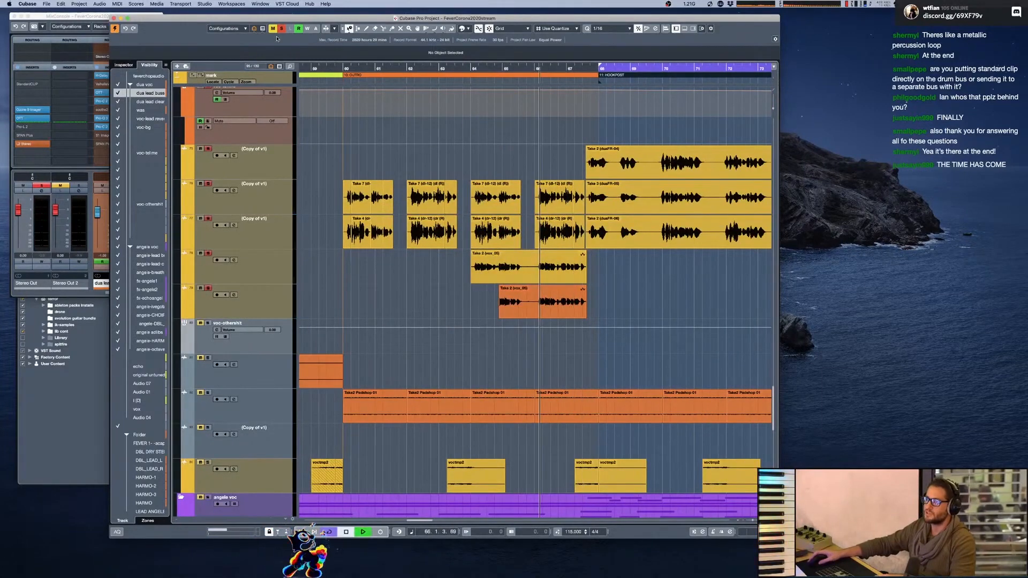
left_click(363, 532)
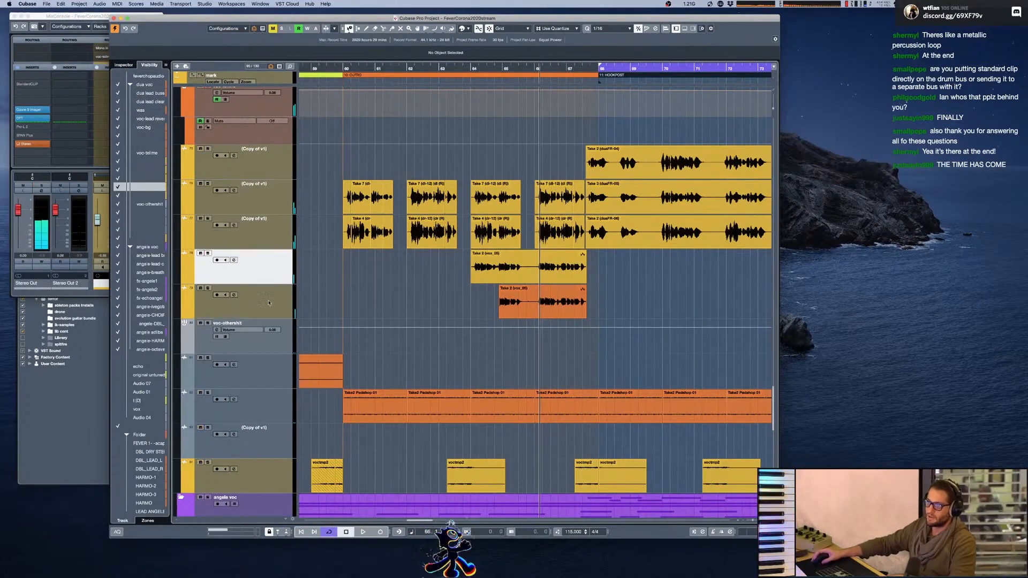
left_click(362, 532)
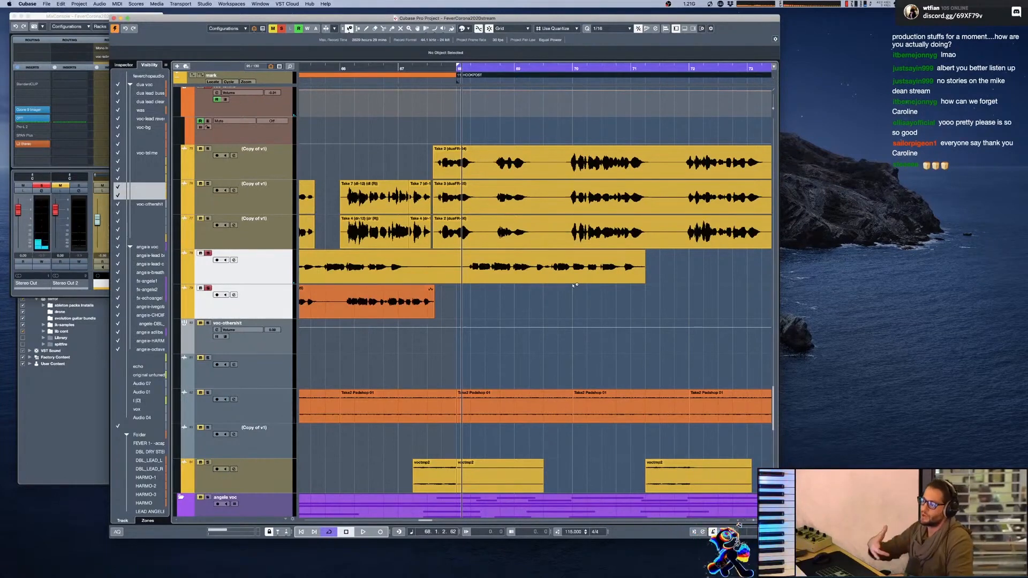
left_click(362, 531)
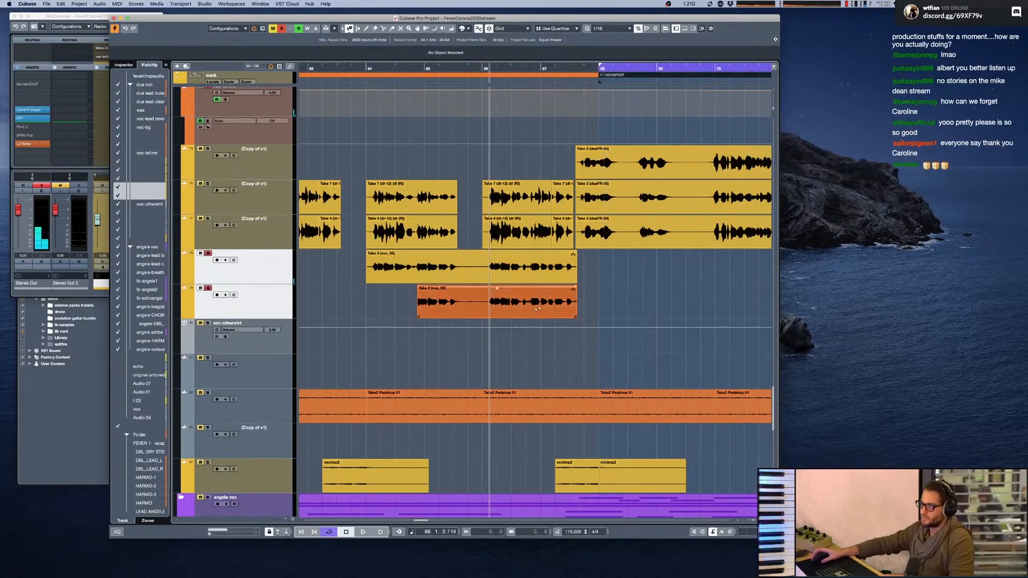
left_click(363, 532)
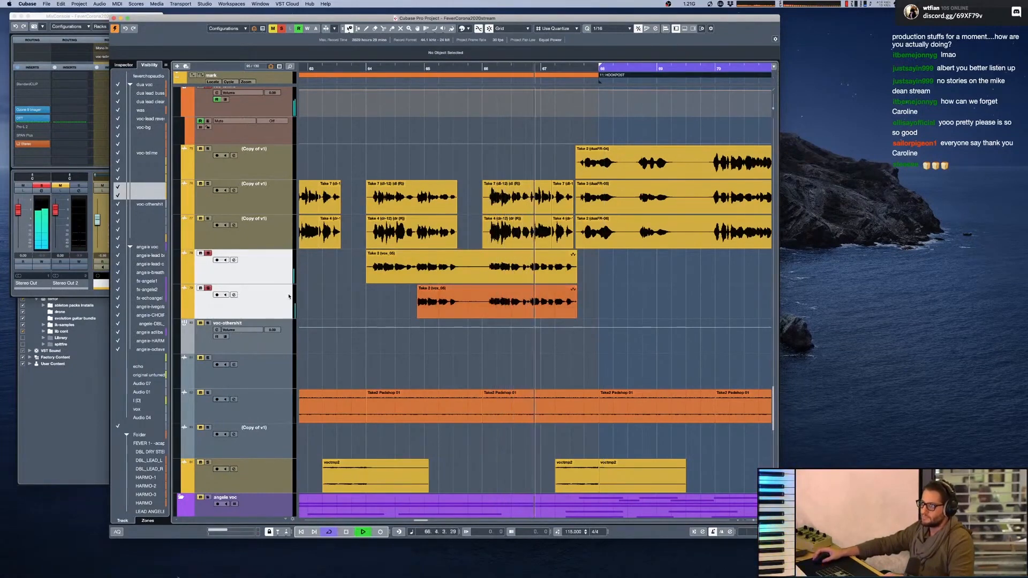
Cut both Take 2 events at the same bar with Scissors, then deselect them
left_click(469, 265)
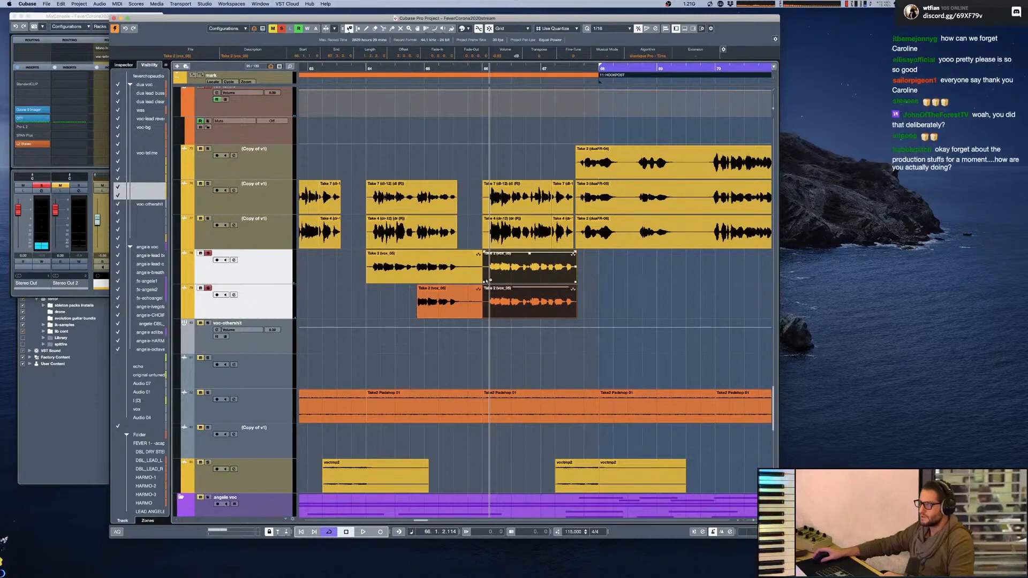
left_click(363, 531)
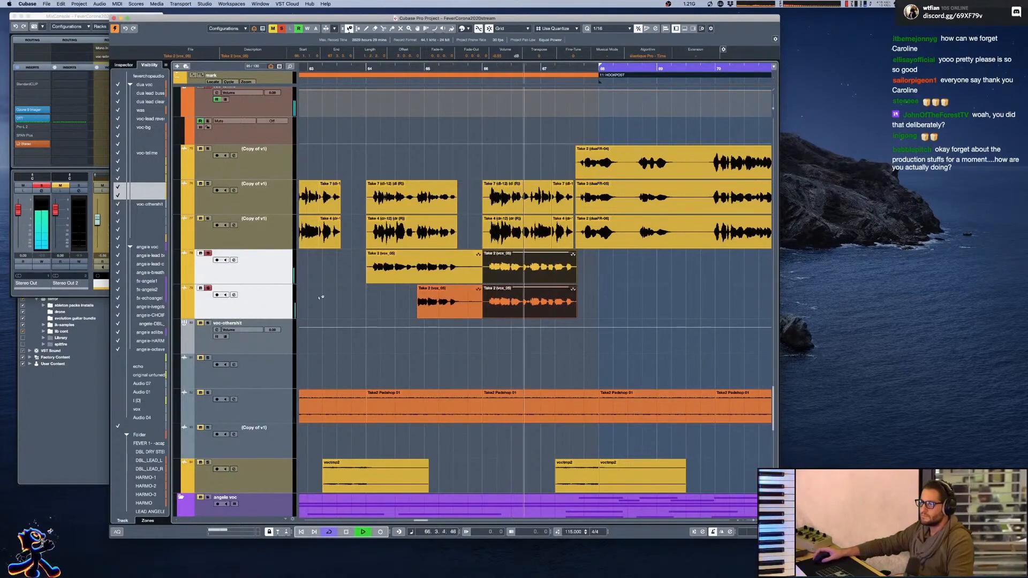
left_click(393, 308)
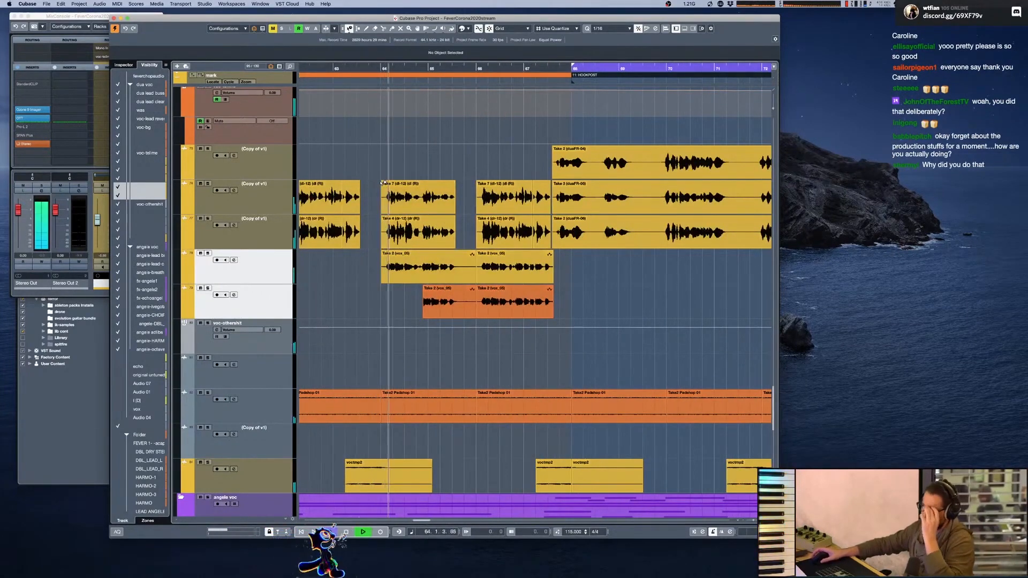
left_click(362, 532)
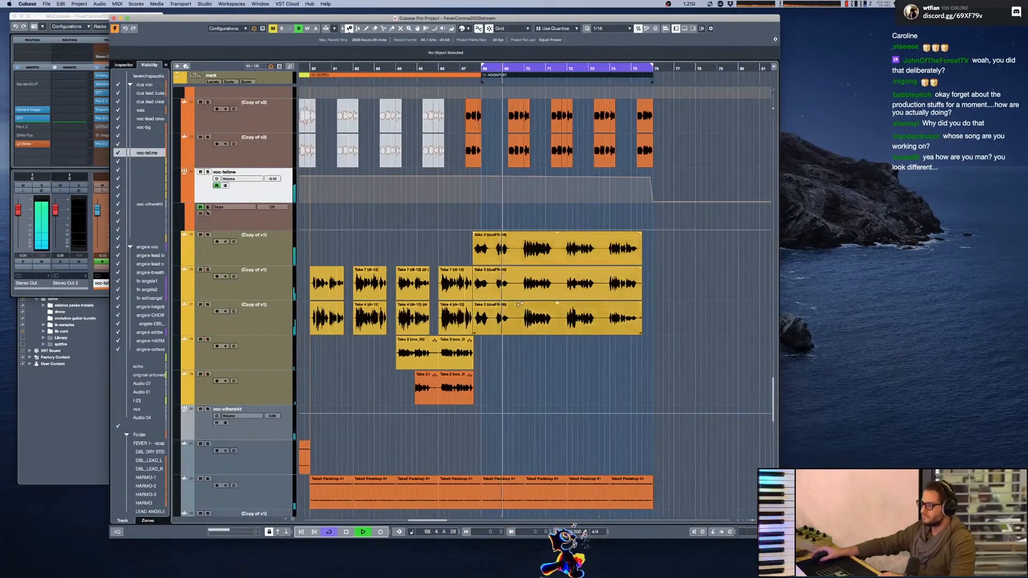
View angele-lead buss inserts and clean clips, then open angele-breaths channel settings
scroll("down", 3)
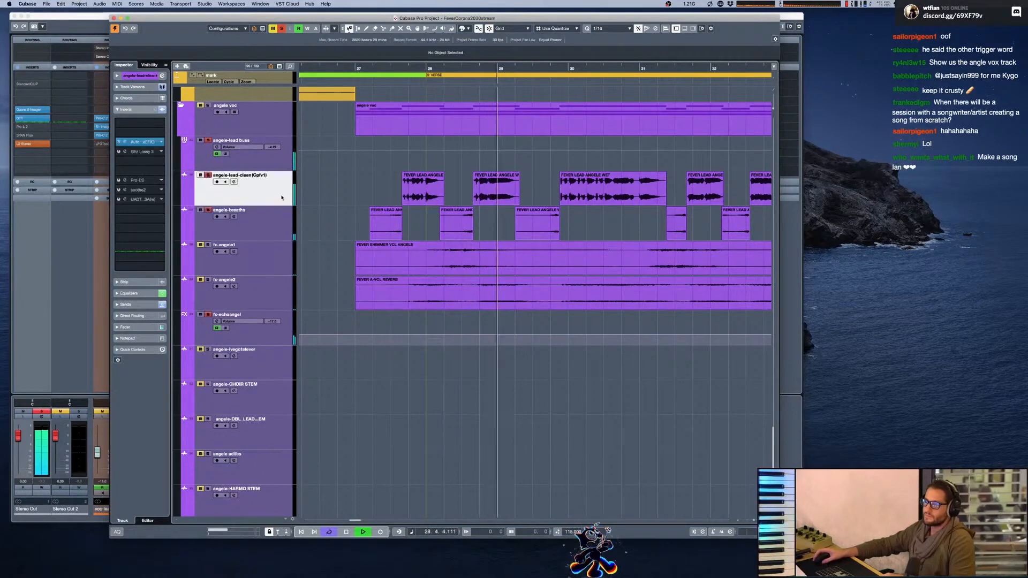
left_click(236, 213)
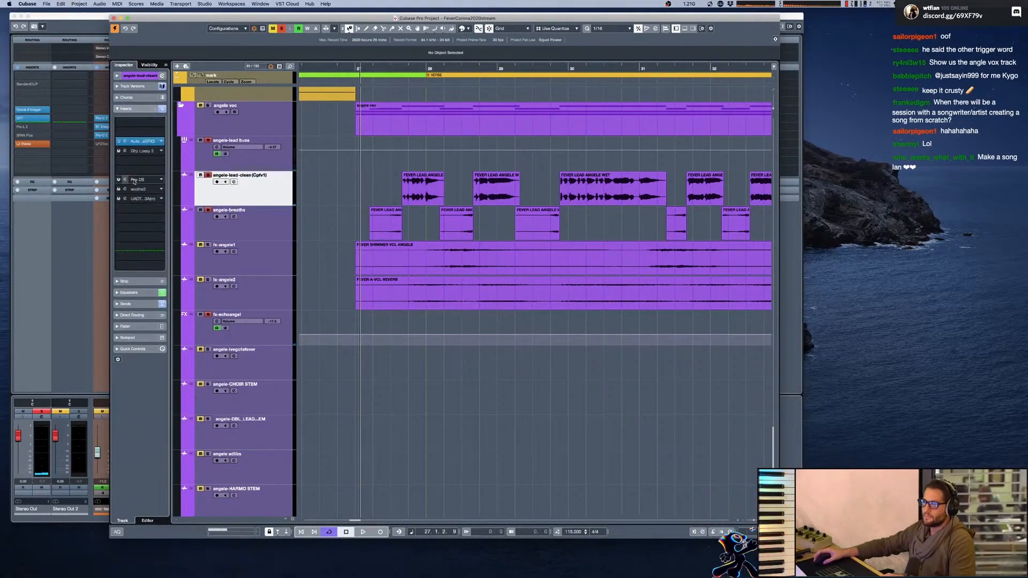
left_click(236, 143)
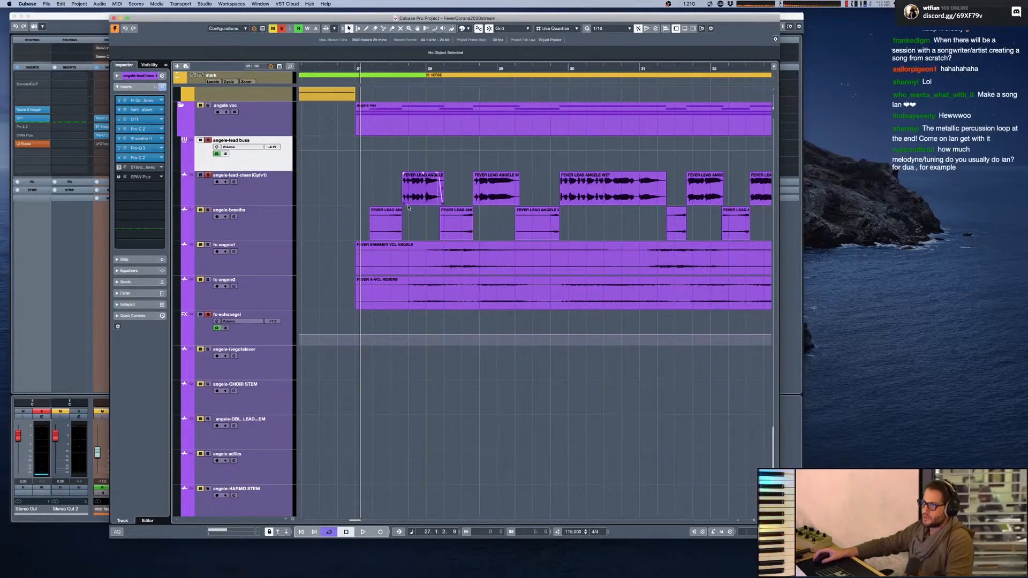
left_click(374, 187)
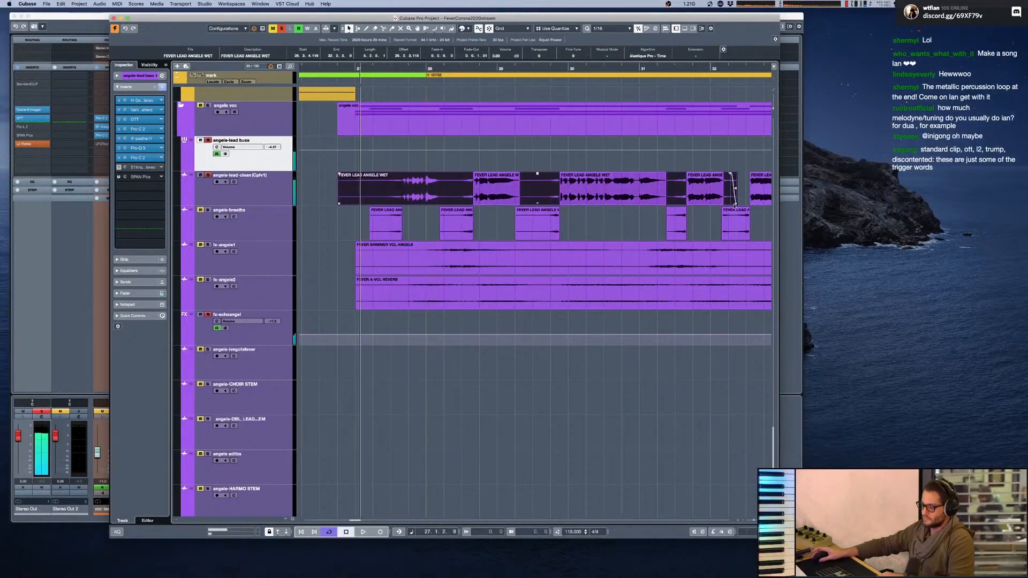
left_click(363, 532)
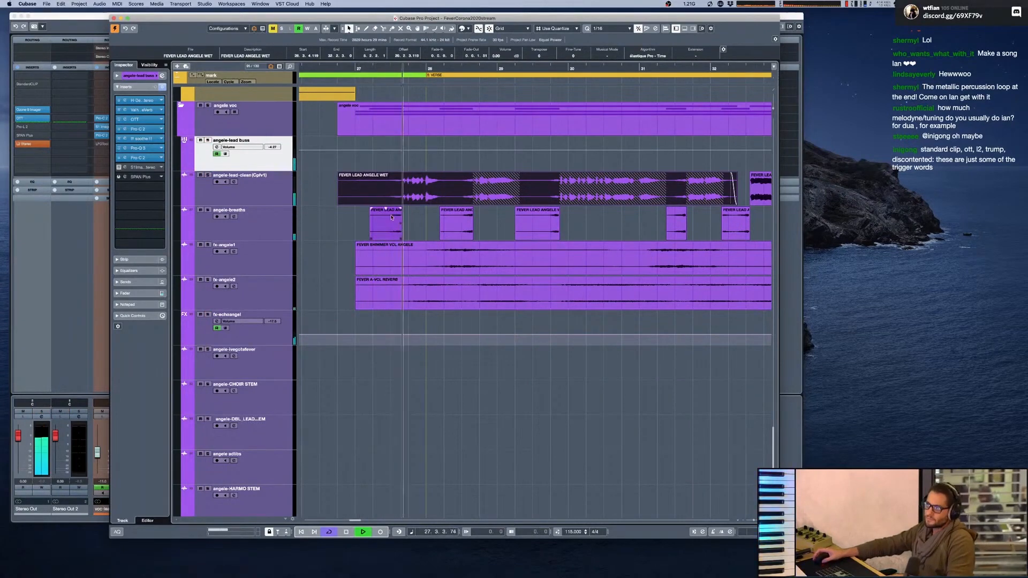
left_click(228, 210)
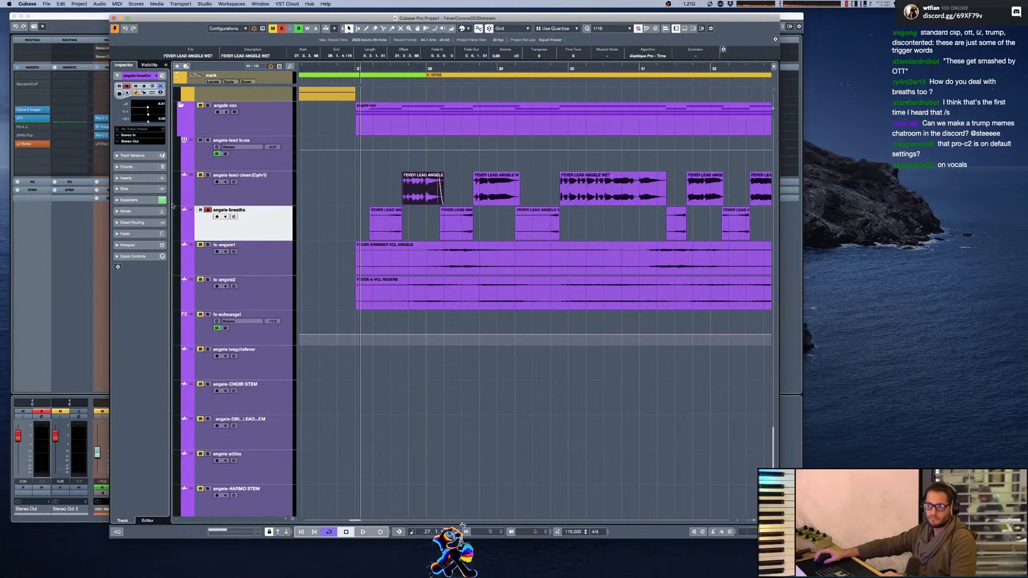
left_click(233, 216)
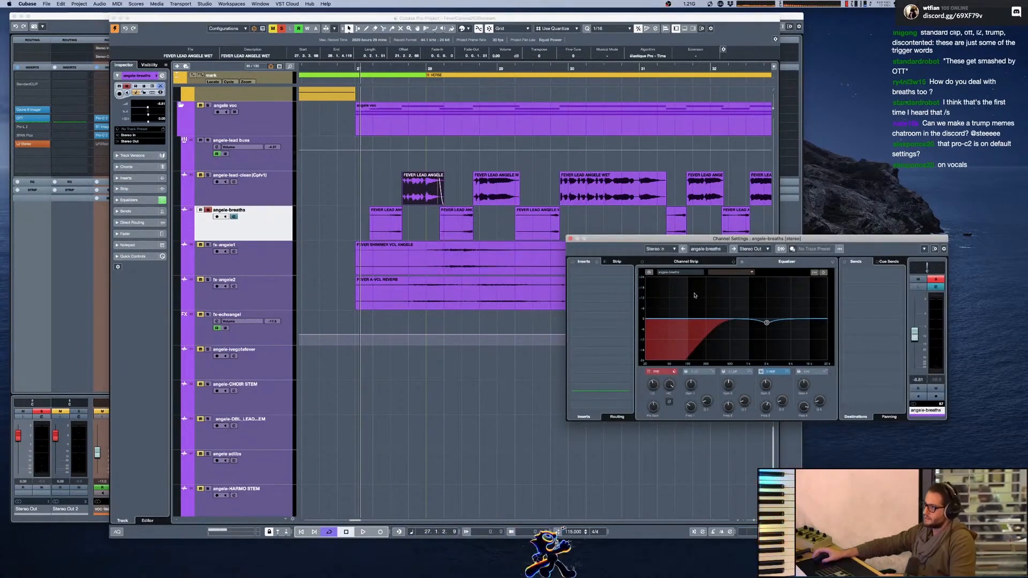
Play angele-breaths' channel settings and compare with angele-lead-clean and fx-angele1, then reselect angele-breaths
left_click(363, 531)
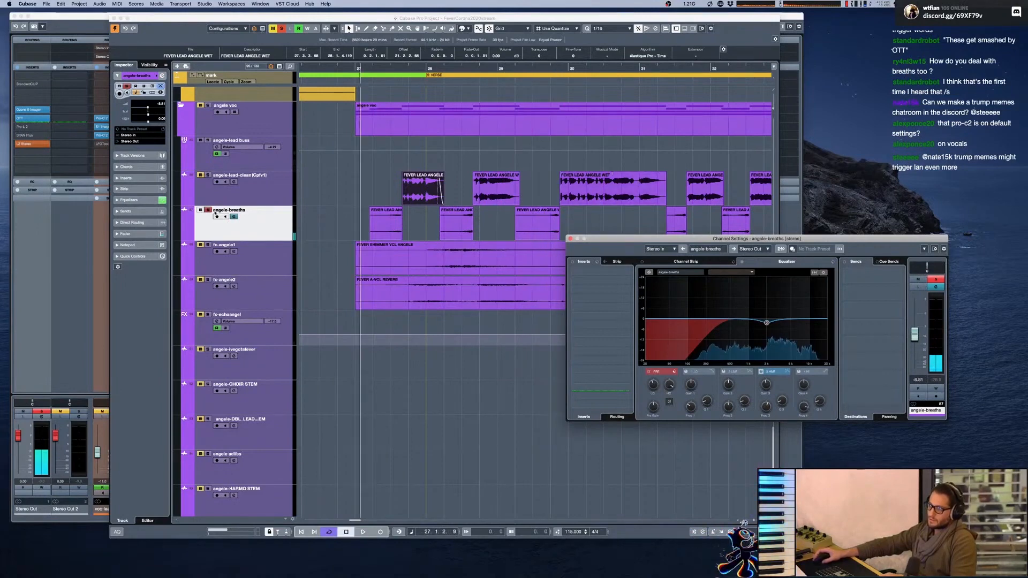
left_click(239, 175)
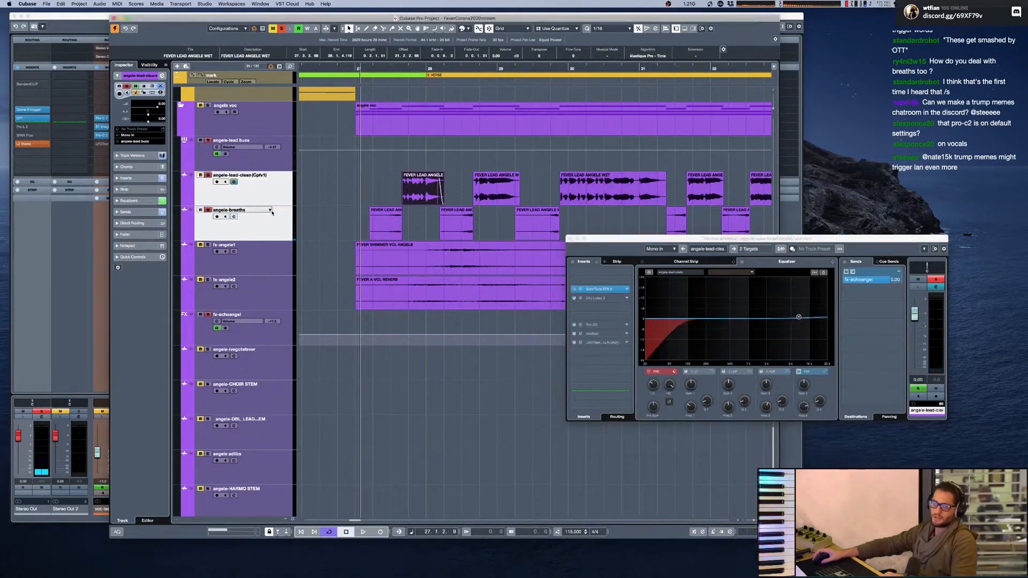
left_click(363, 532)
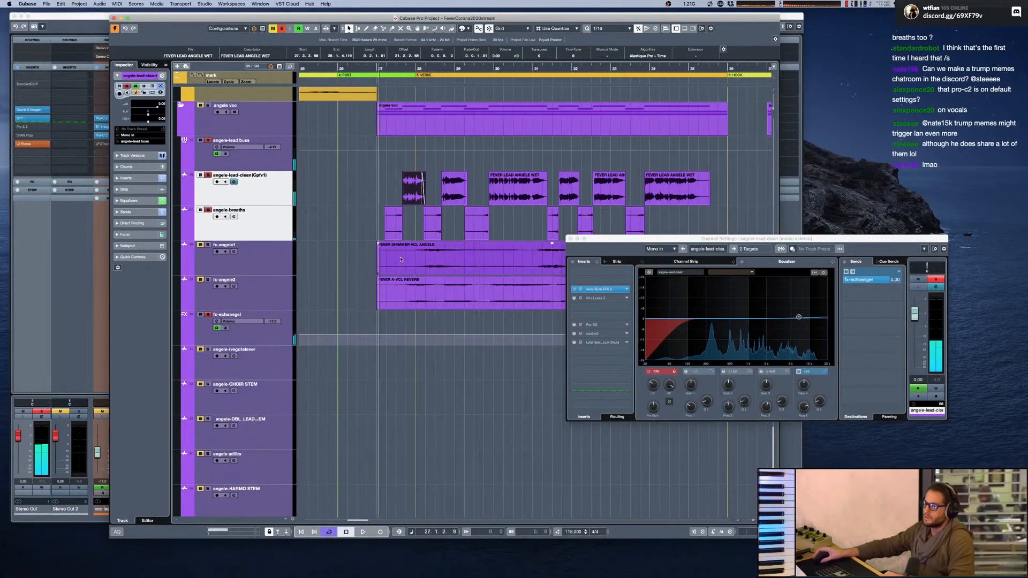
left_click(224, 245)
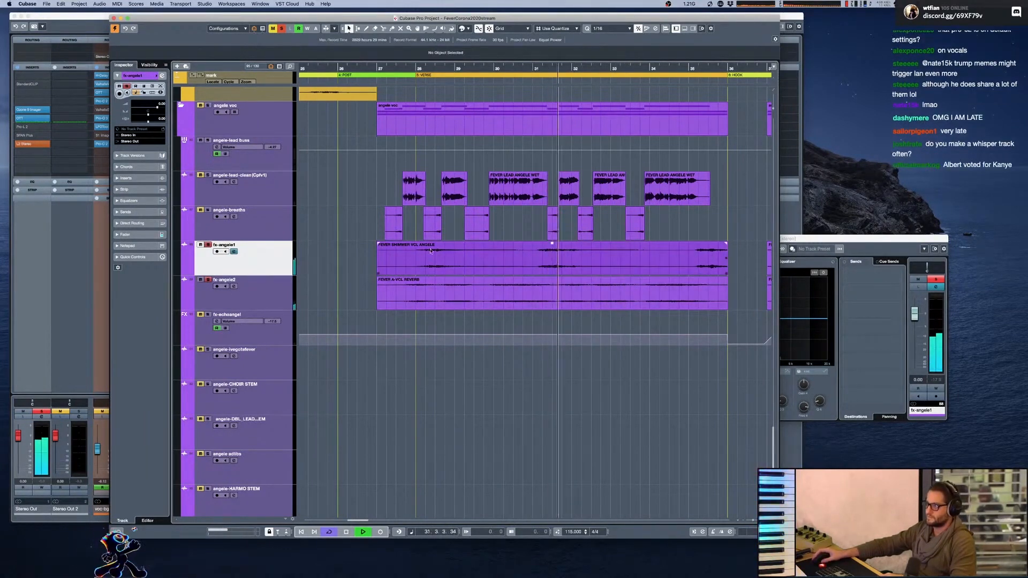
left_click(347, 531)
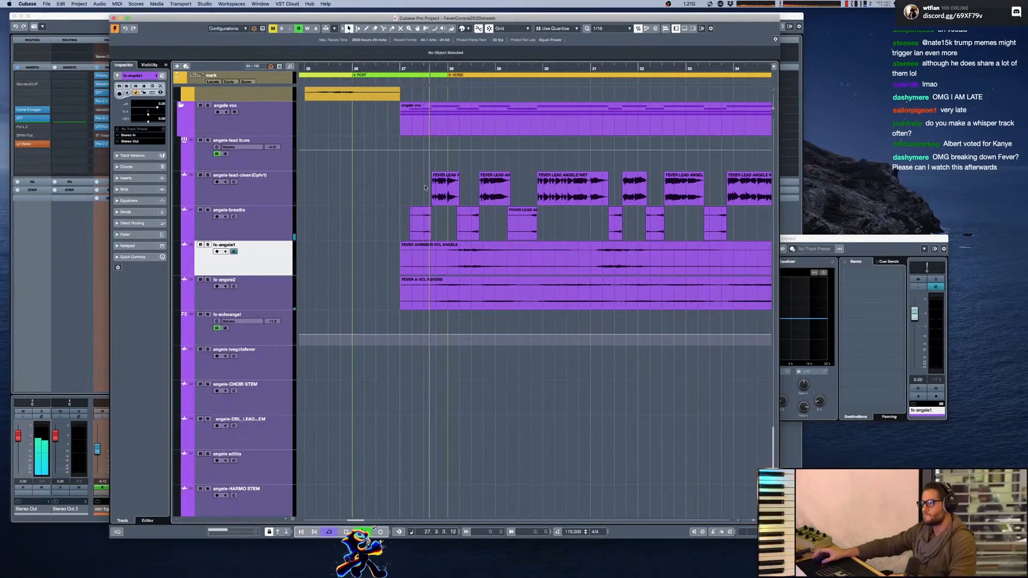
left_click(362, 532)
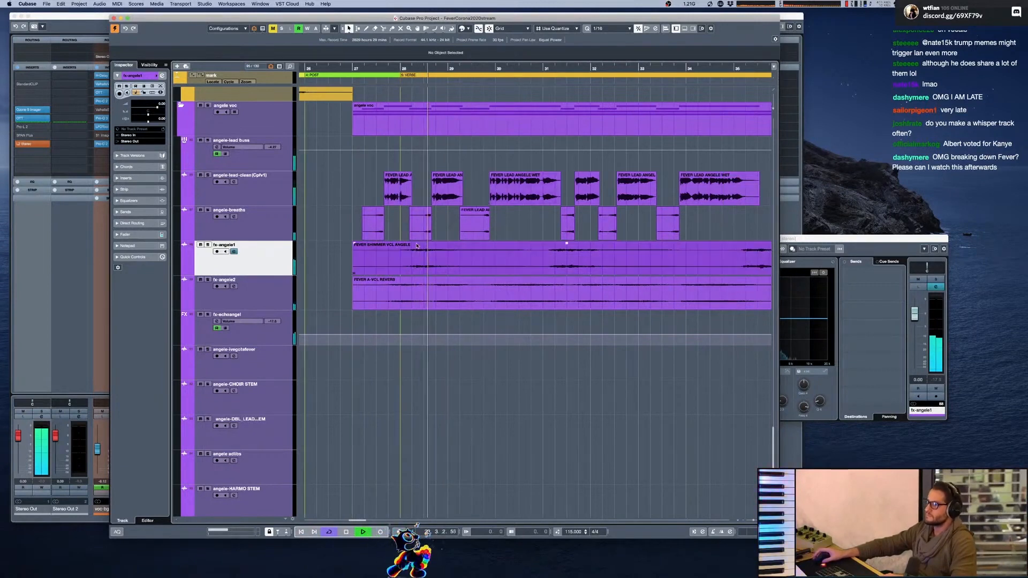
left_click(228, 210)
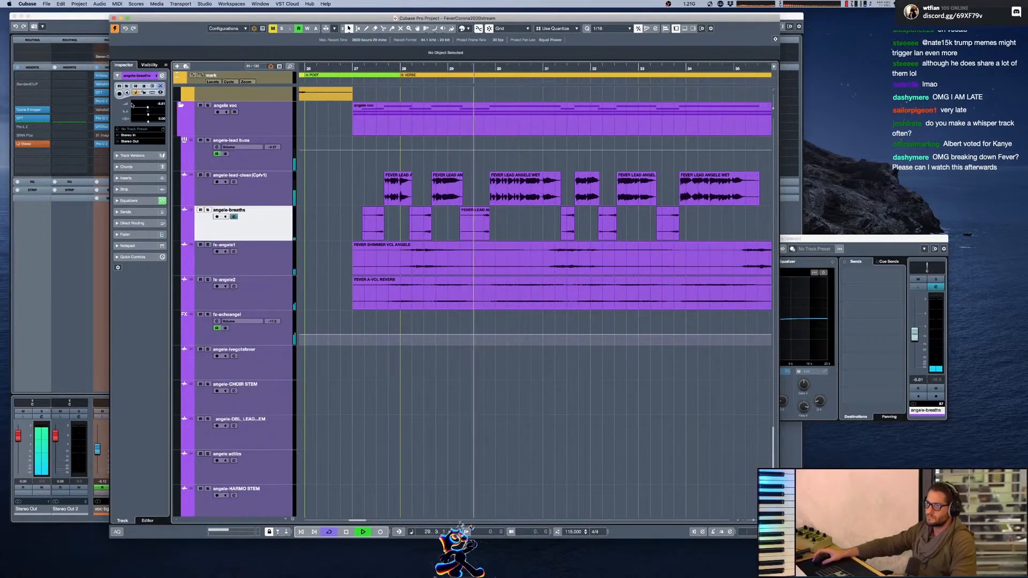
Open angele-lead-buss's Pro-C 2, OTT and VintageVerb insert windows, then close them
left_click(230, 140)
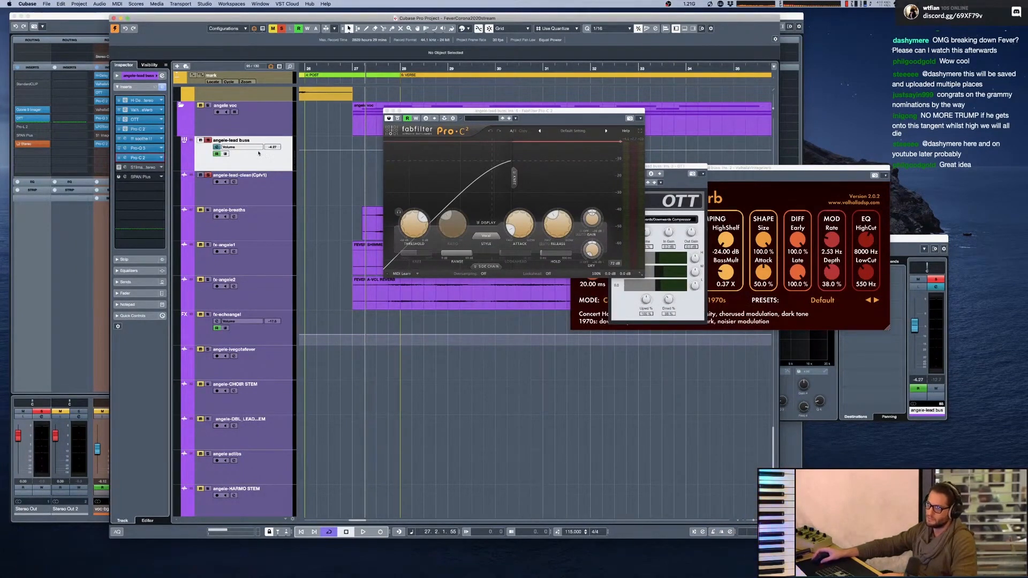
mouse_move(253, 204)
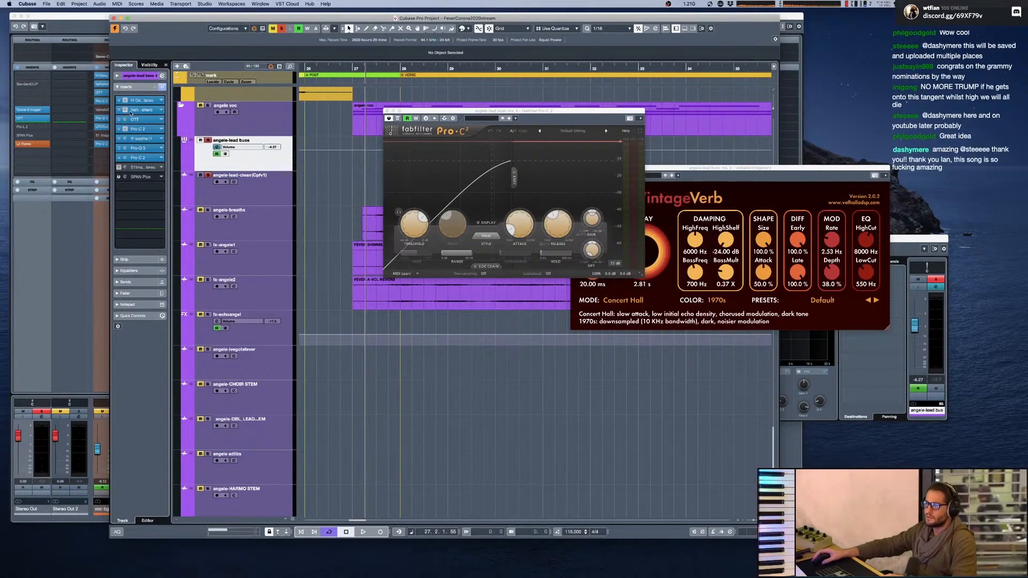
left_click(134, 119)
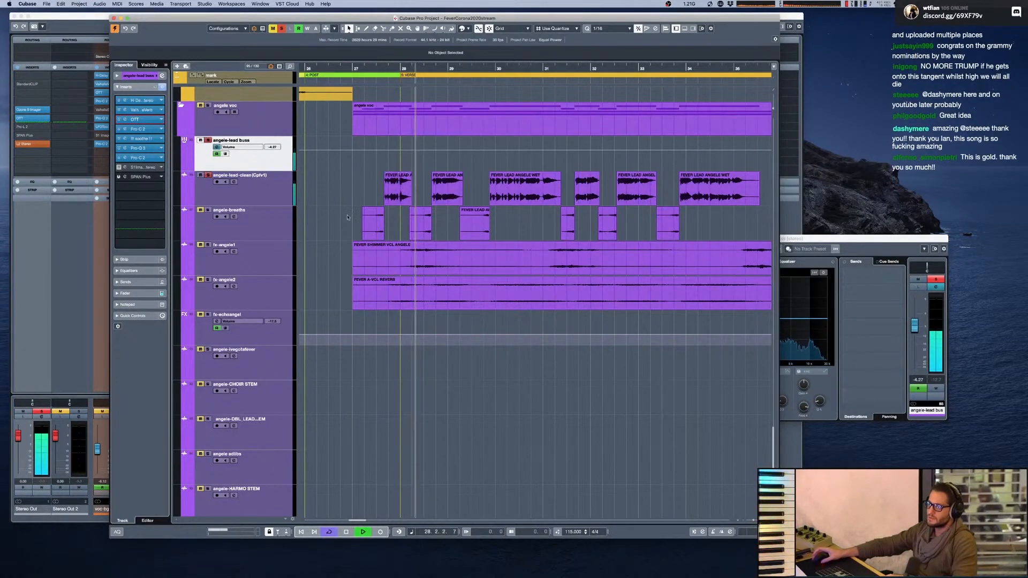
left_click(347, 532)
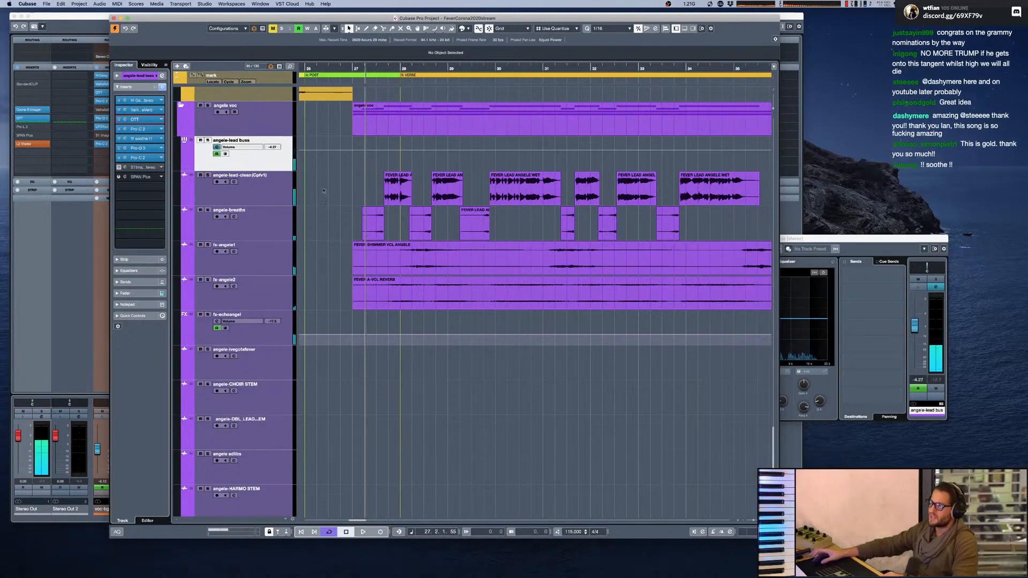
left_click(362, 532)
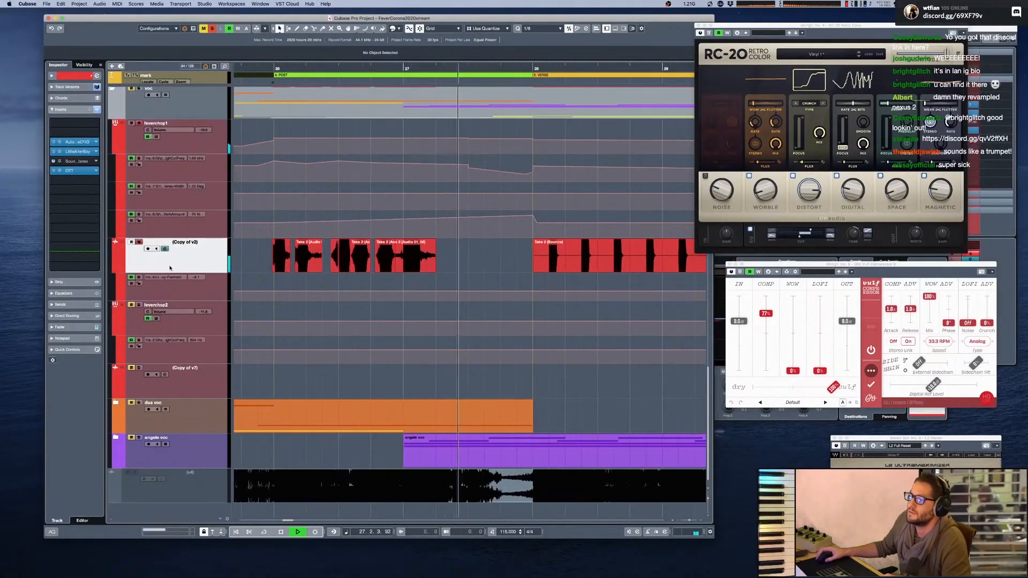
Play the chop phrases and open fevchop1's Lossy and S1 Stereo Imager inserts
left_click(315, 532)
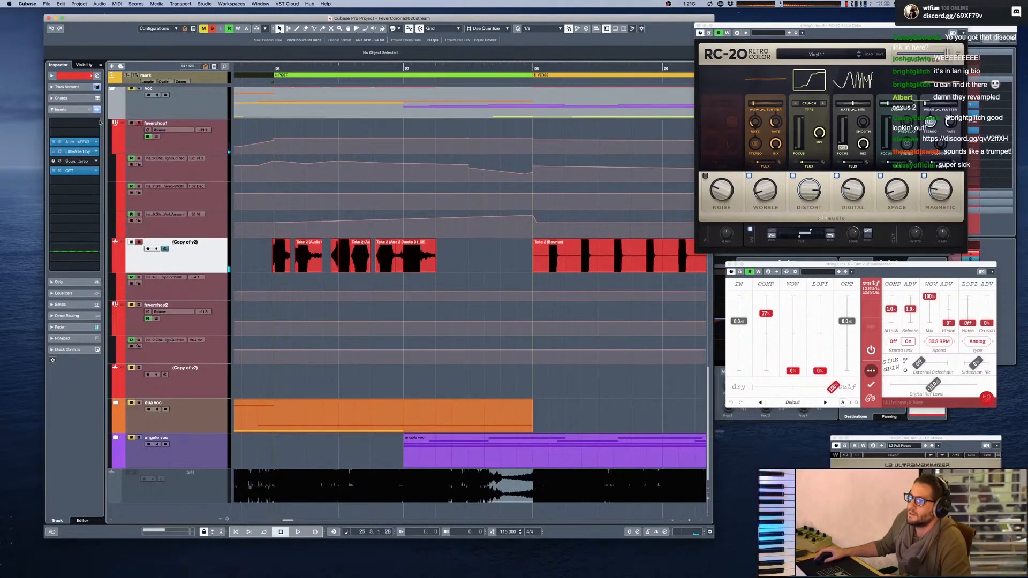
left_click(297, 532)
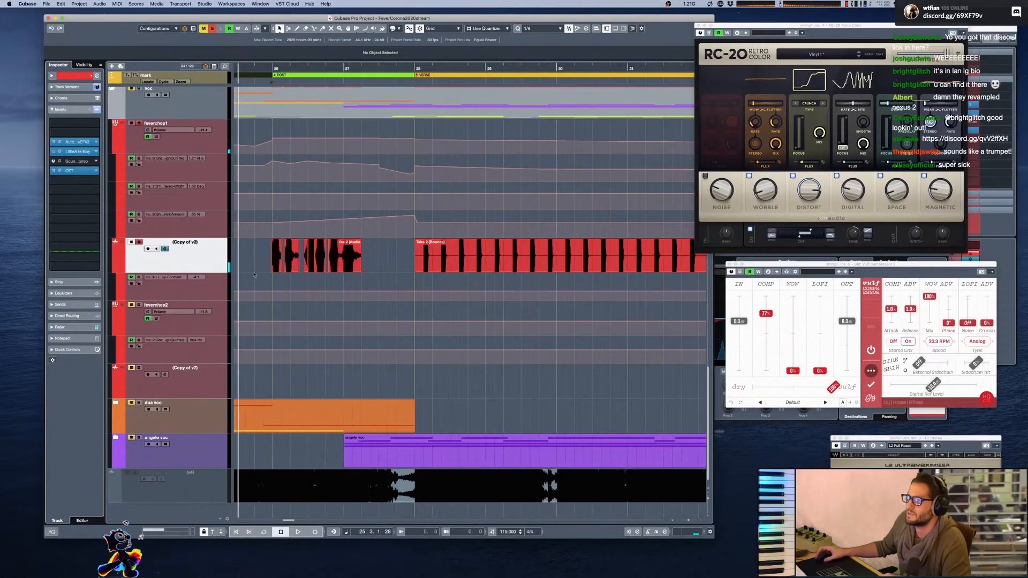
left_click(297, 532)
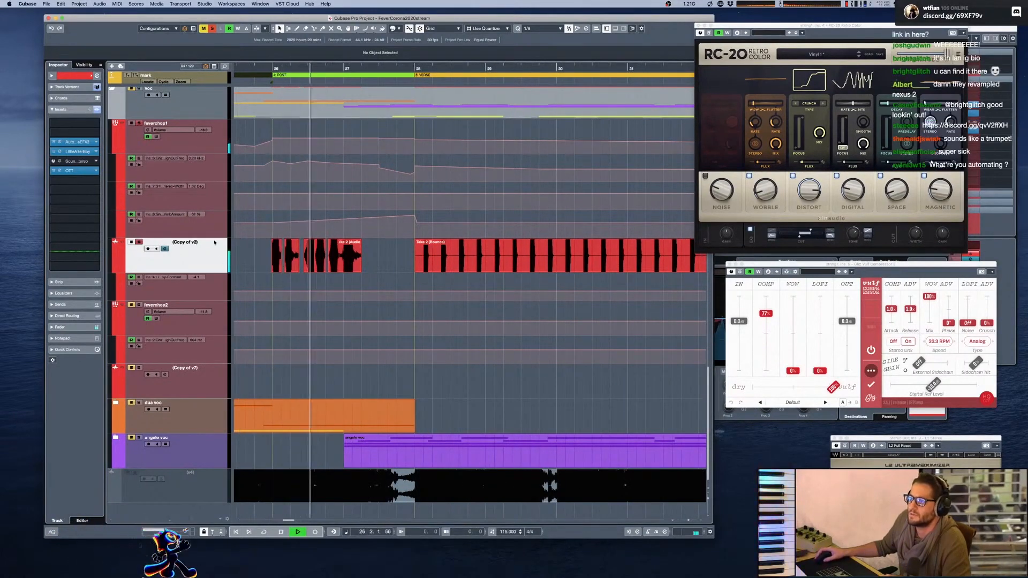
left_click(156, 123)
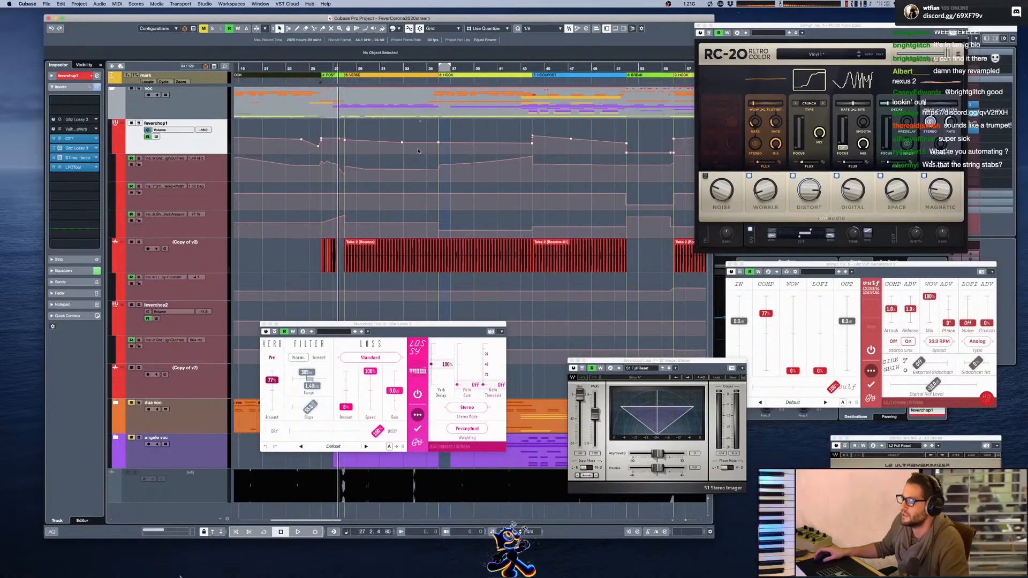
Select Copy of v2, zoom in with G/H, and select the Take 2 event
left_click(298, 531)
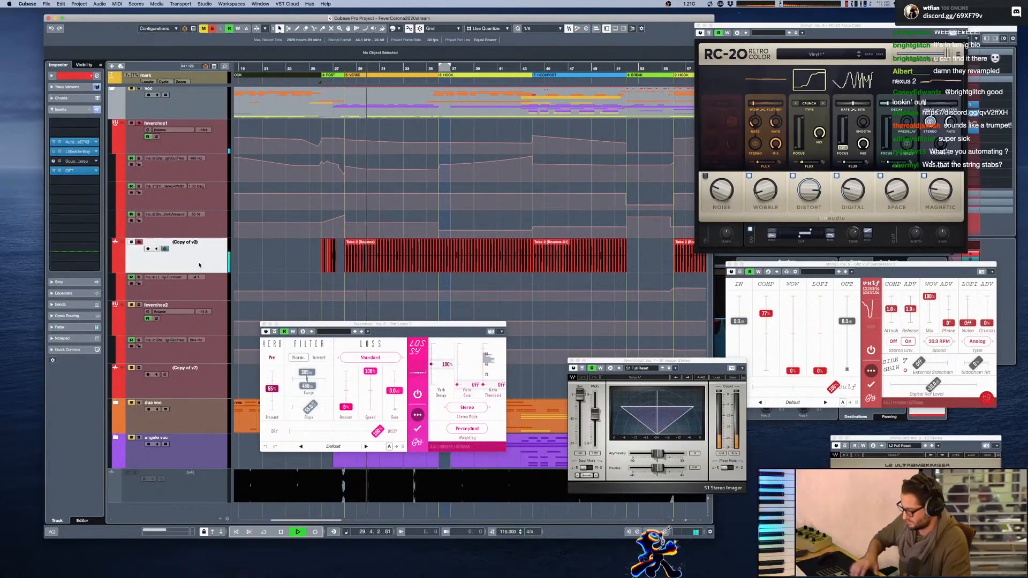
left_click(297, 532)
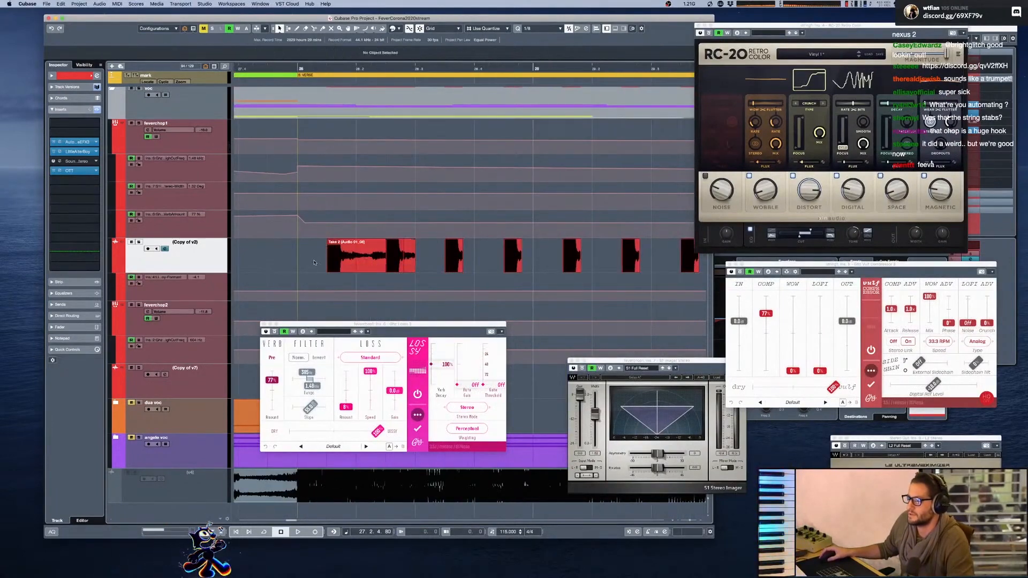
left_click(298, 531)
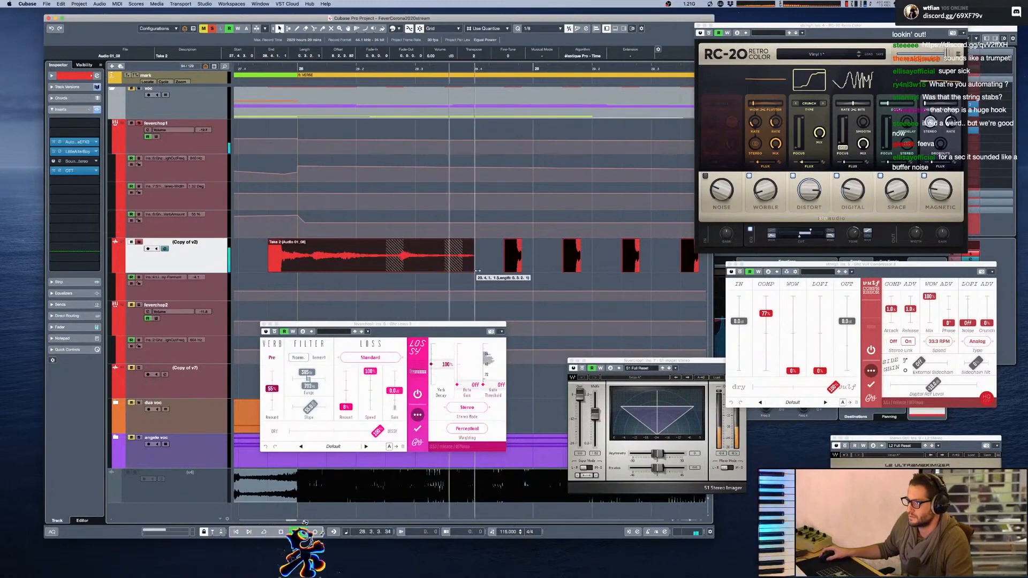
Add an Audio 02 track via the track list's Add Track > Audio menu
right_click(184, 256)
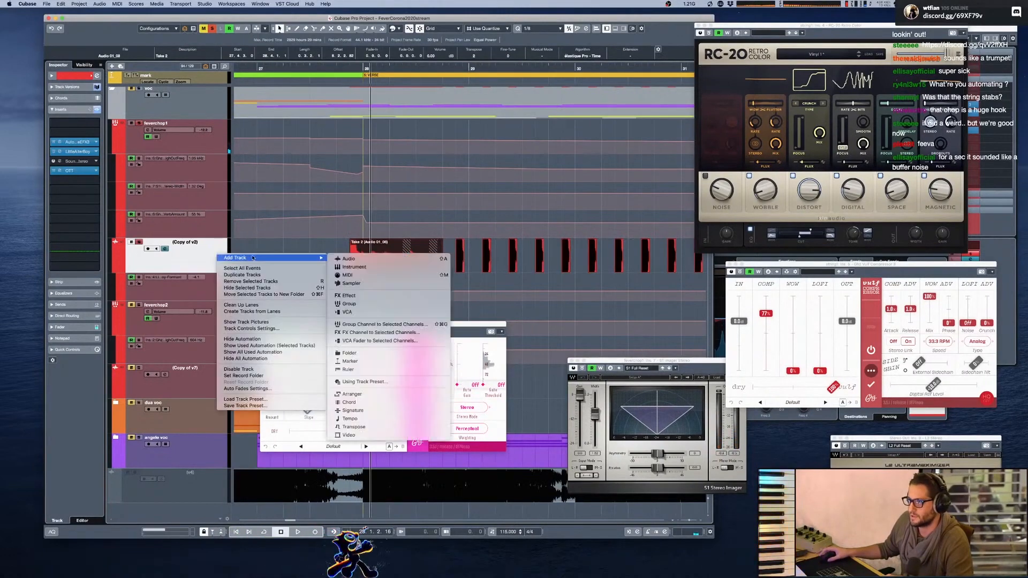
left_click(348, 258)
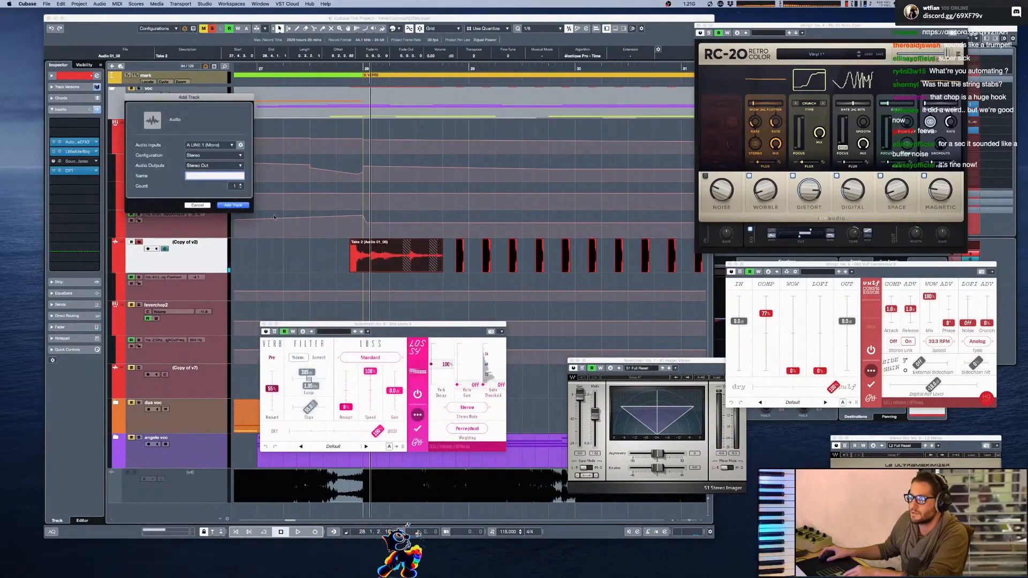
left_click(233, 205)
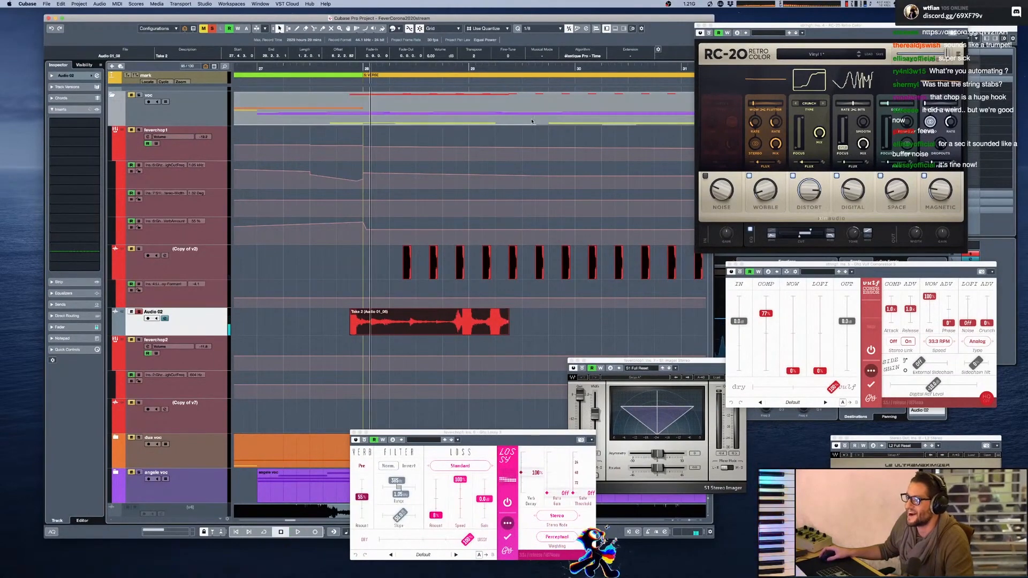
Undo with Ctrl+Z to return Take 2 to Copy of v2, then zoom out to the whole song
left_click(429, 321)
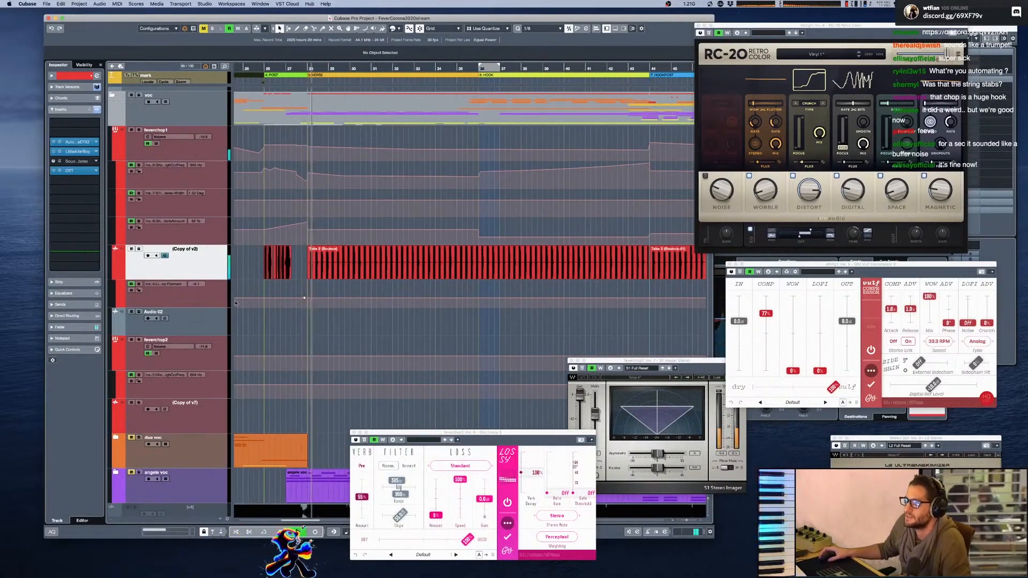
left_click(297, 531)
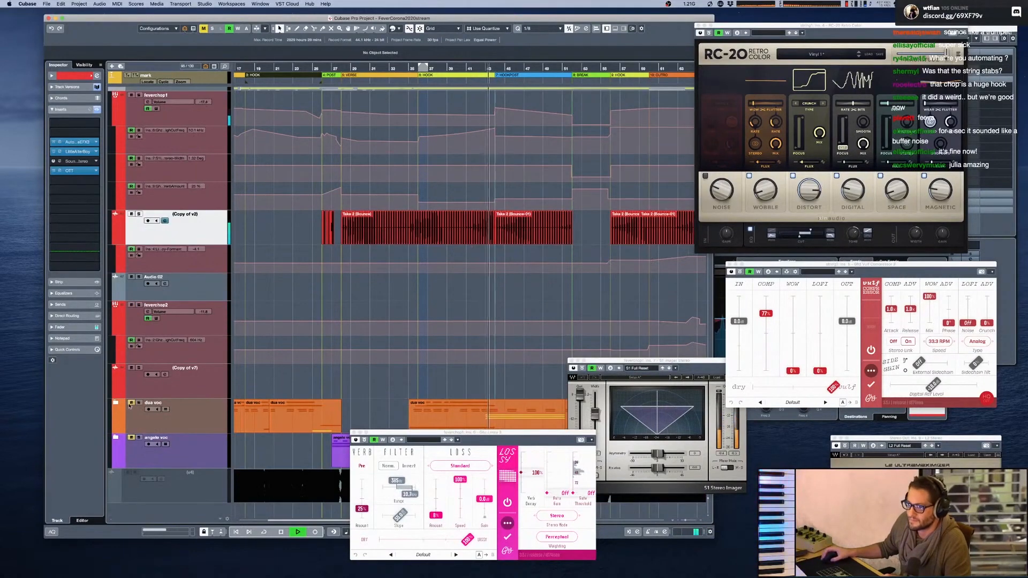
Scroll the project view and play through the OUTRO and HOOKPOST sections
scroll("up", 3)
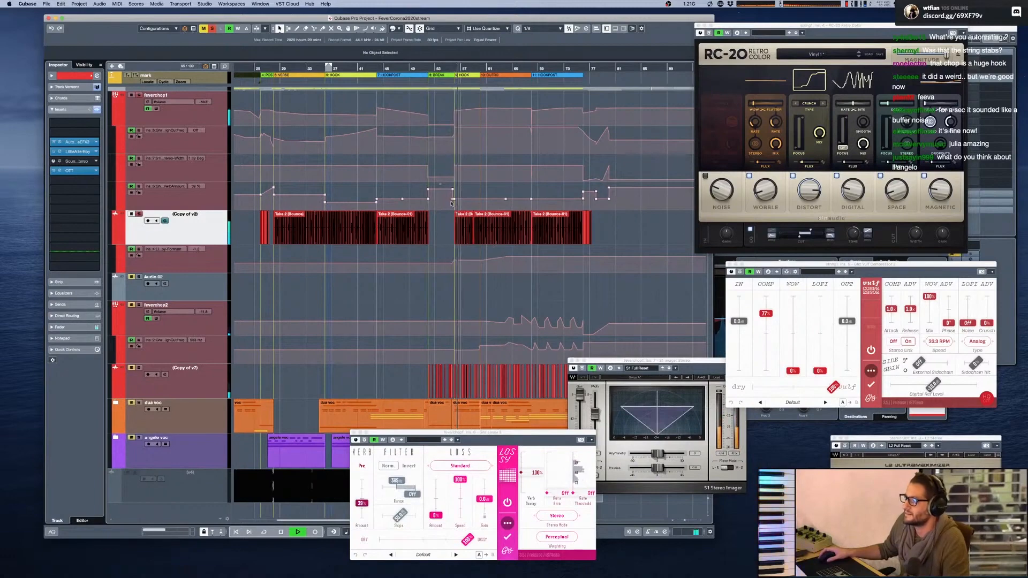
scroll("right", 3)
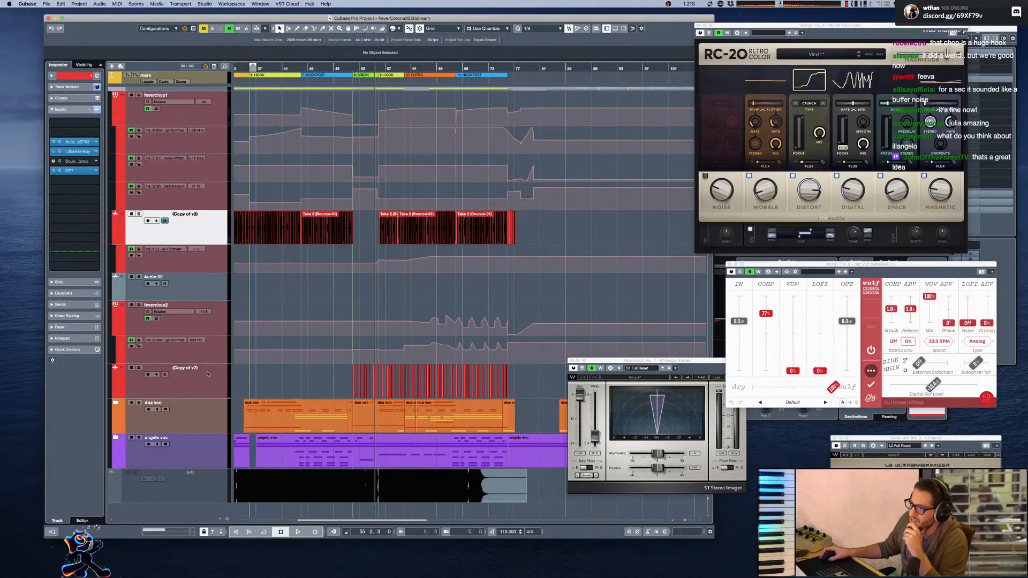
left_click(298, 532)
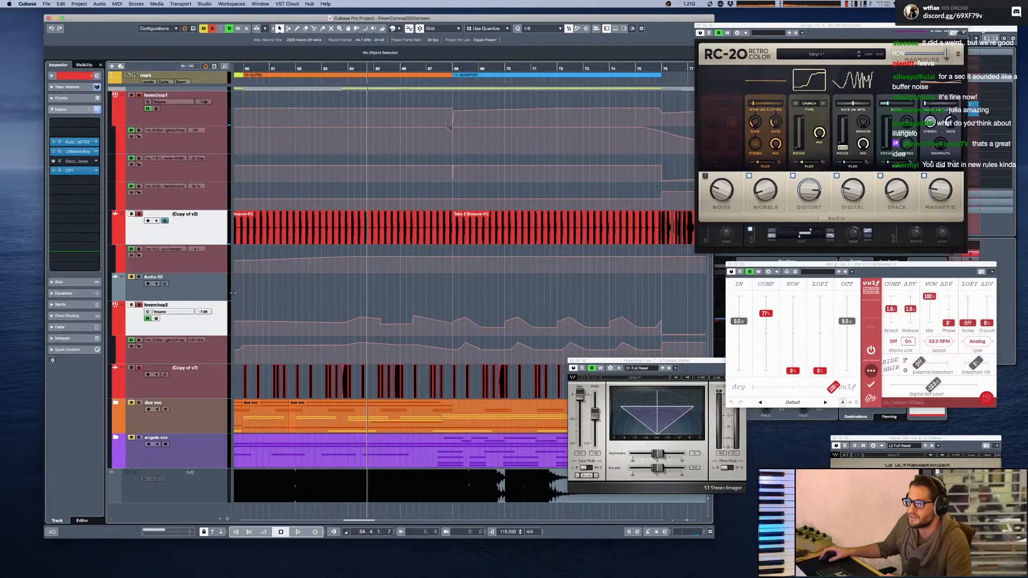
scroll("down", 3)
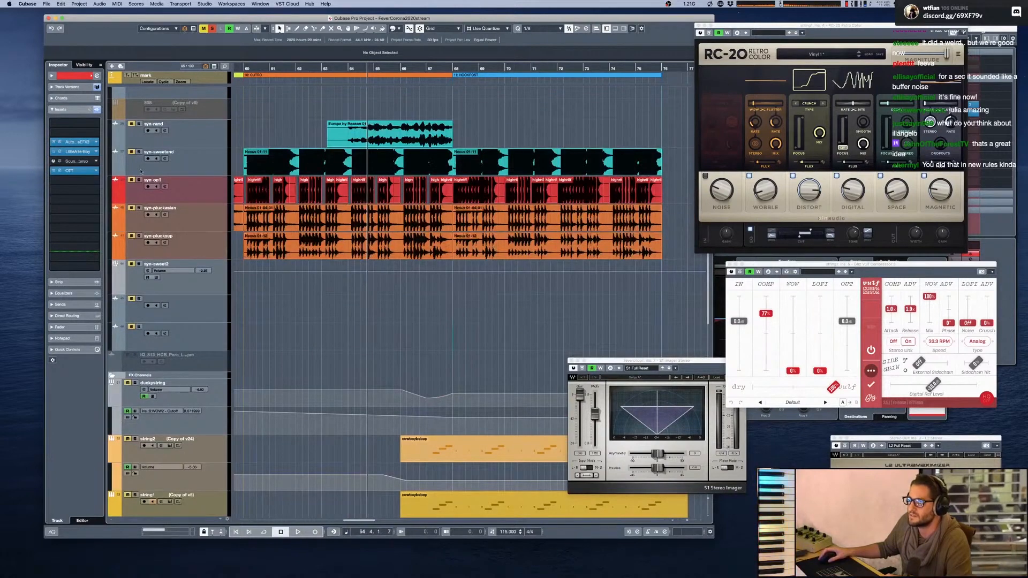
left_click(298, 532)
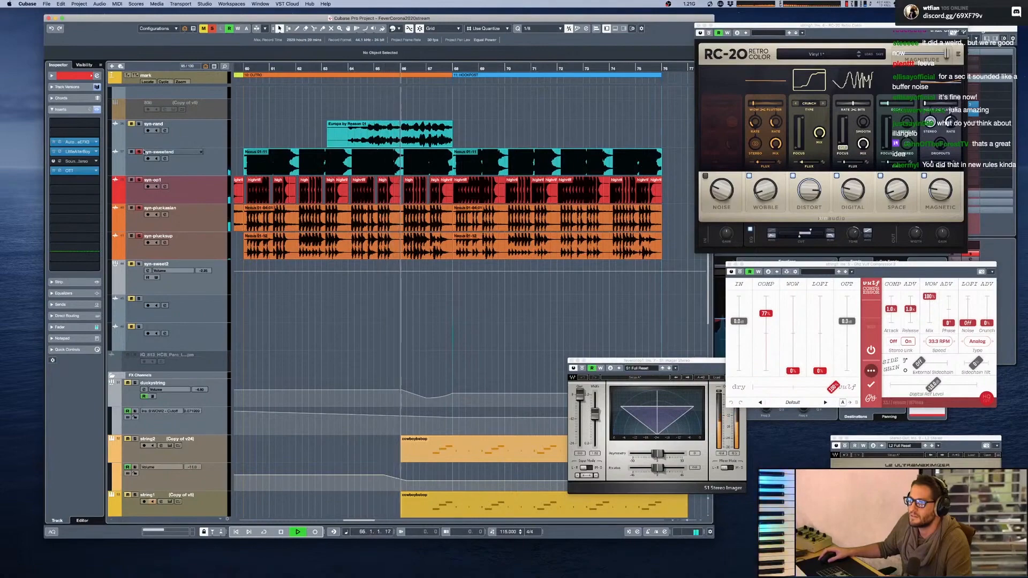
scroll("up", 3)
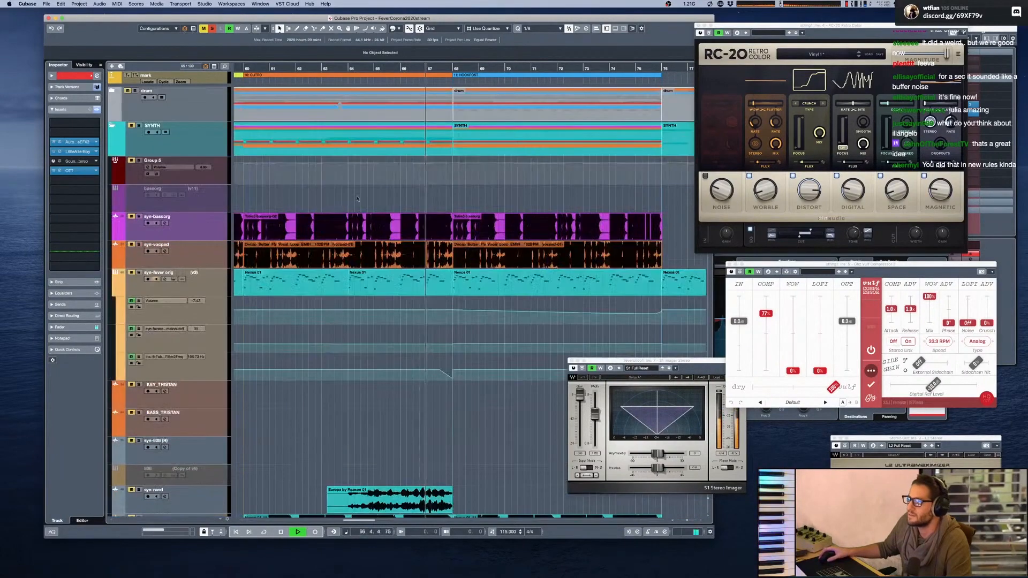
scroll("down", 3)
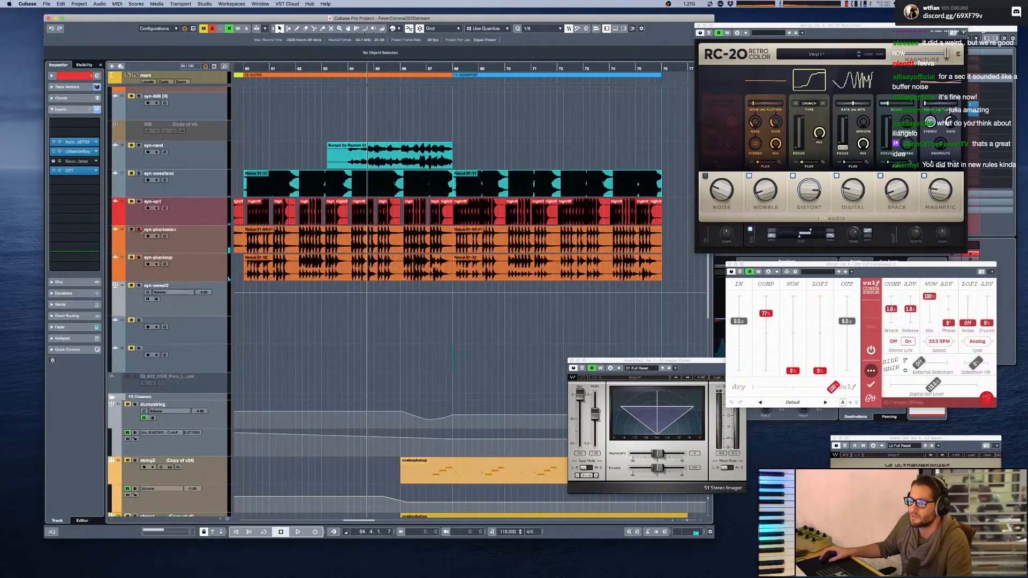
scroll("up", 3)
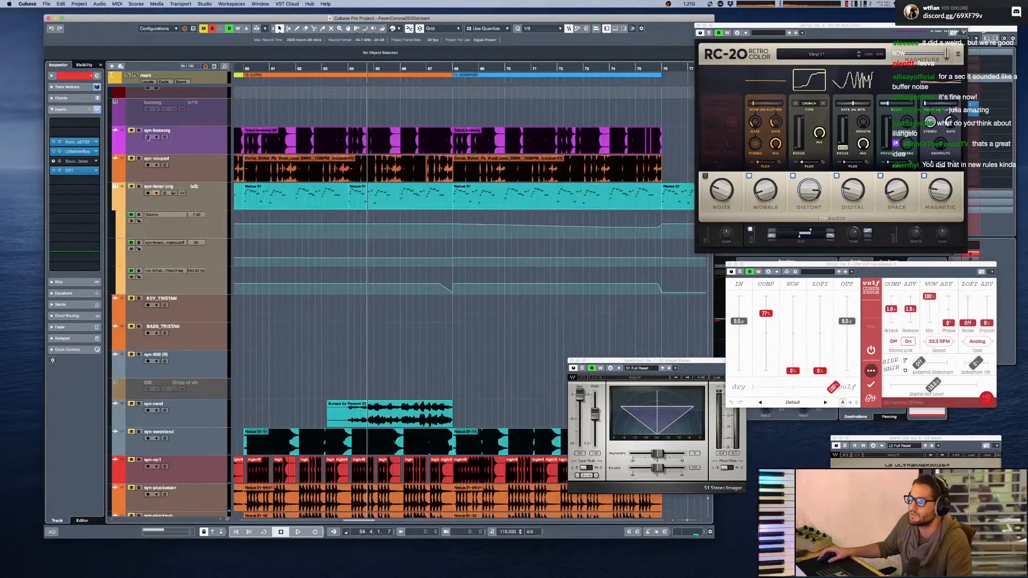
left_click(297, 532)
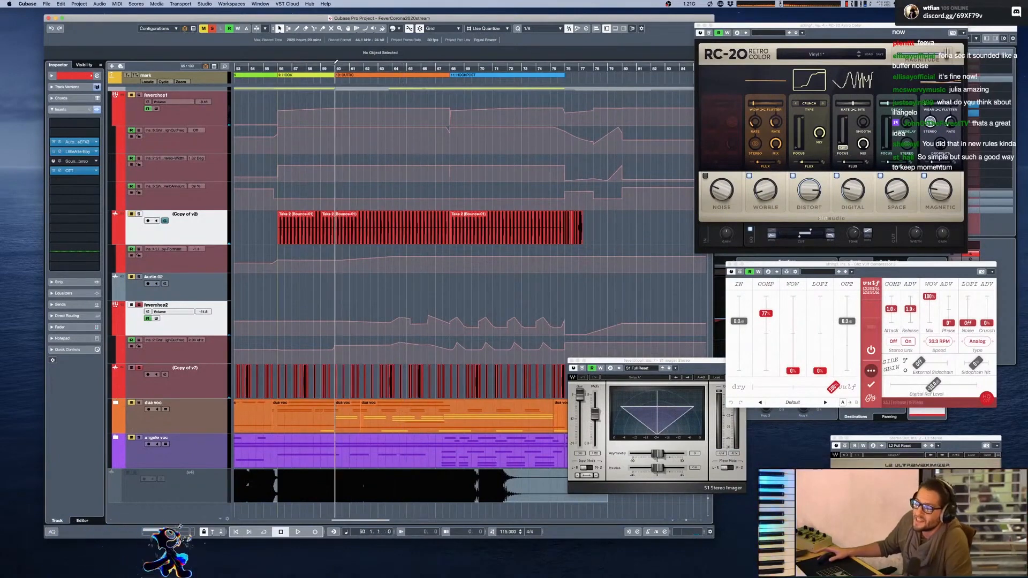
left_click(297, 532)
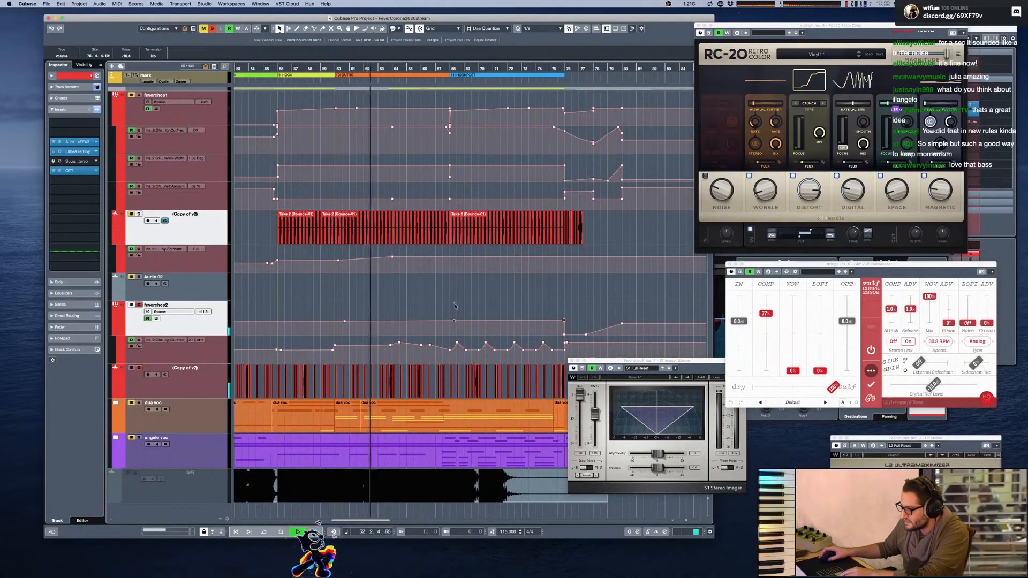
left_click(297, 532)
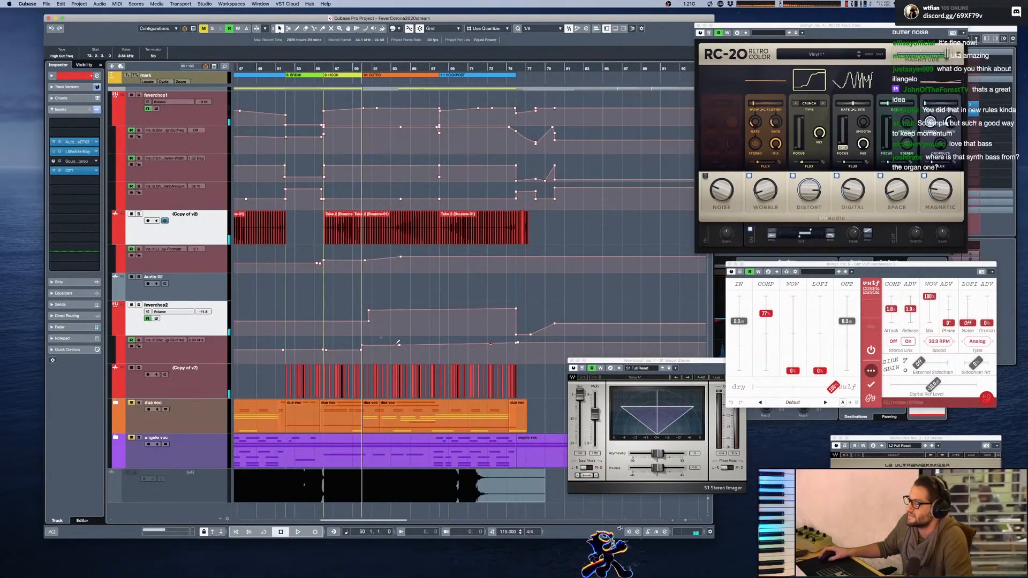
left_click(298, 532)
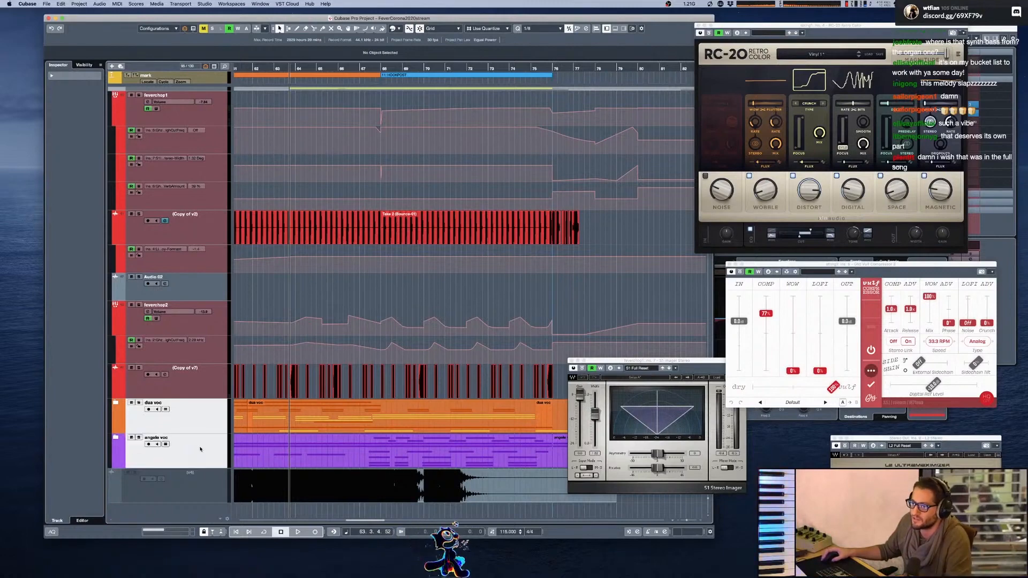
Inspect feverchop2's volume automation and inserts, close RC-20 and S1 Stereo Imager, and zoom into Copy of v2/v7 slices
left_click(298, 532)
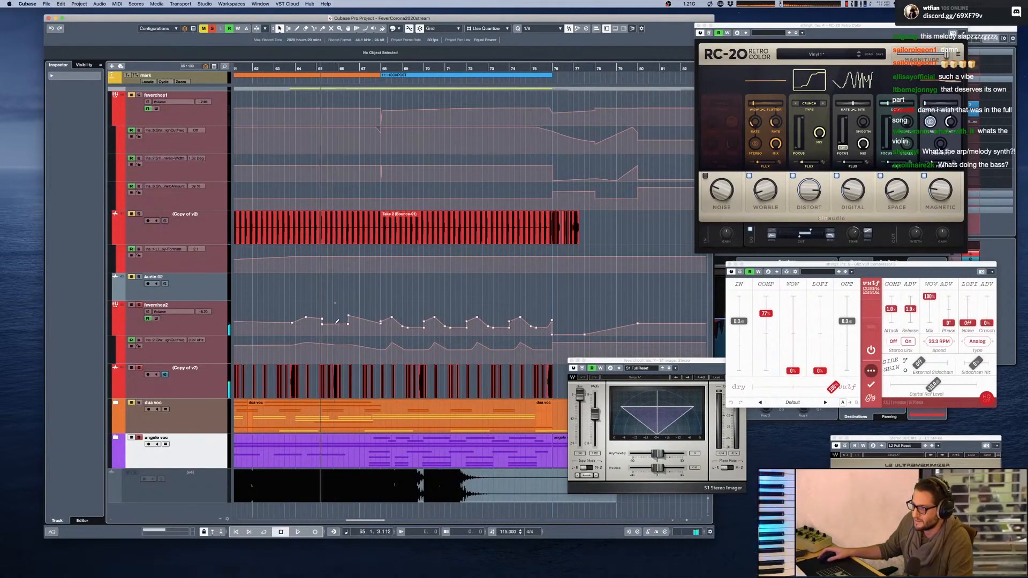
left_click(297, 531)
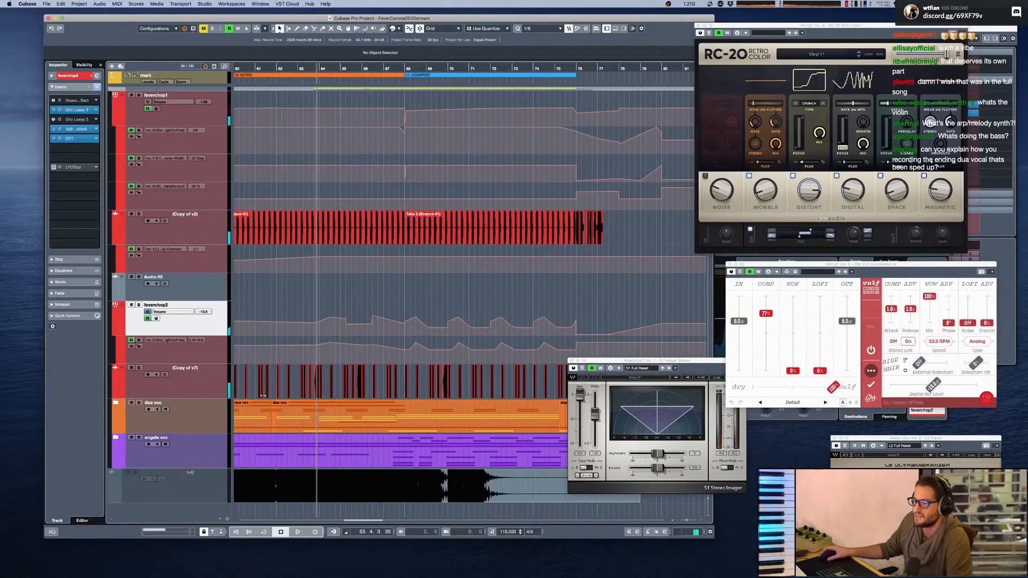
left_click(297, 532)
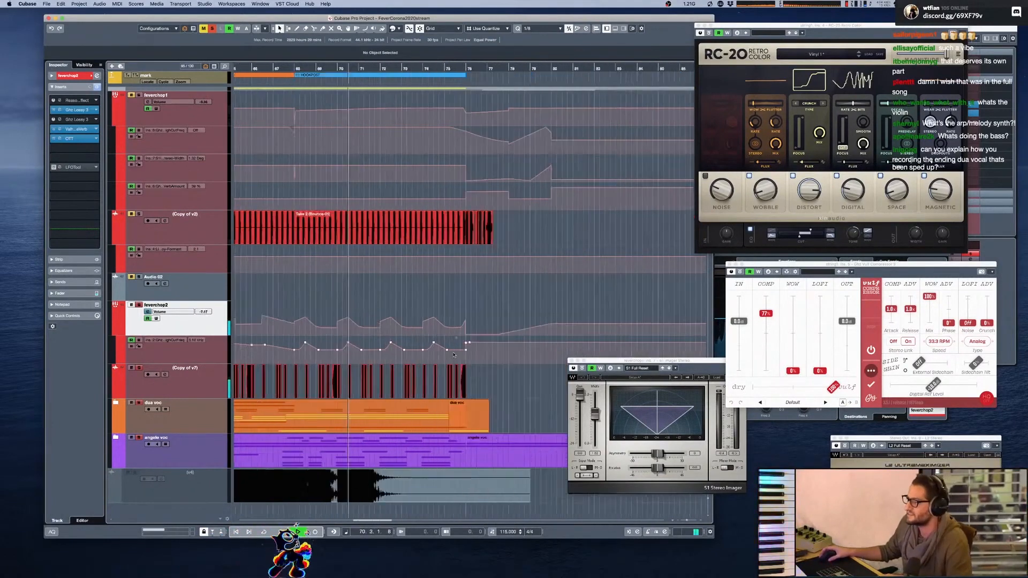
left_click(298, 531)
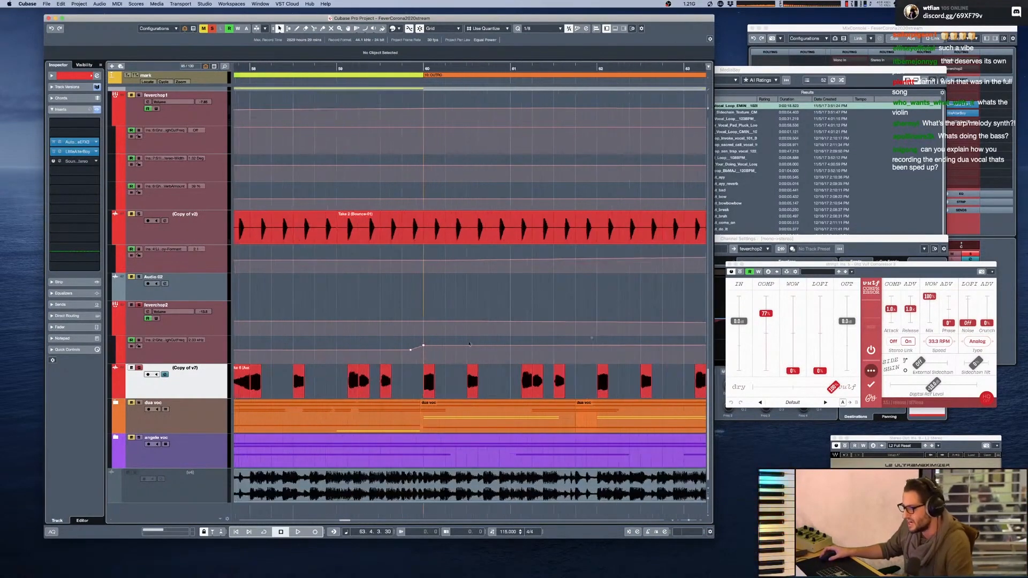
Play the Copy of v7 outro chops, then scroll to the POST marker's Copy of v2 takes
left_click(298, 531)
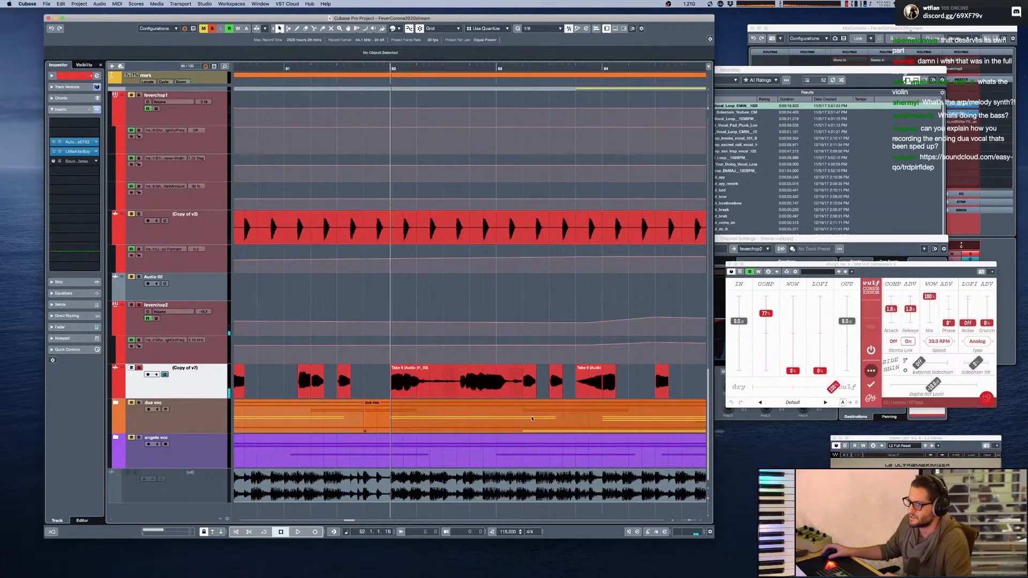
left_click(298, 531)
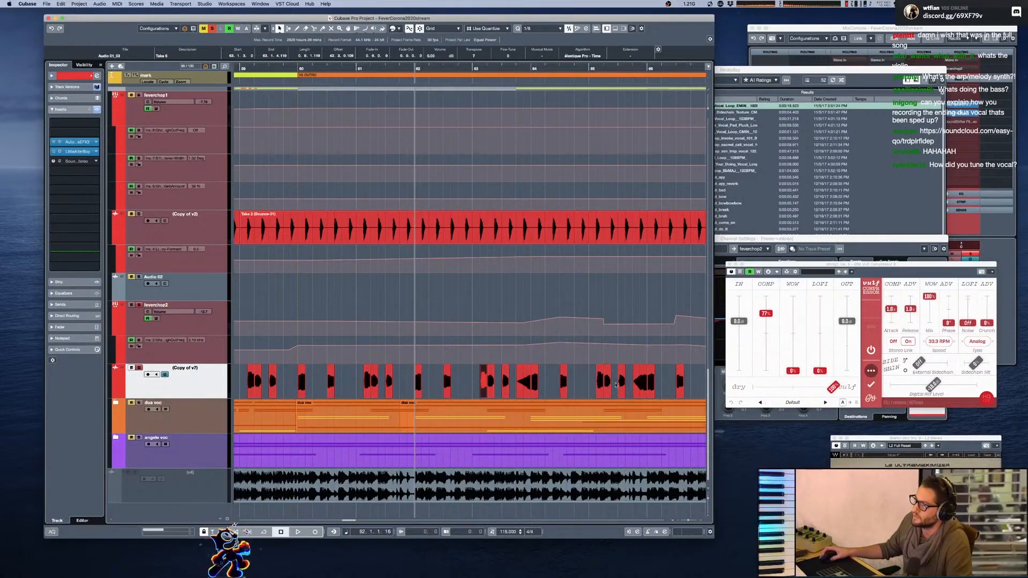
left_click(298, 531)
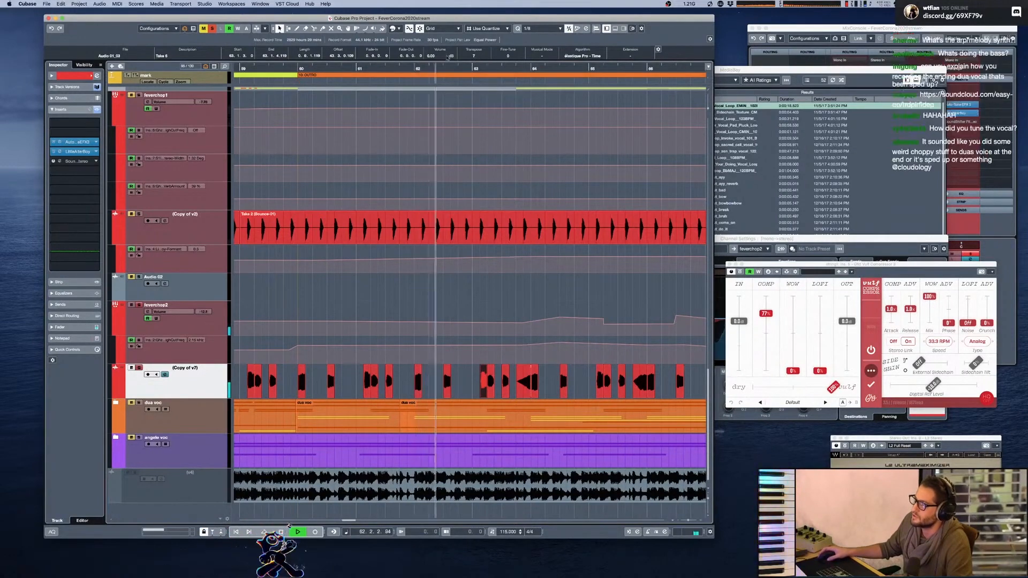
left_click(298, 531)
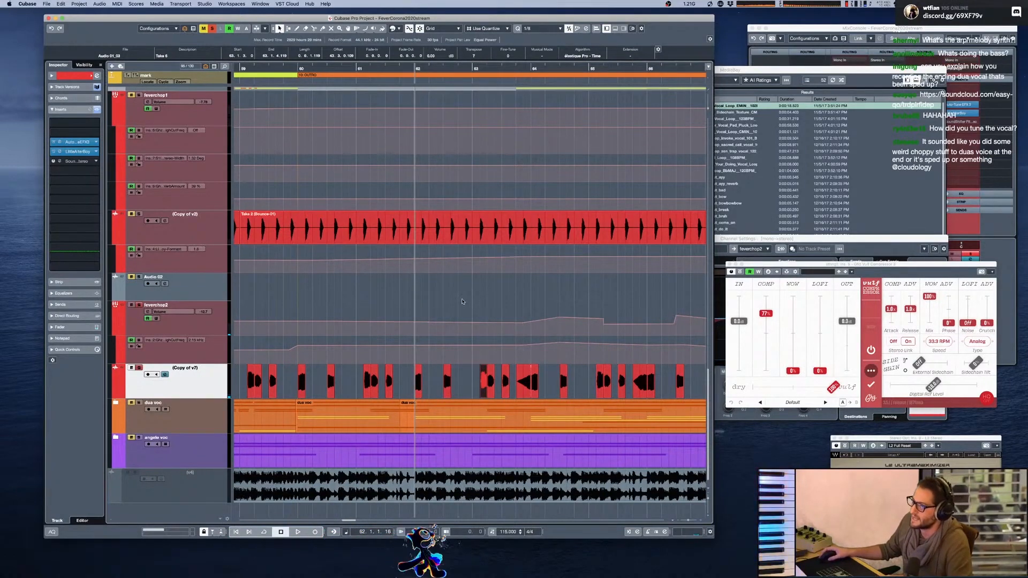
left_click(298, 531)
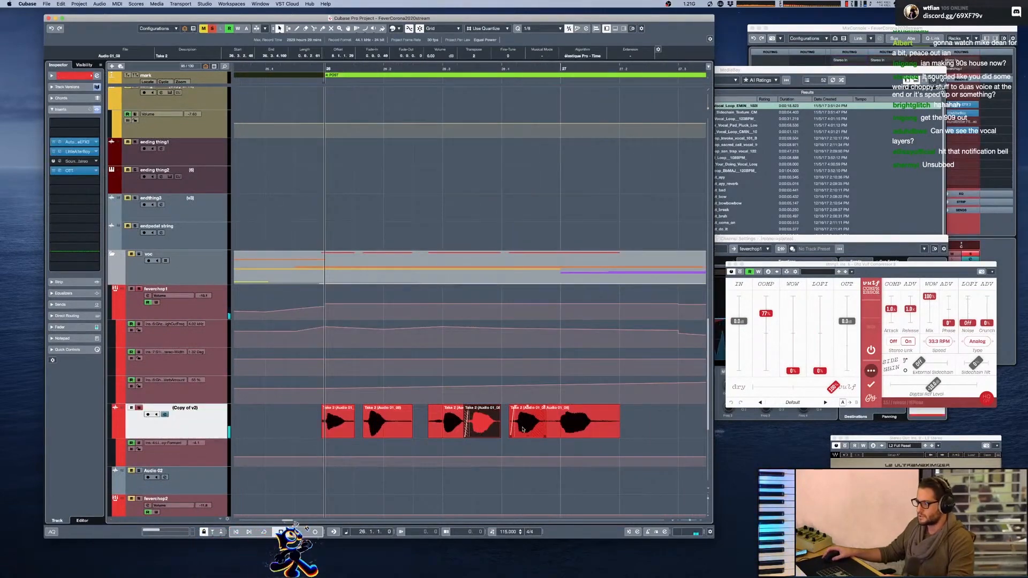
left_click(298, 532)
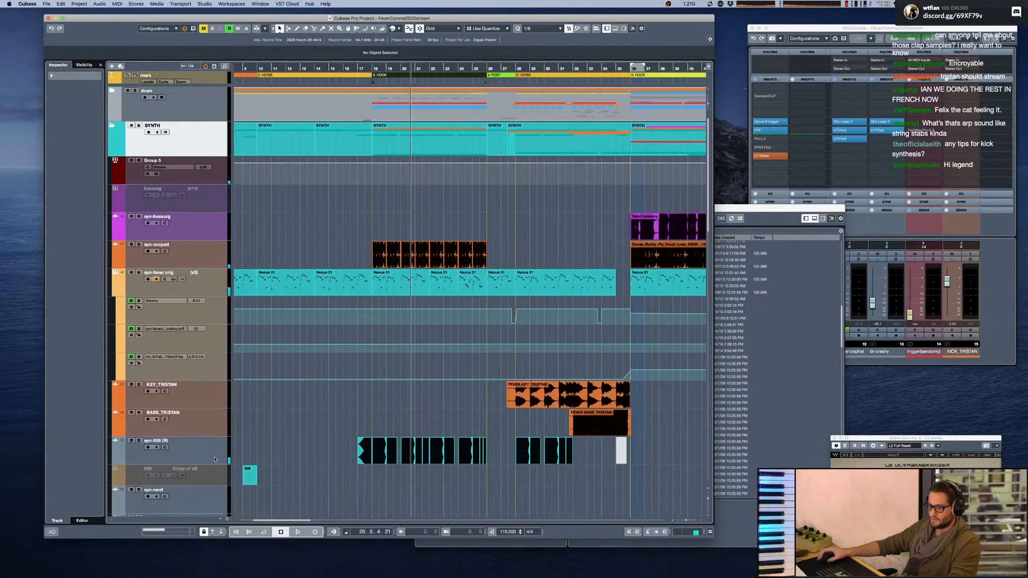
Select syn-808 and syn-vocped, then show the Visibility tab in the left zone
left_click(297, 531)
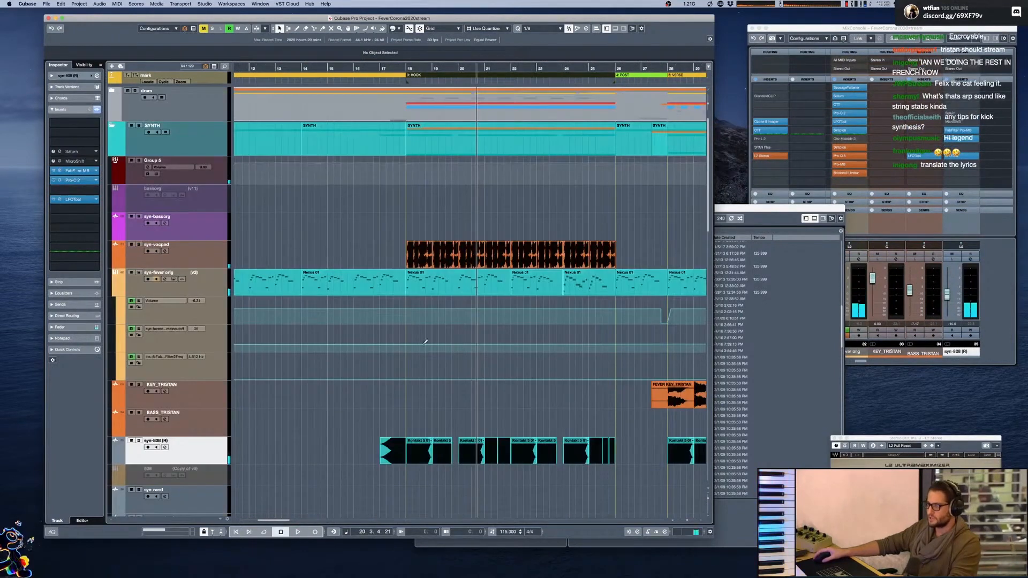
left_click(298, 531)
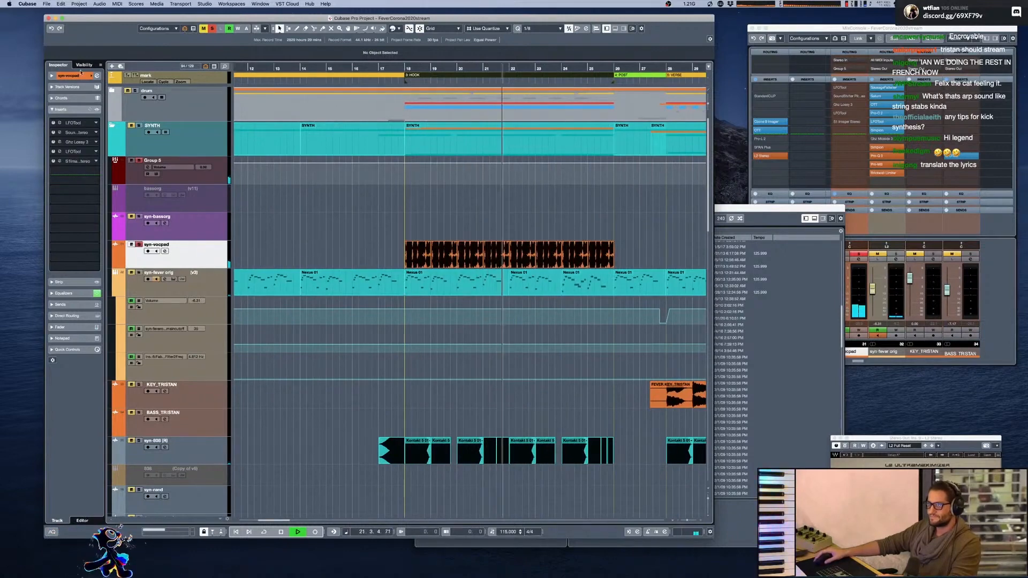
left_click(83, 64)
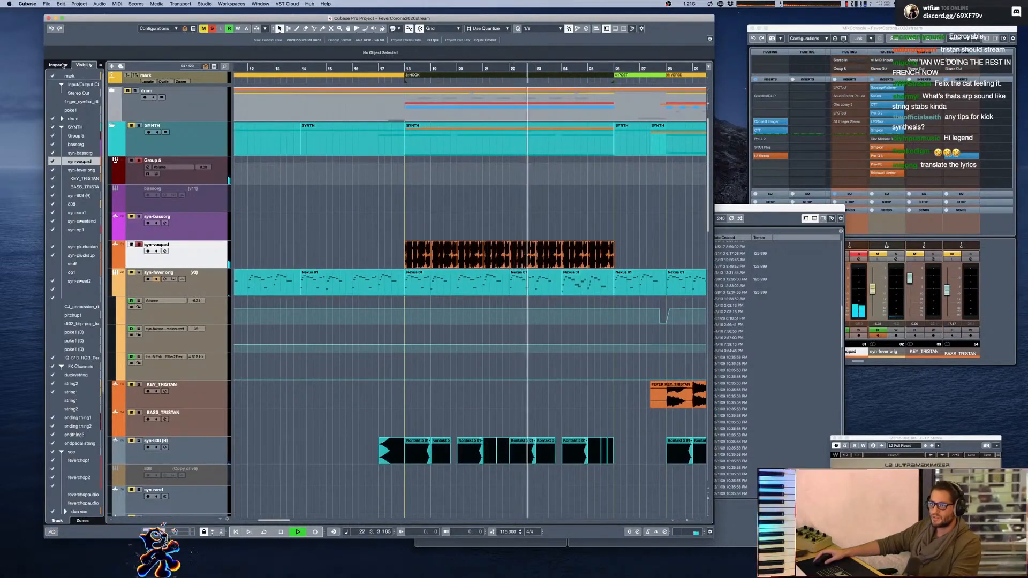